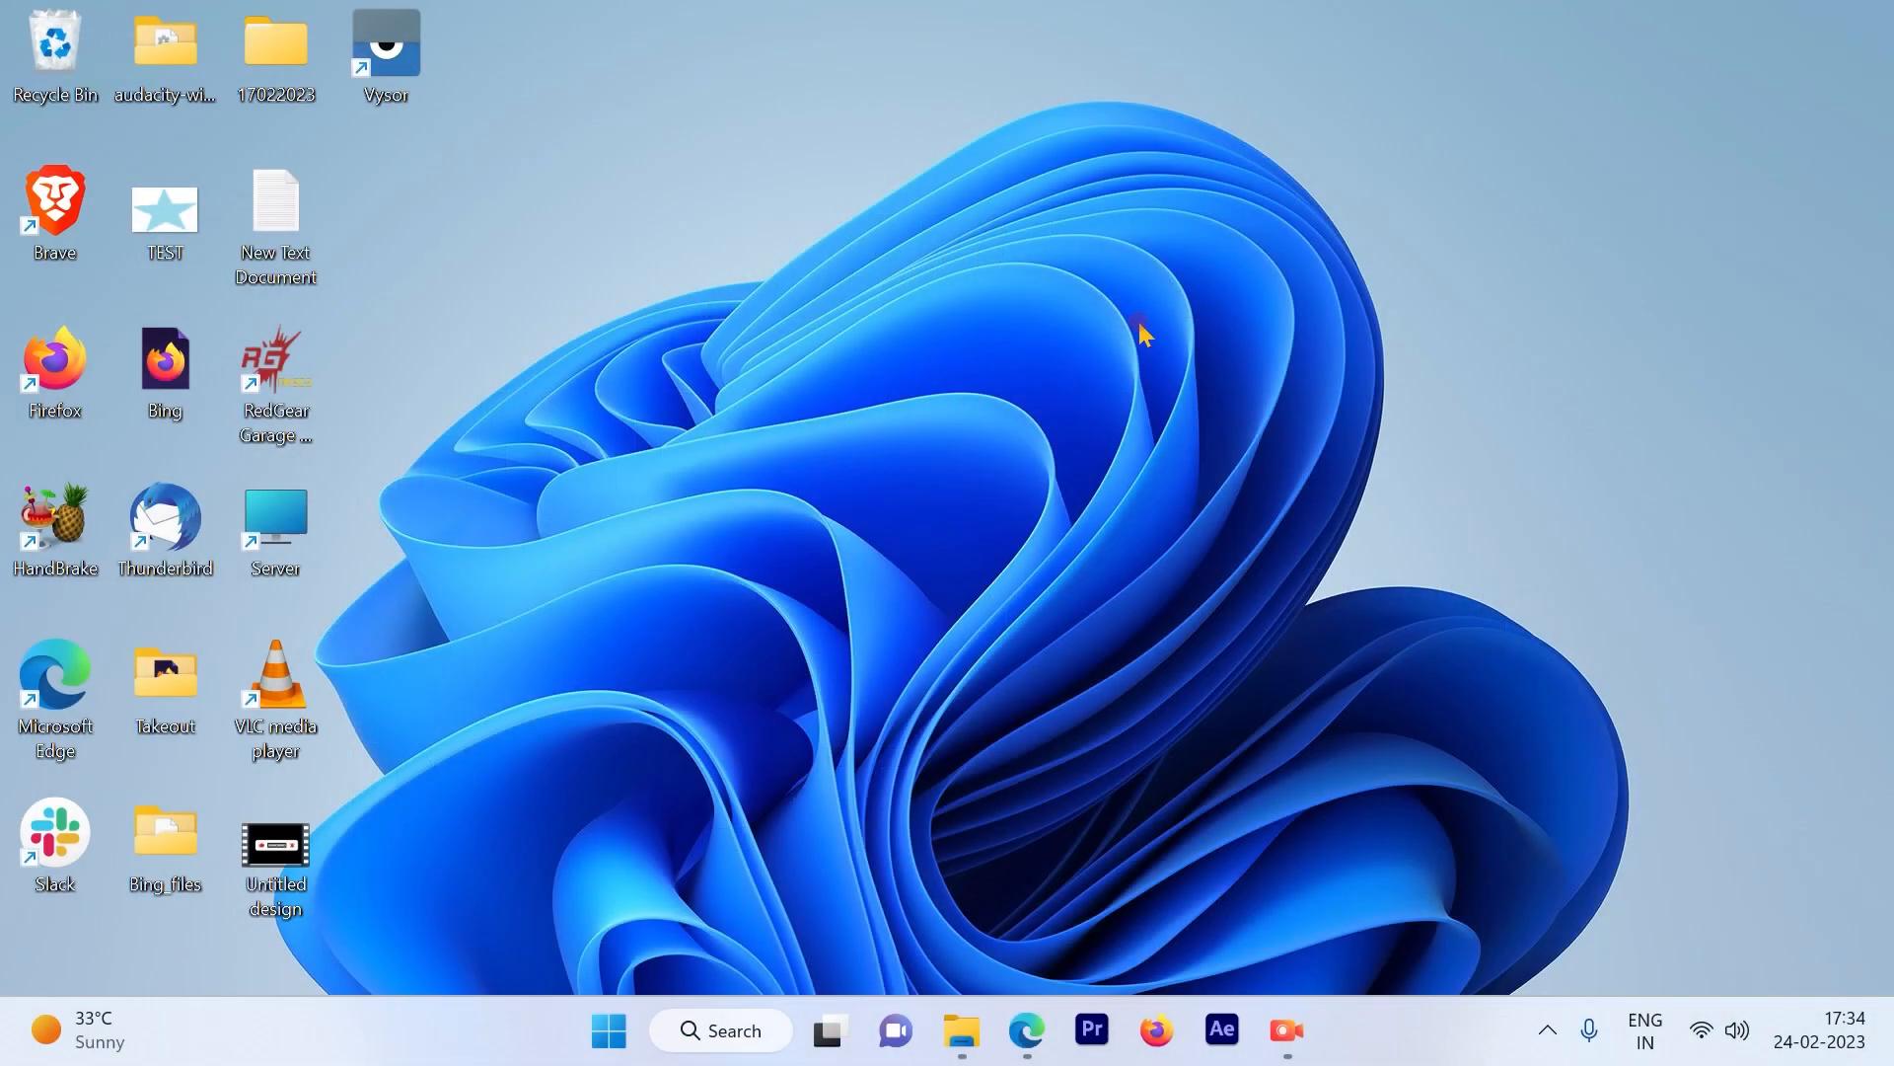
Restore the Edge window showing the Gmail inbox from the taskbar.
click(1023, 1030)
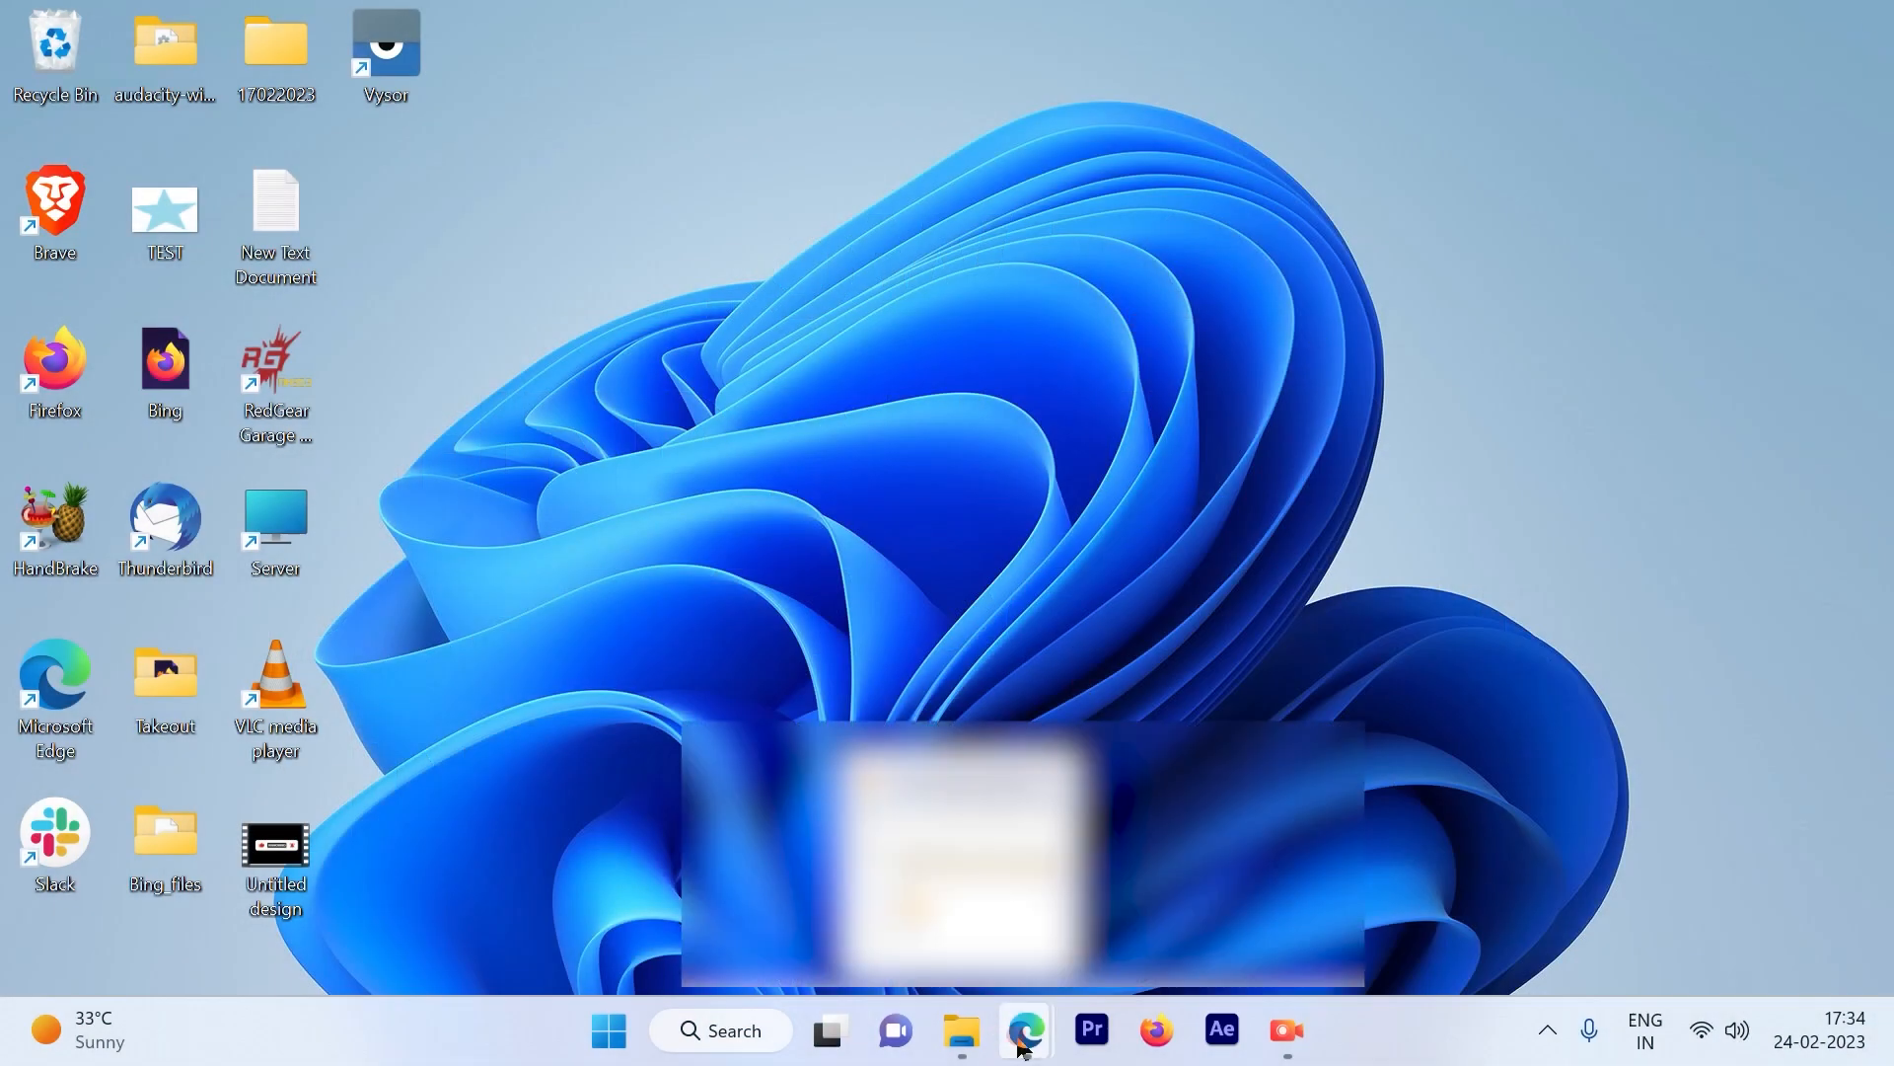
click(1022, 1029)
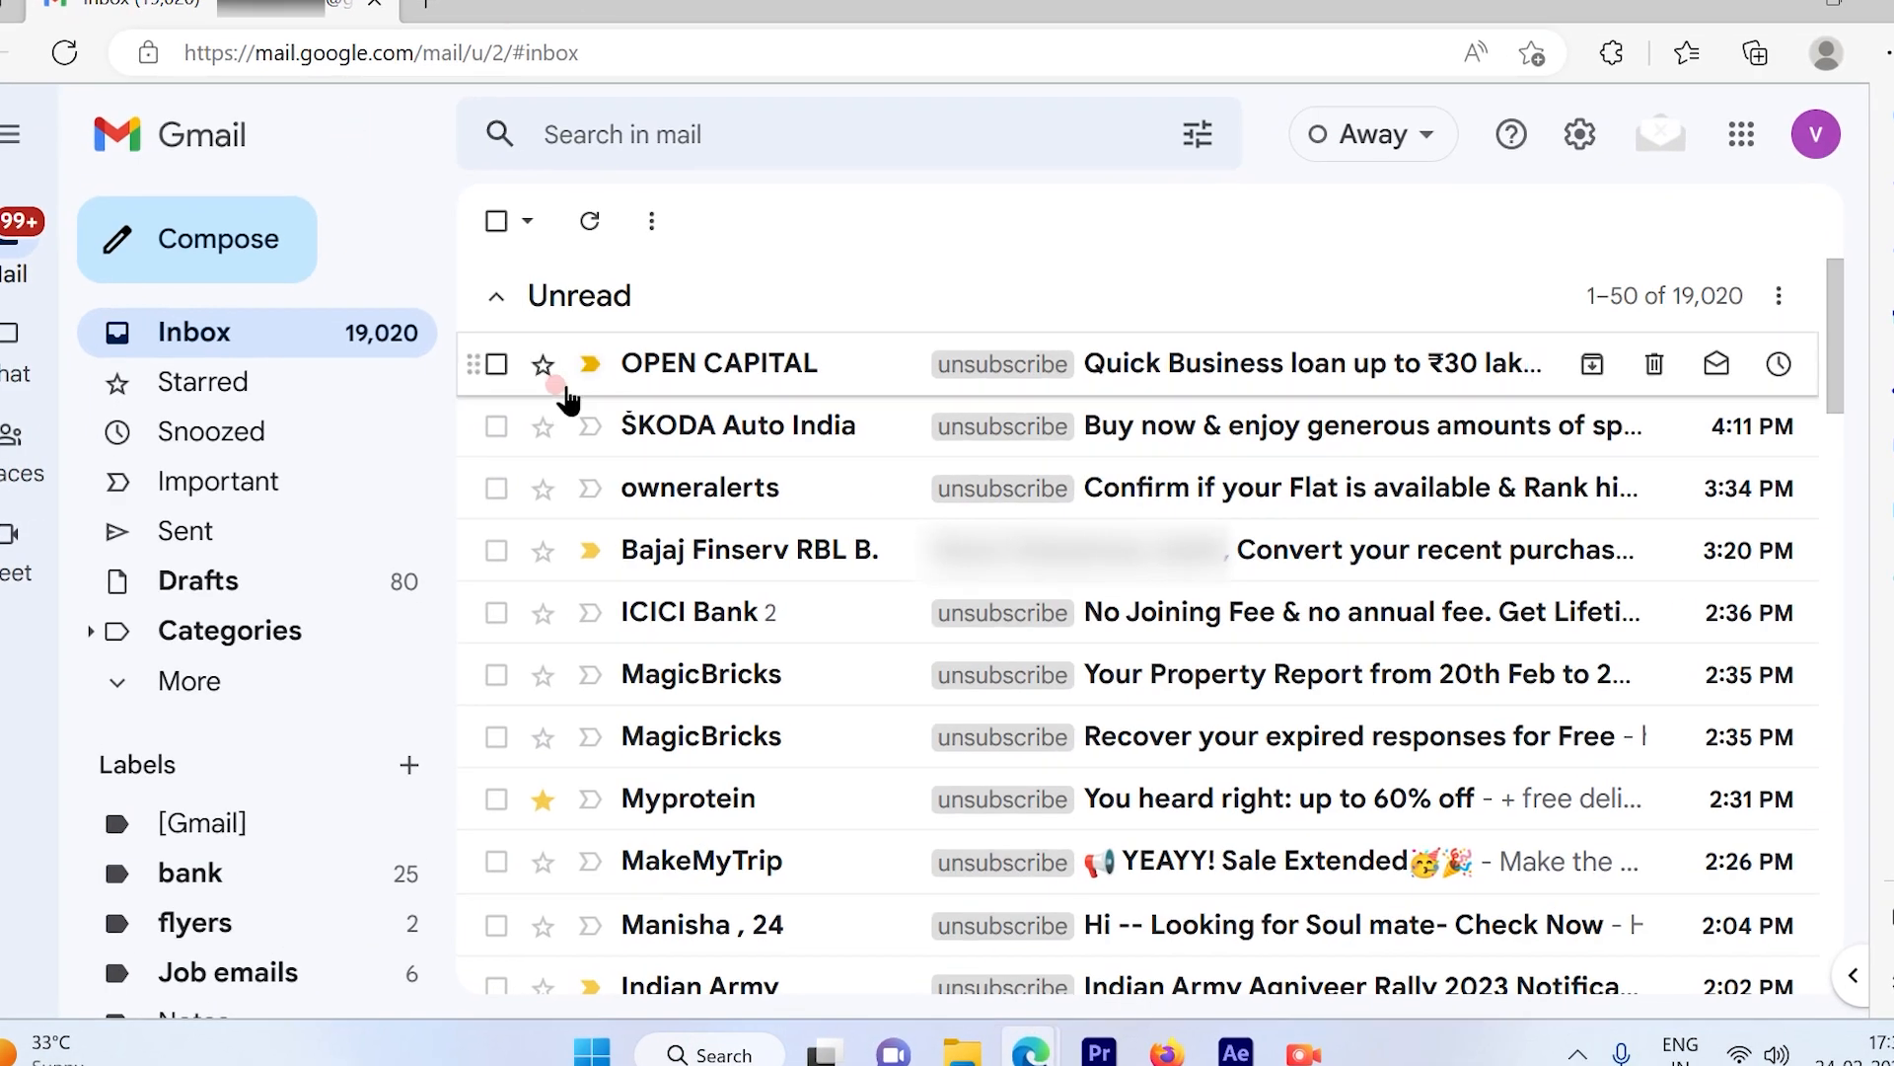
mouse_move(775, 334)
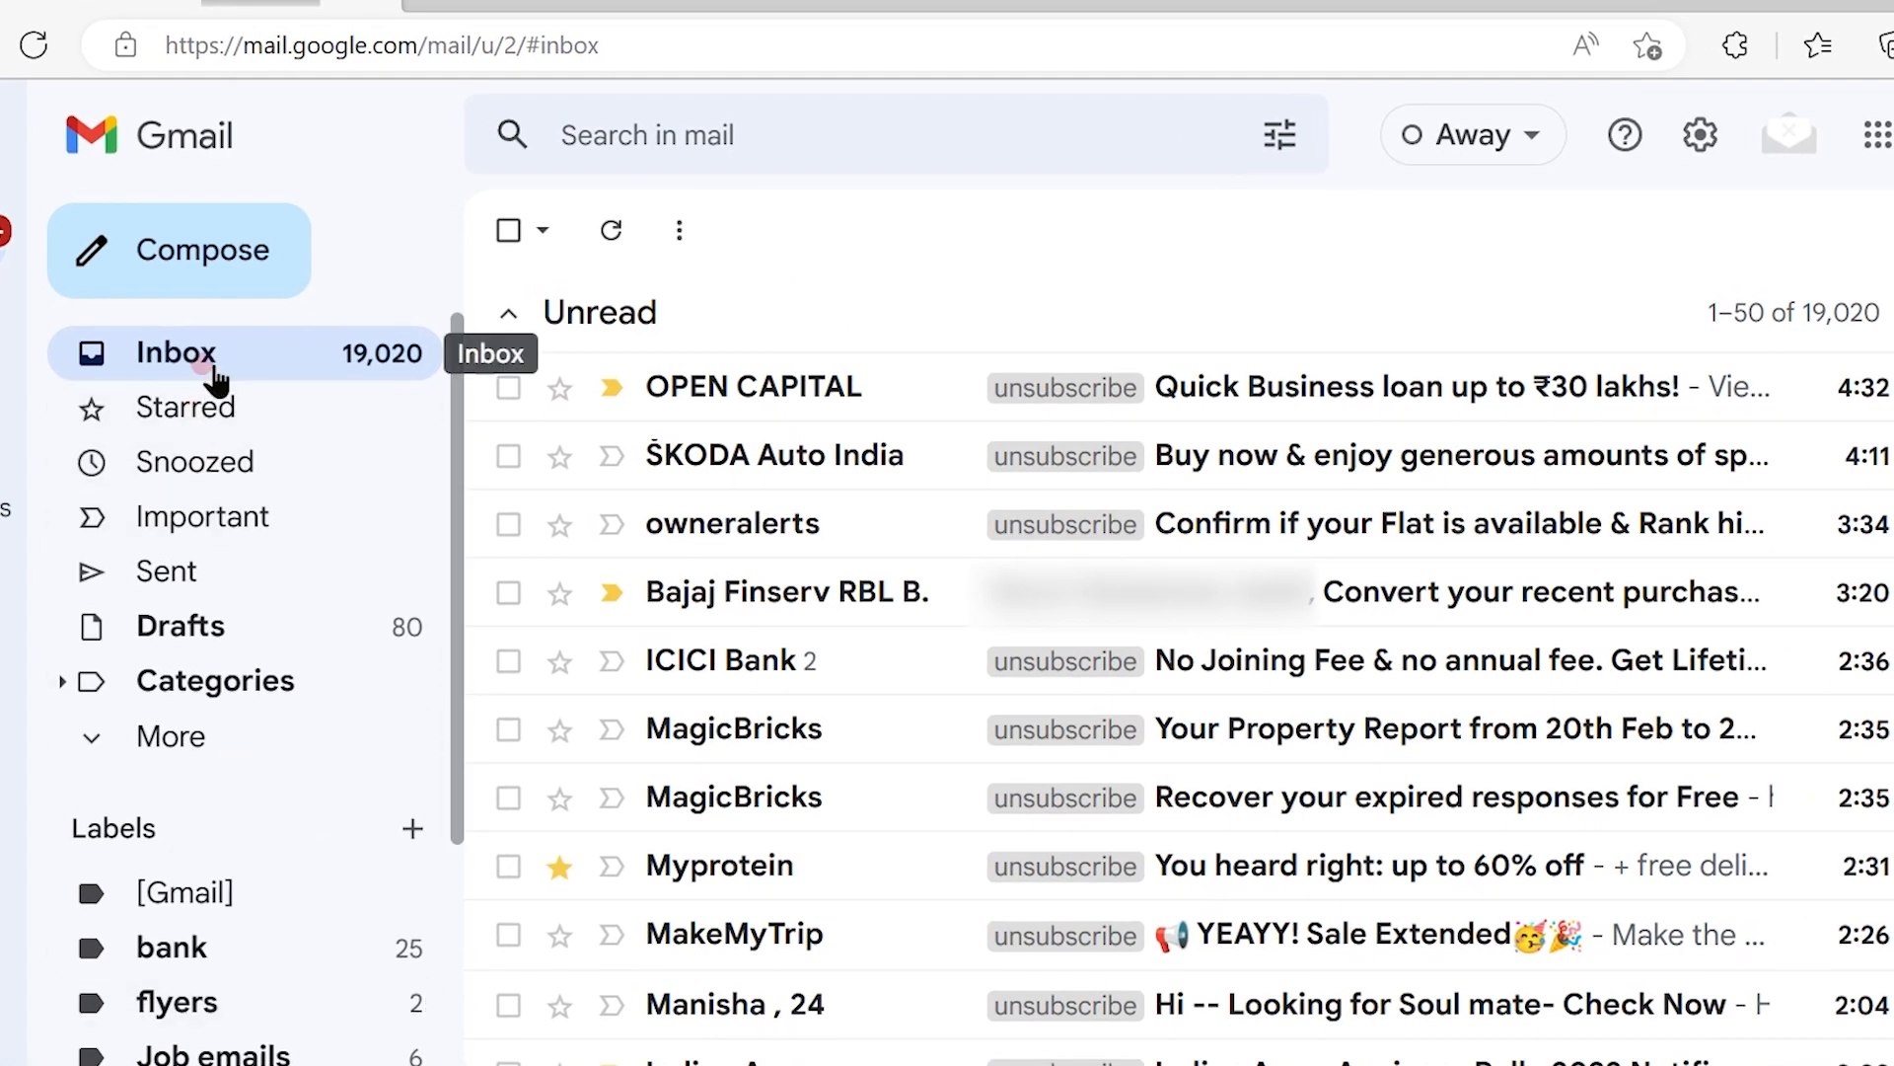
mouse_move(279, 462)
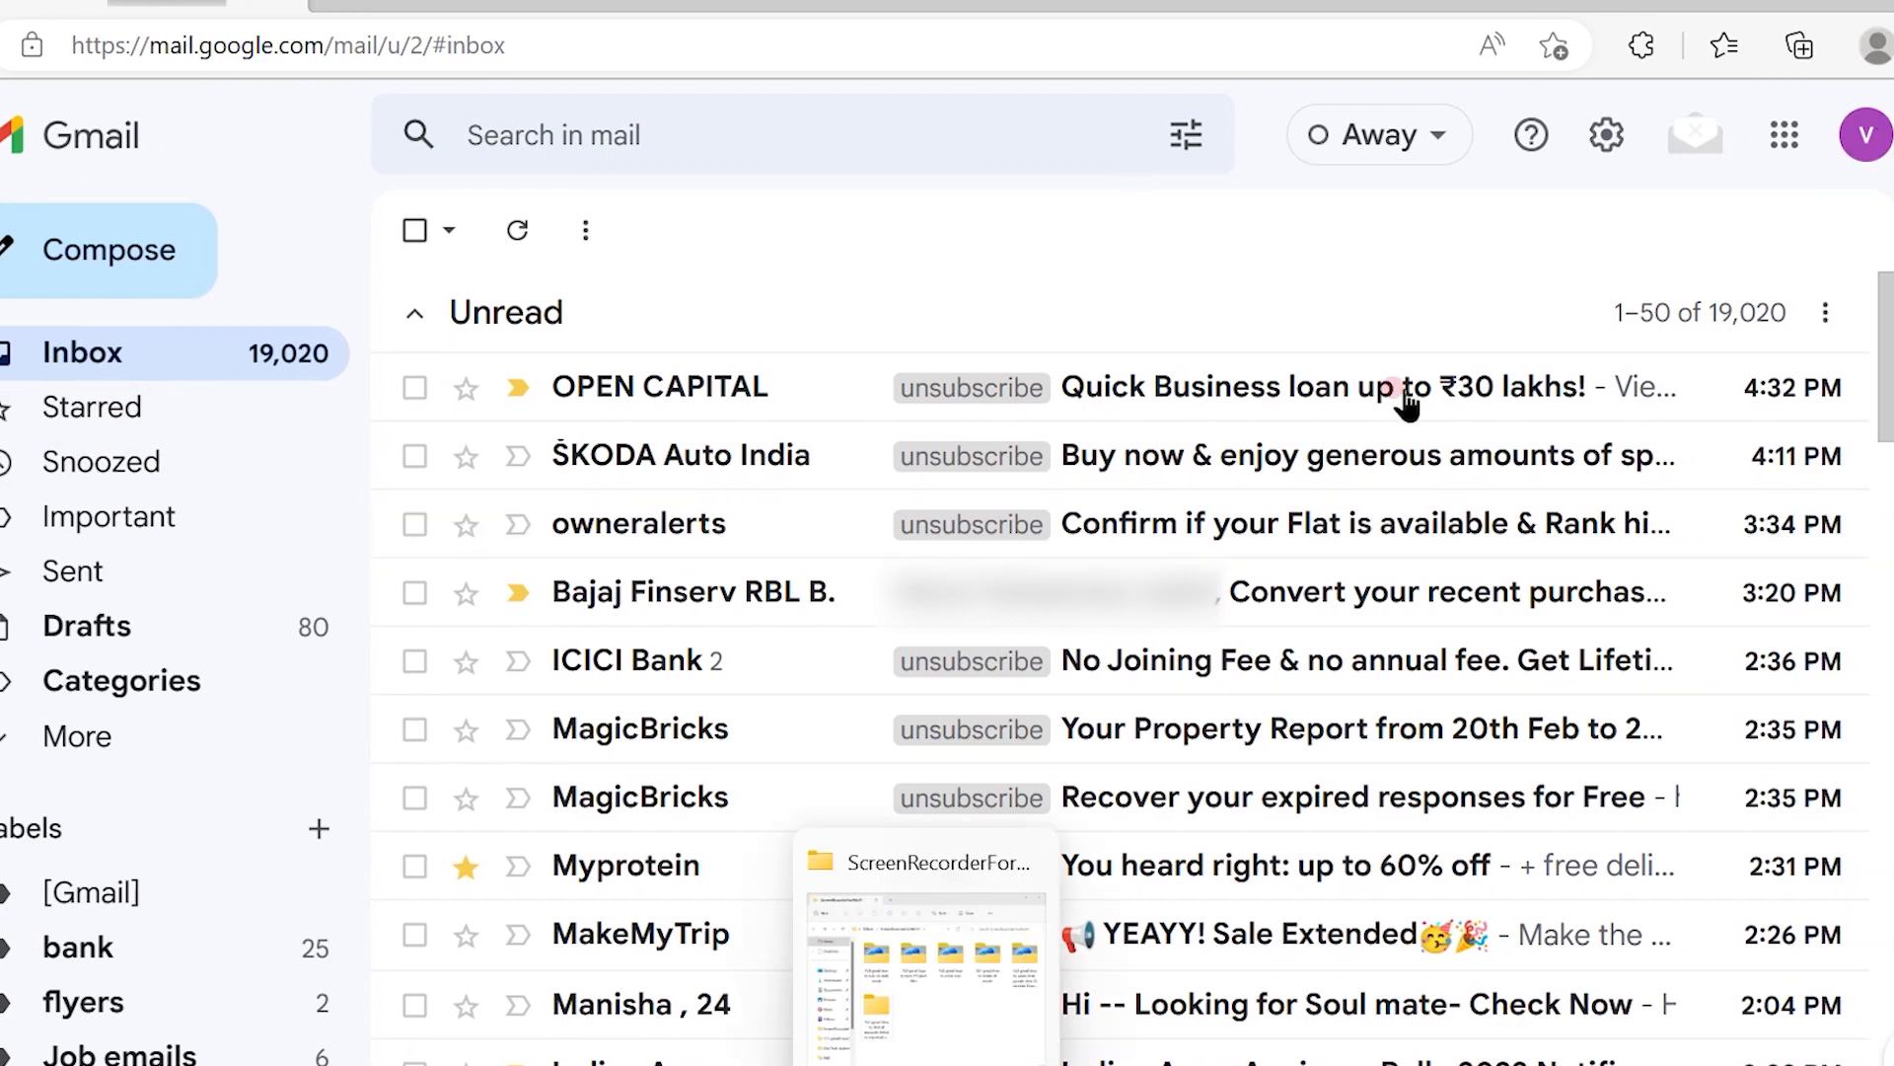
mouse_move(930, 471)
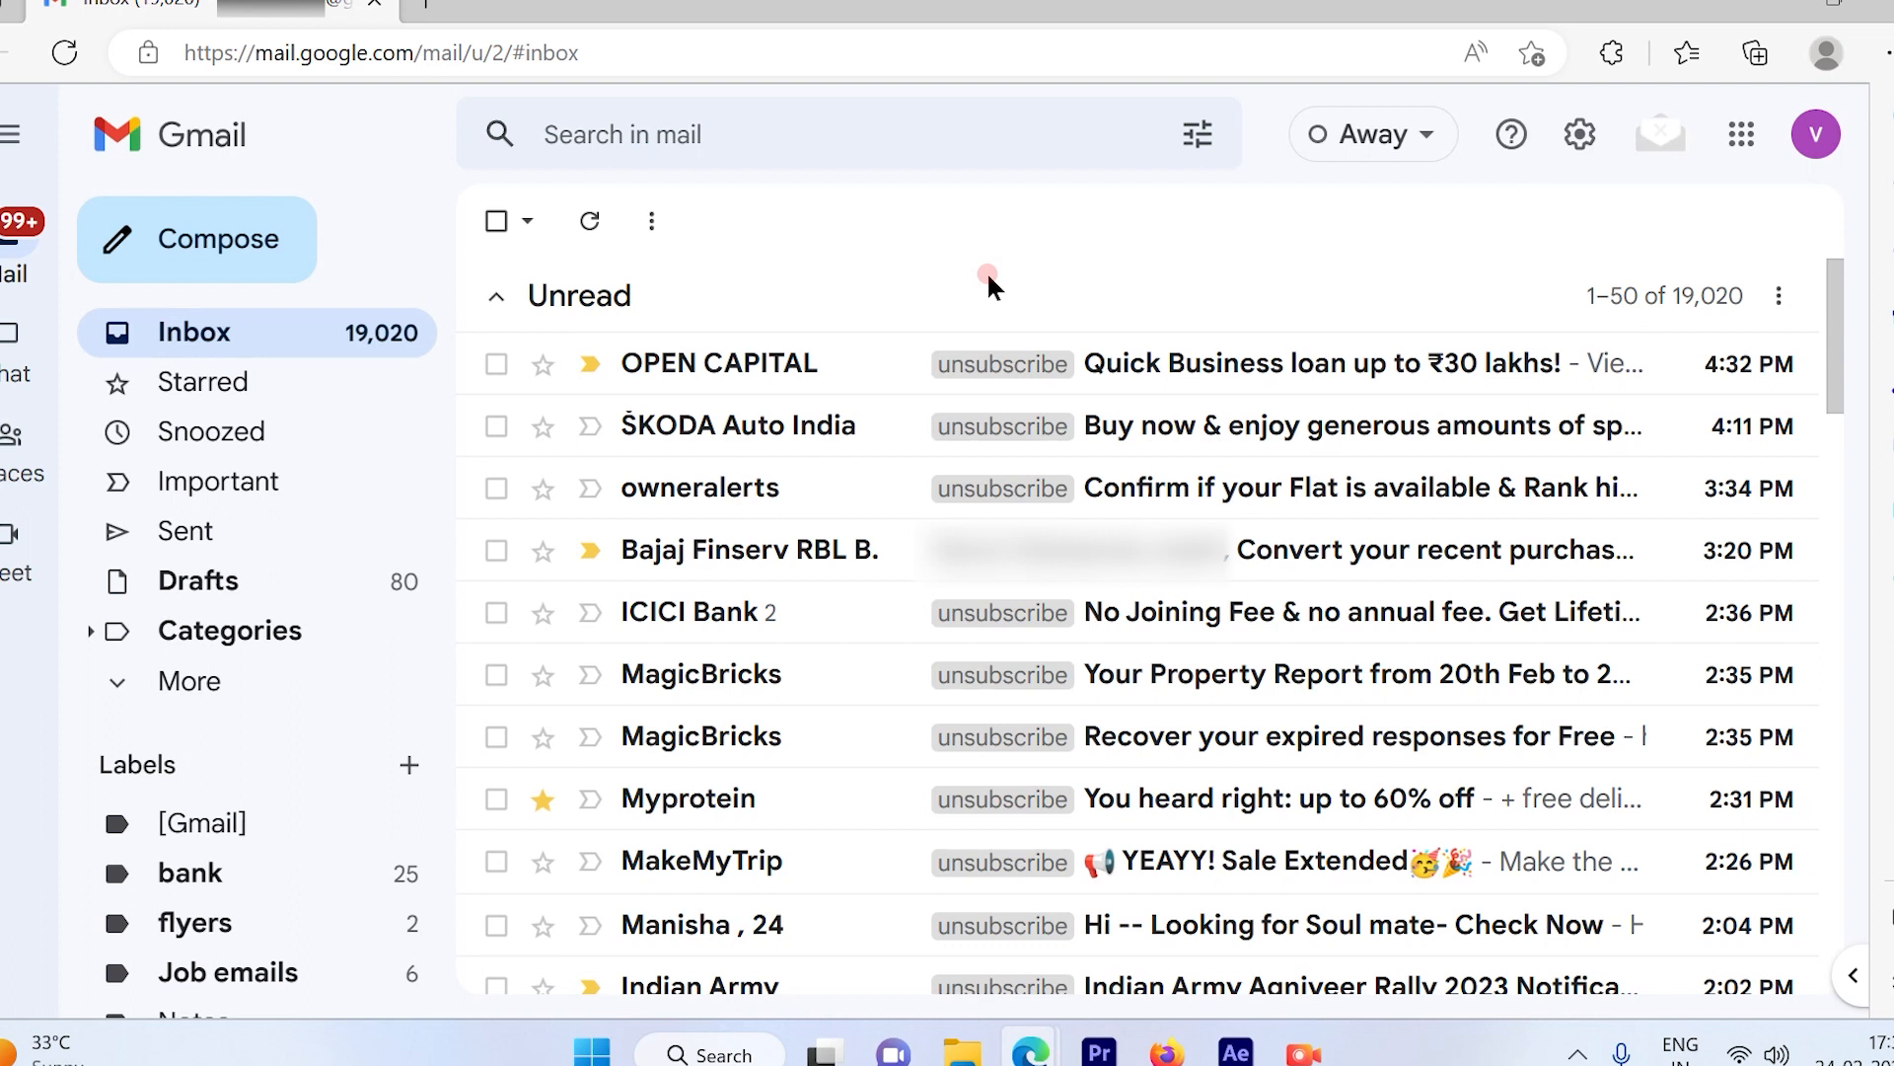
Open 'Manage your Google Account' from the profile avatar menu.
click(1814, 134)
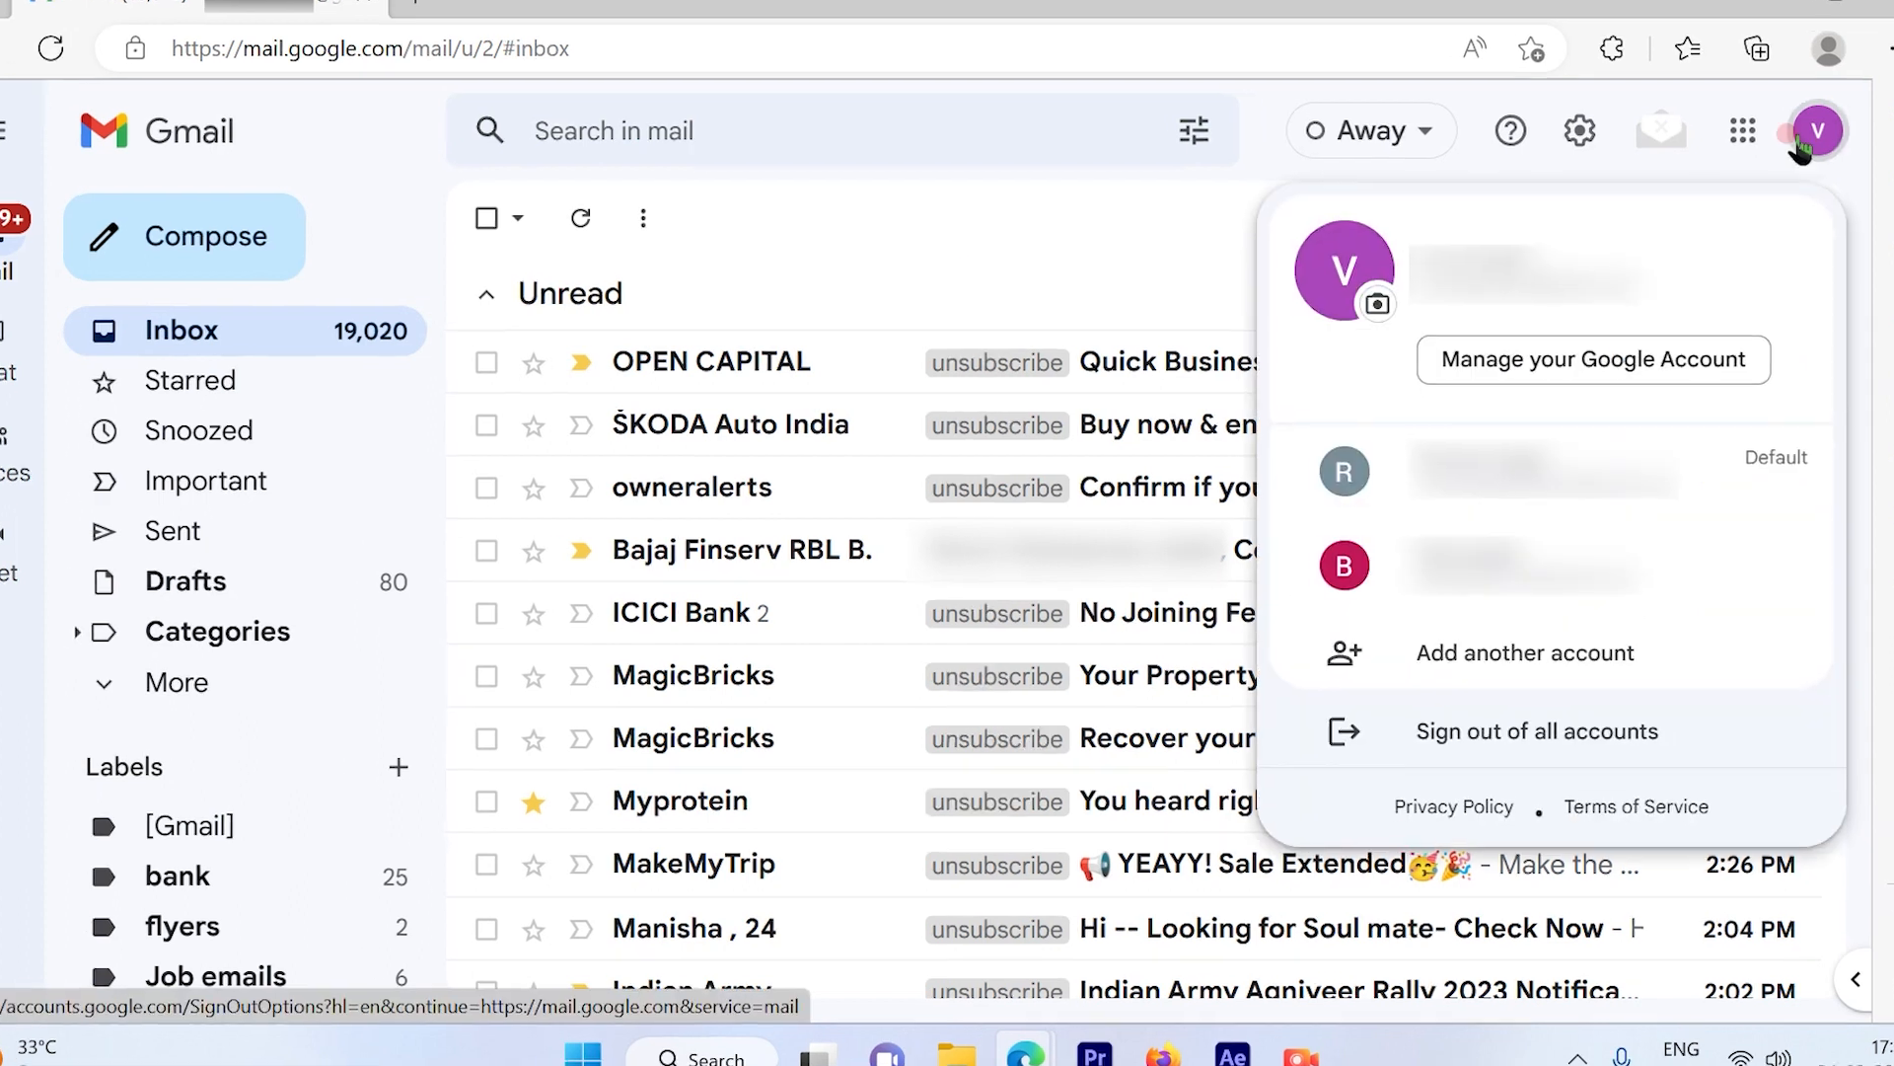
mouse_move(1830, 94)
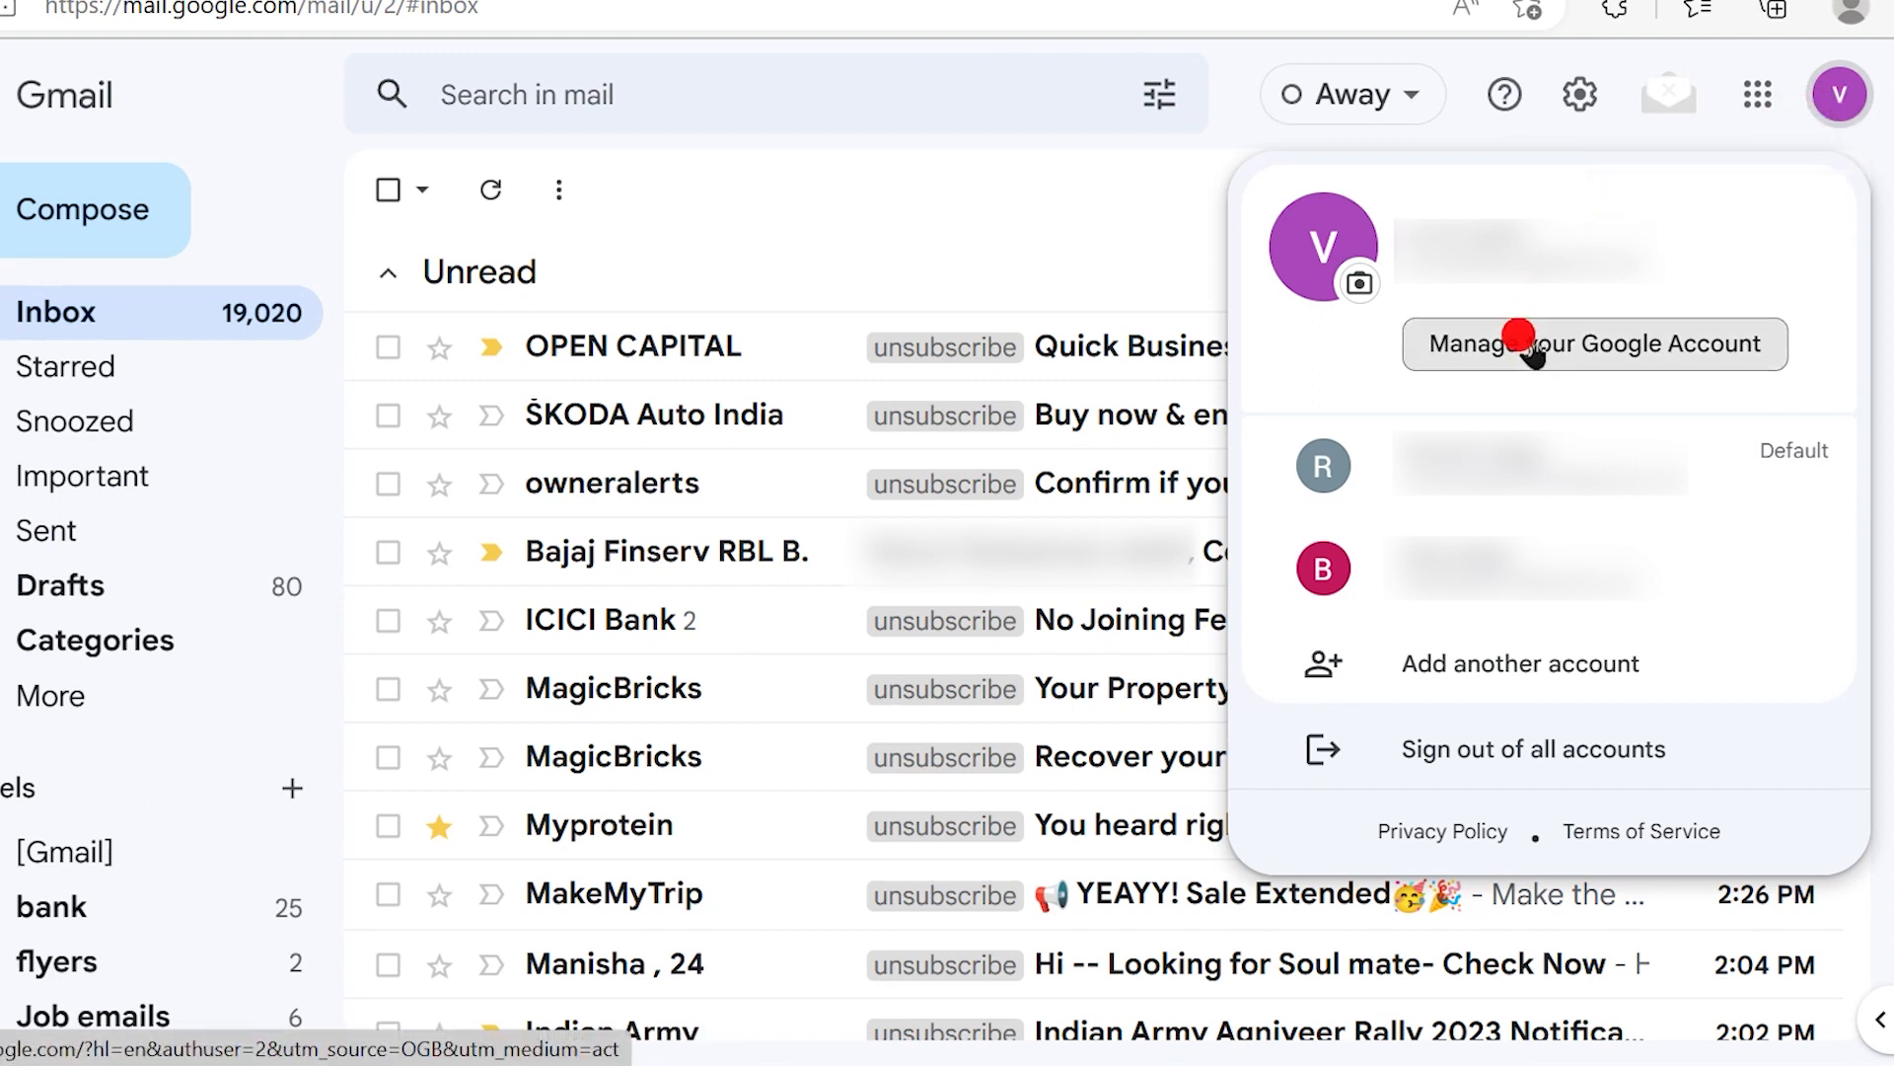
click(1594, 344)
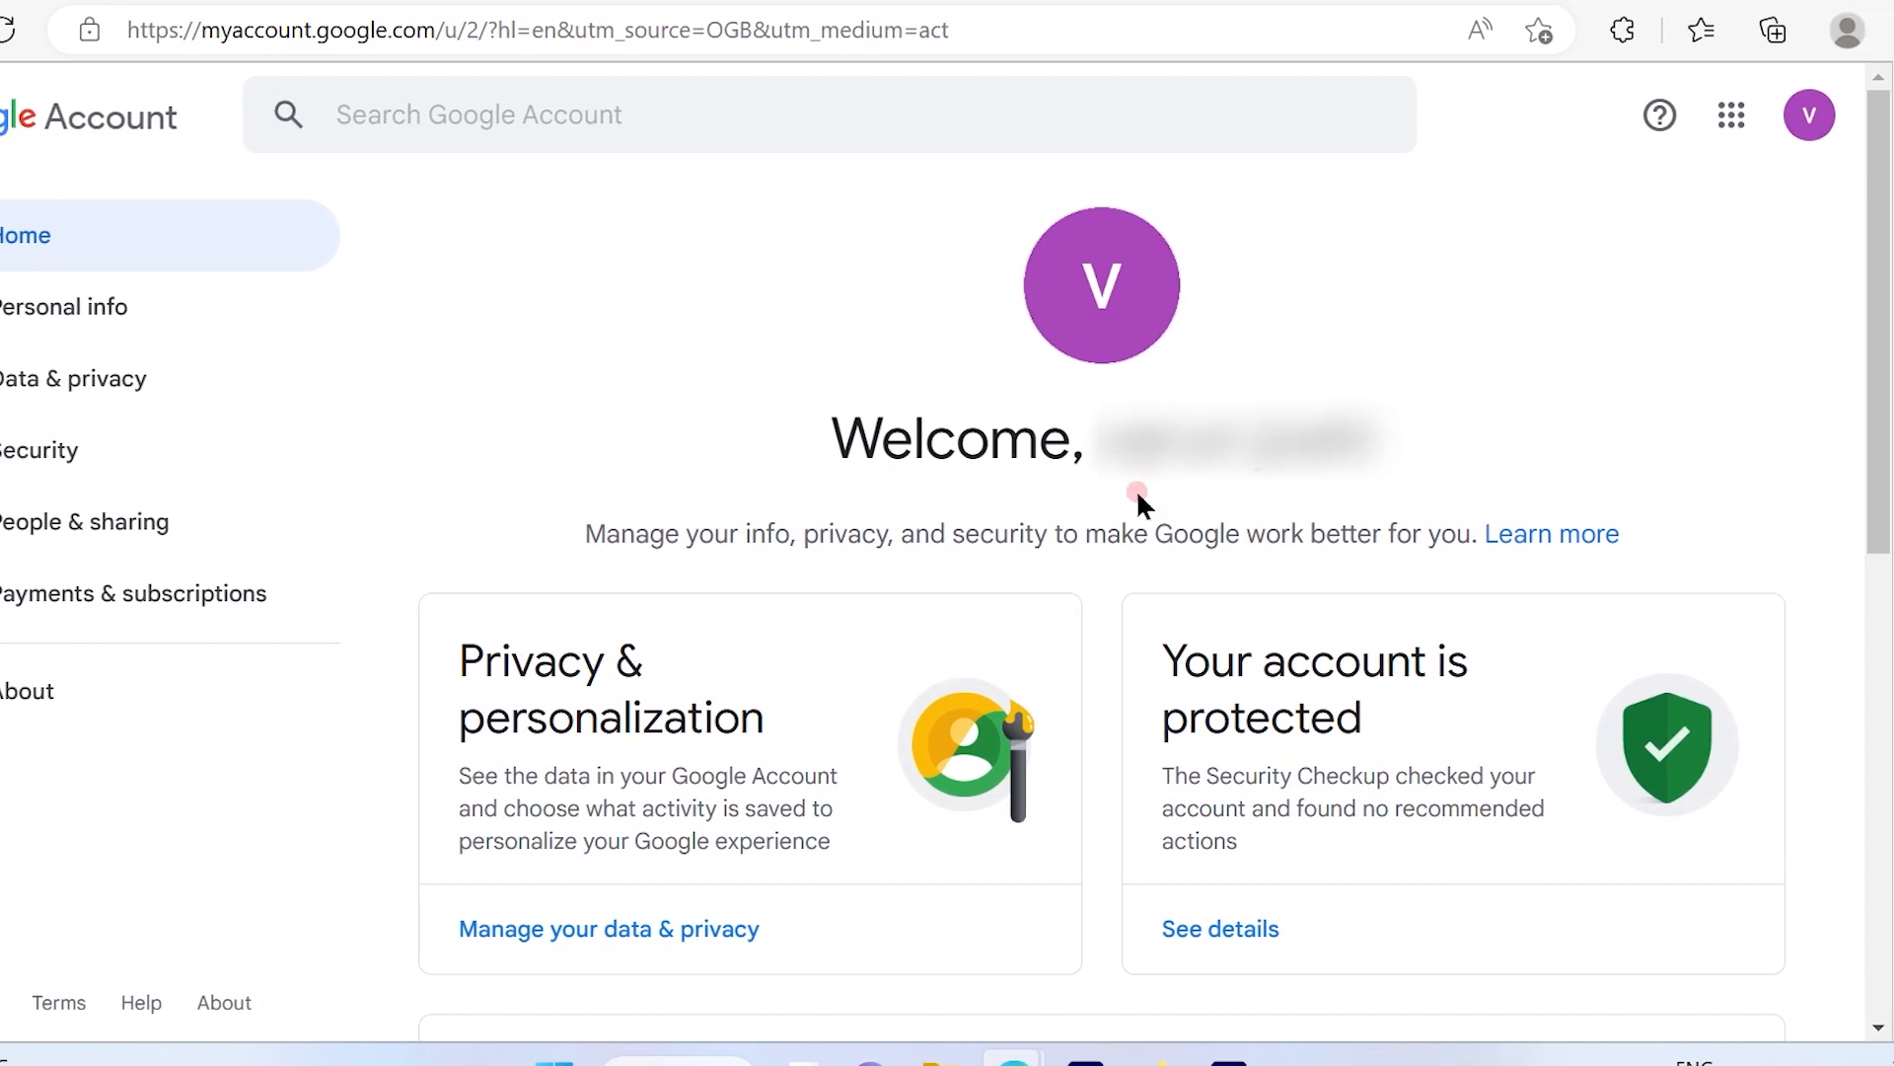
mouse_move(120, 151)
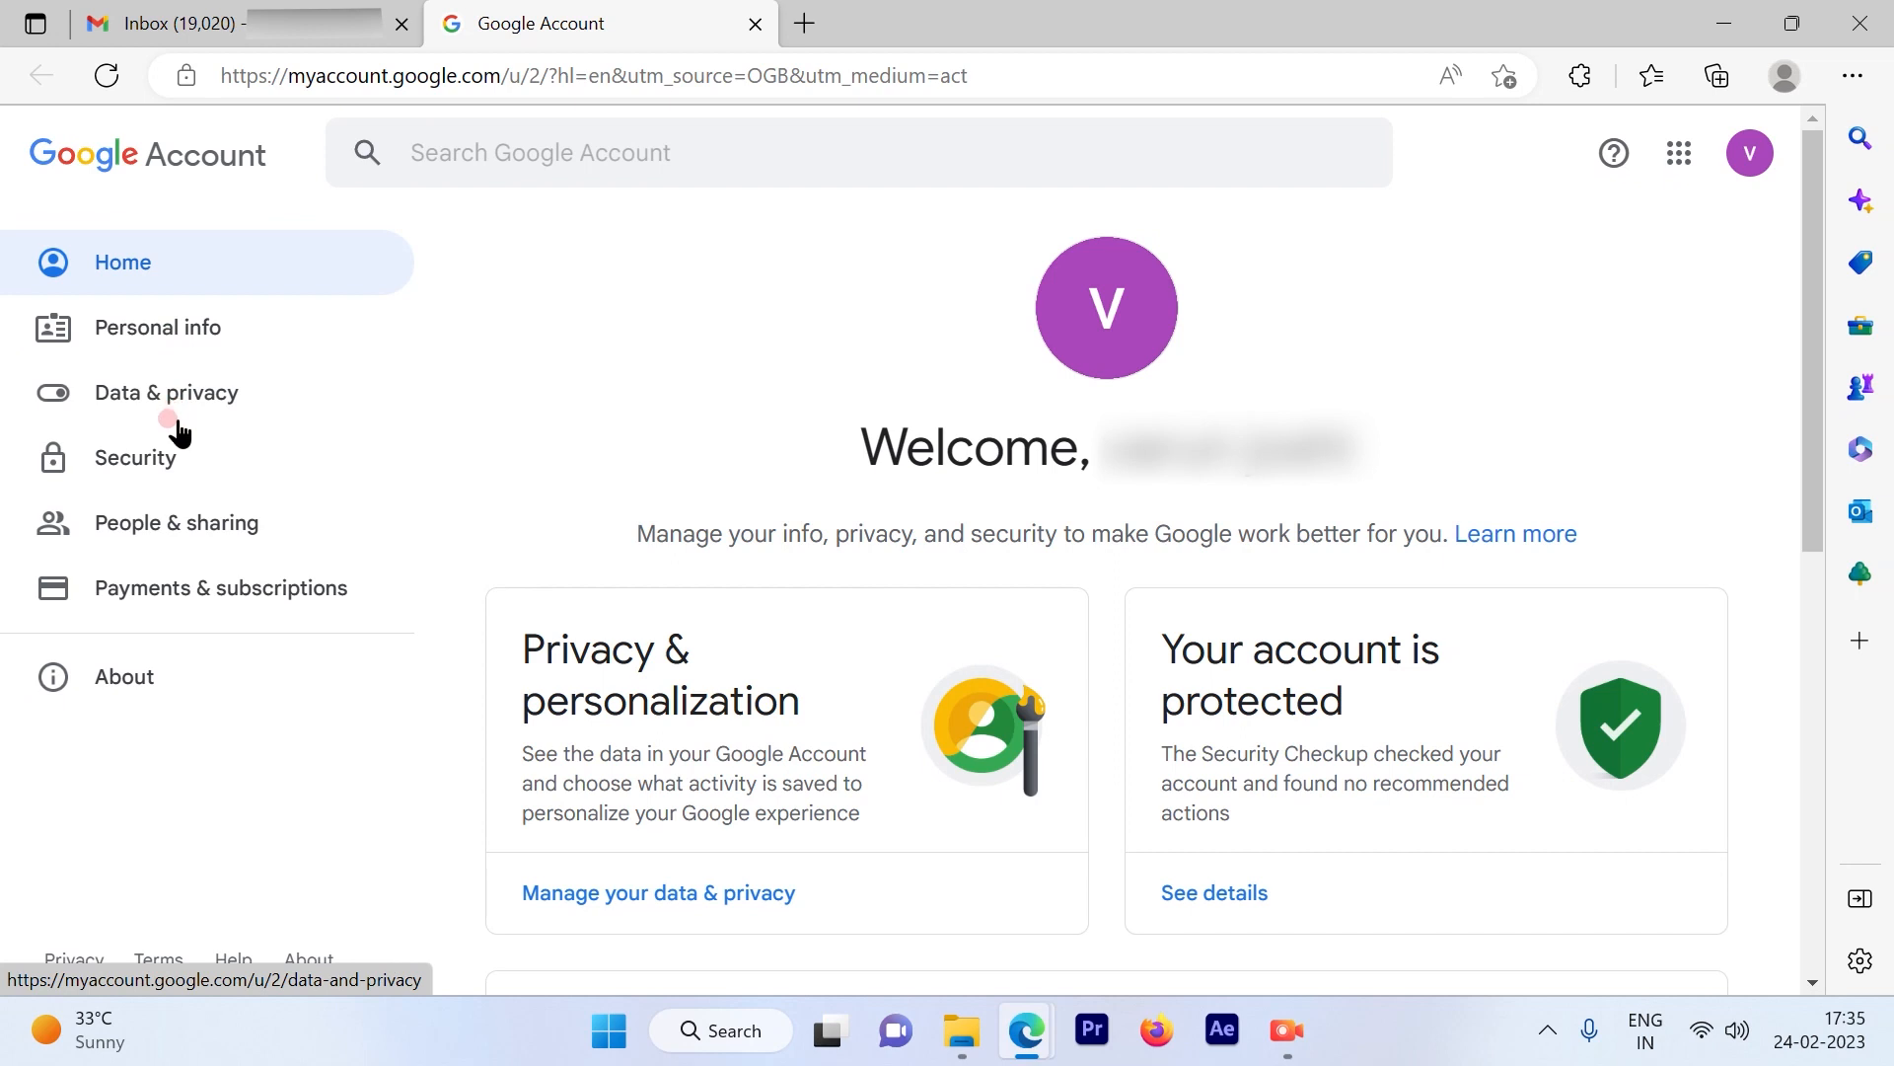
mouse_move(568, 429)
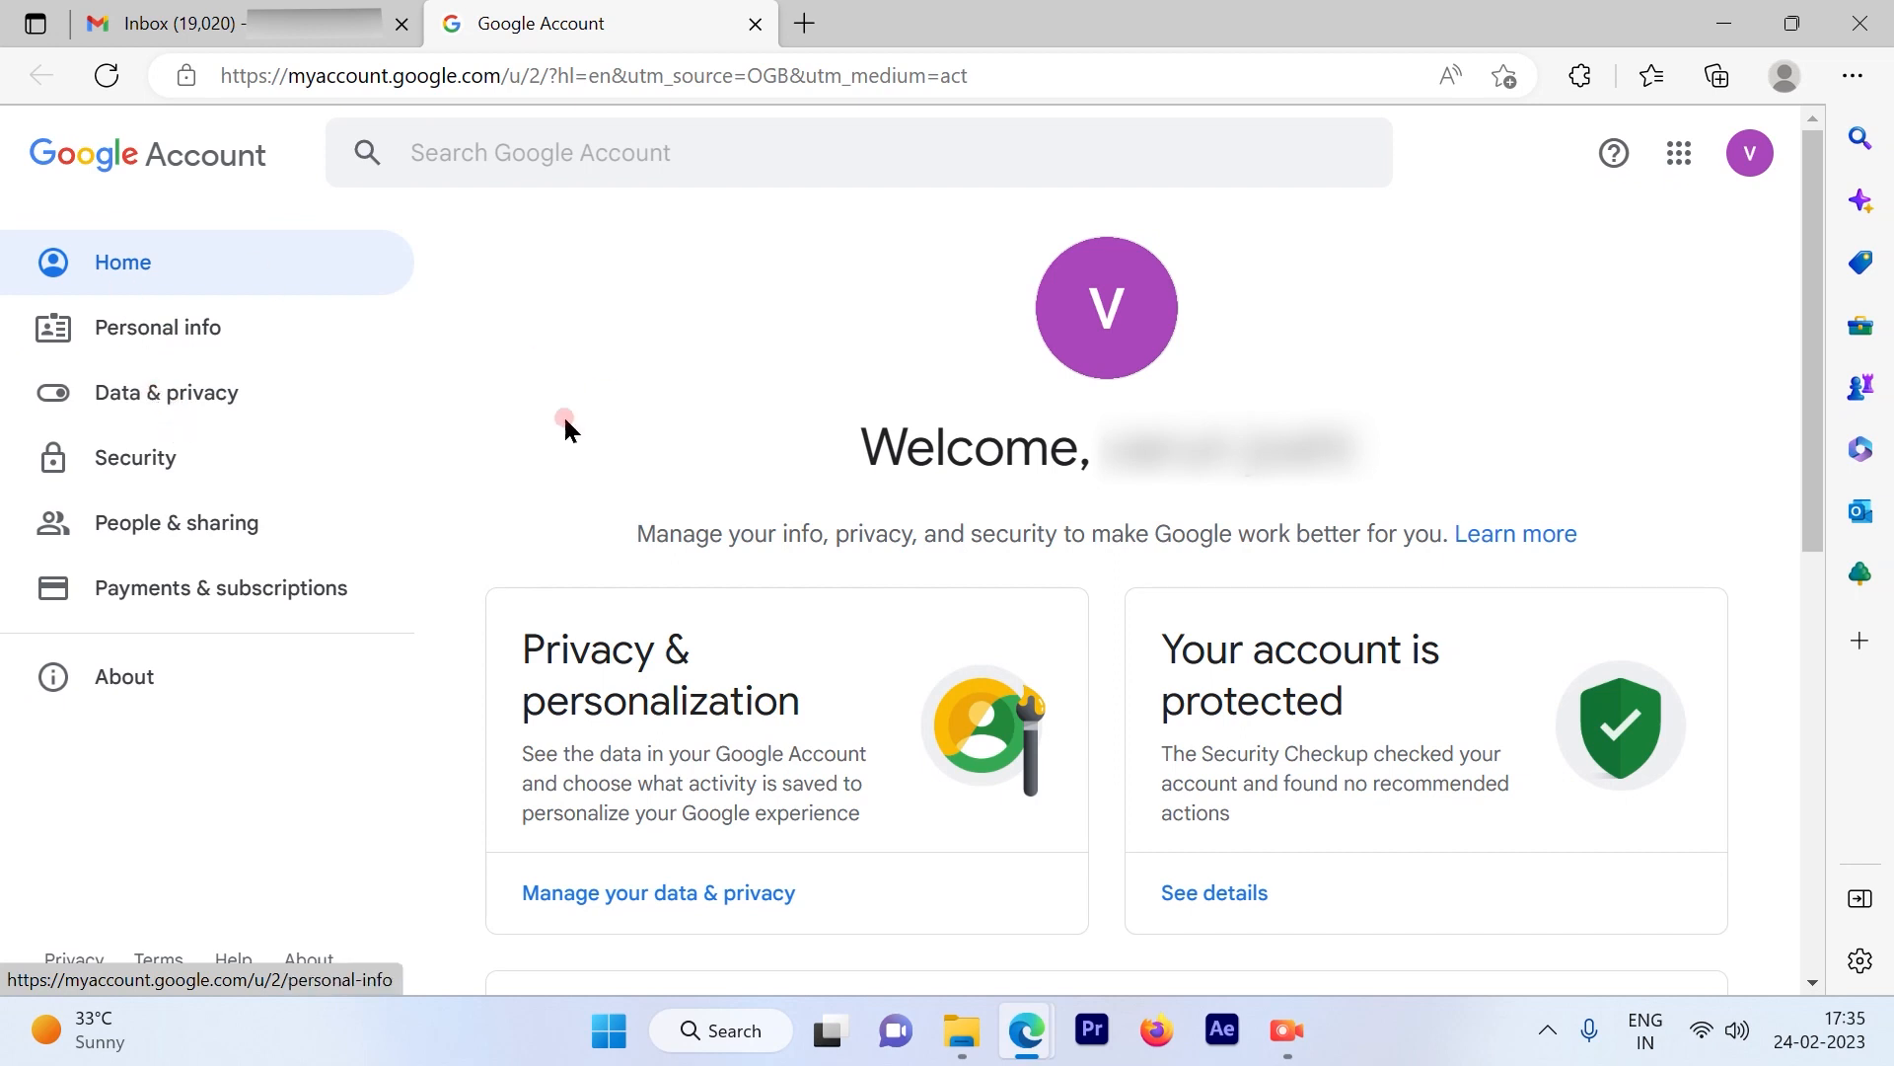
mouse_move(120, 296)
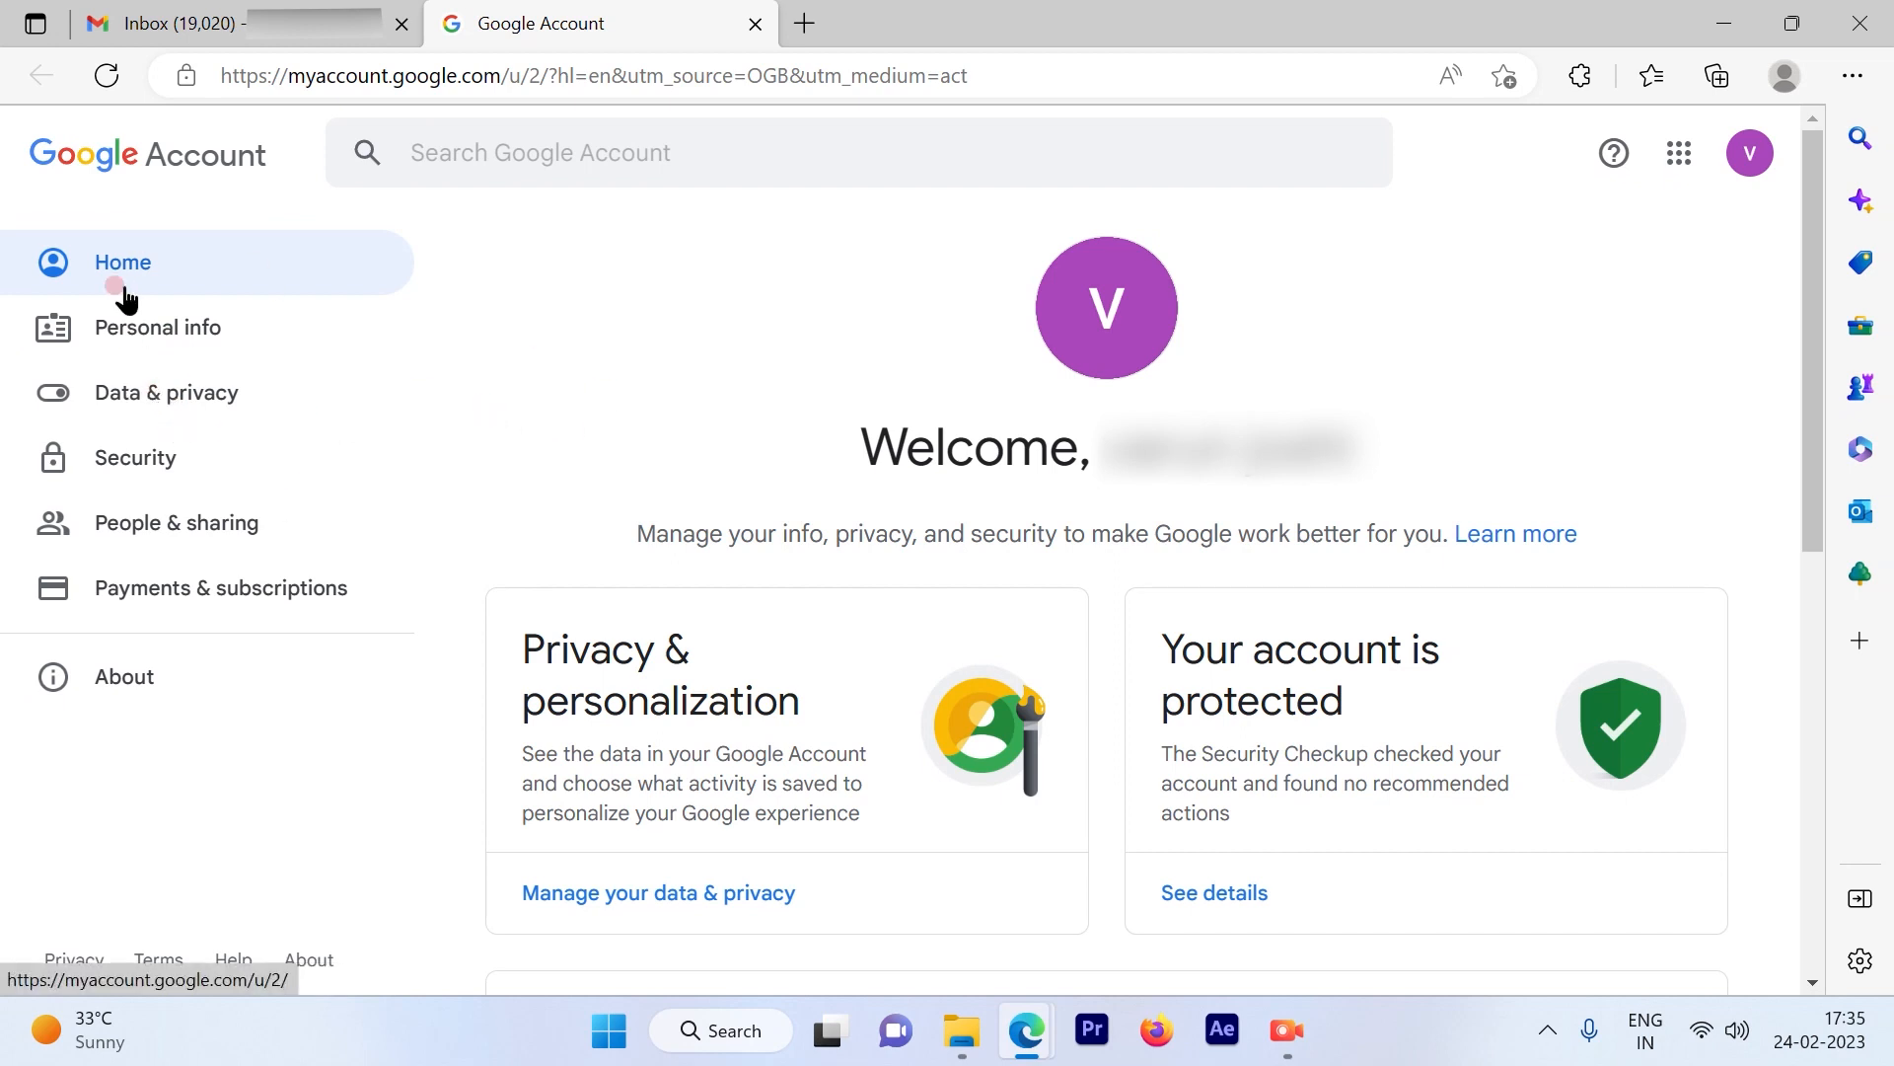
mouse_move(134, 457)
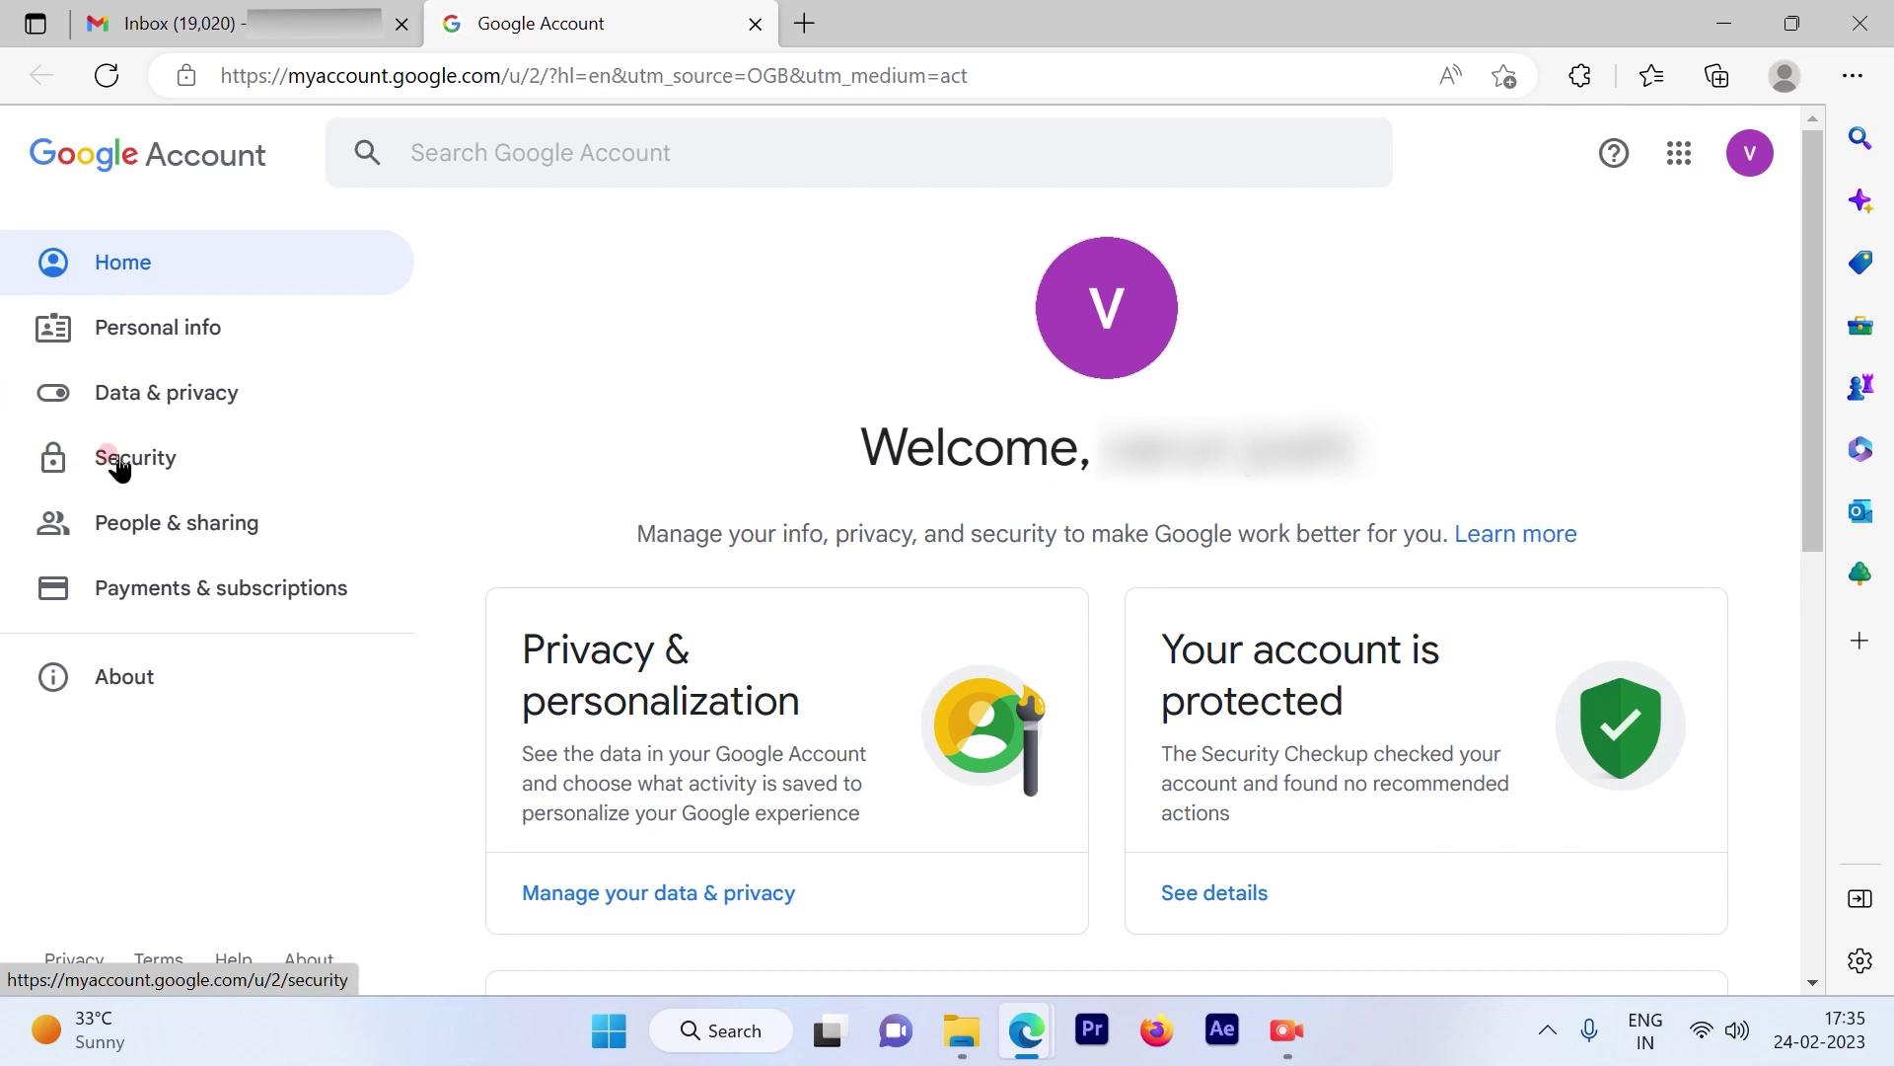
Select Security in the Google Account left navigation.
click(134, 457)
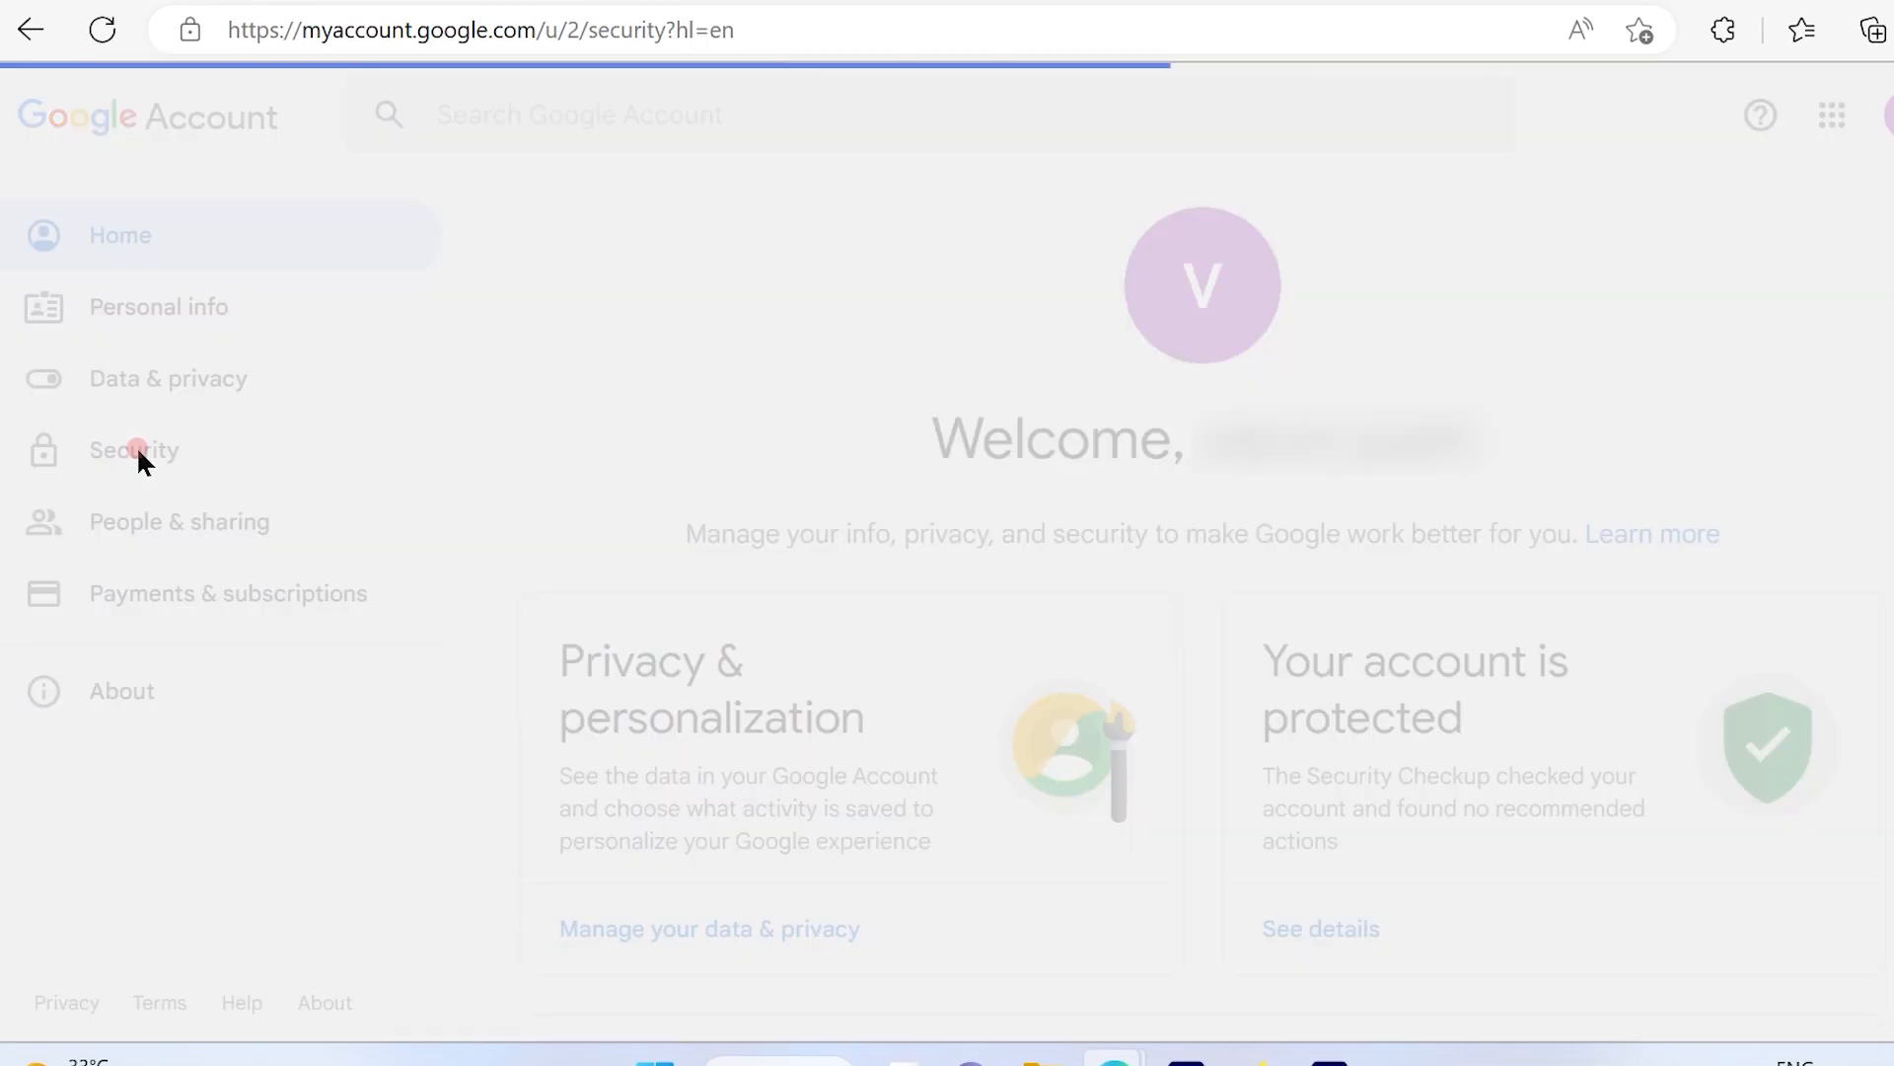
Open 'Manage third-party access' under third-party apps on the Security page.
click(134, 450)
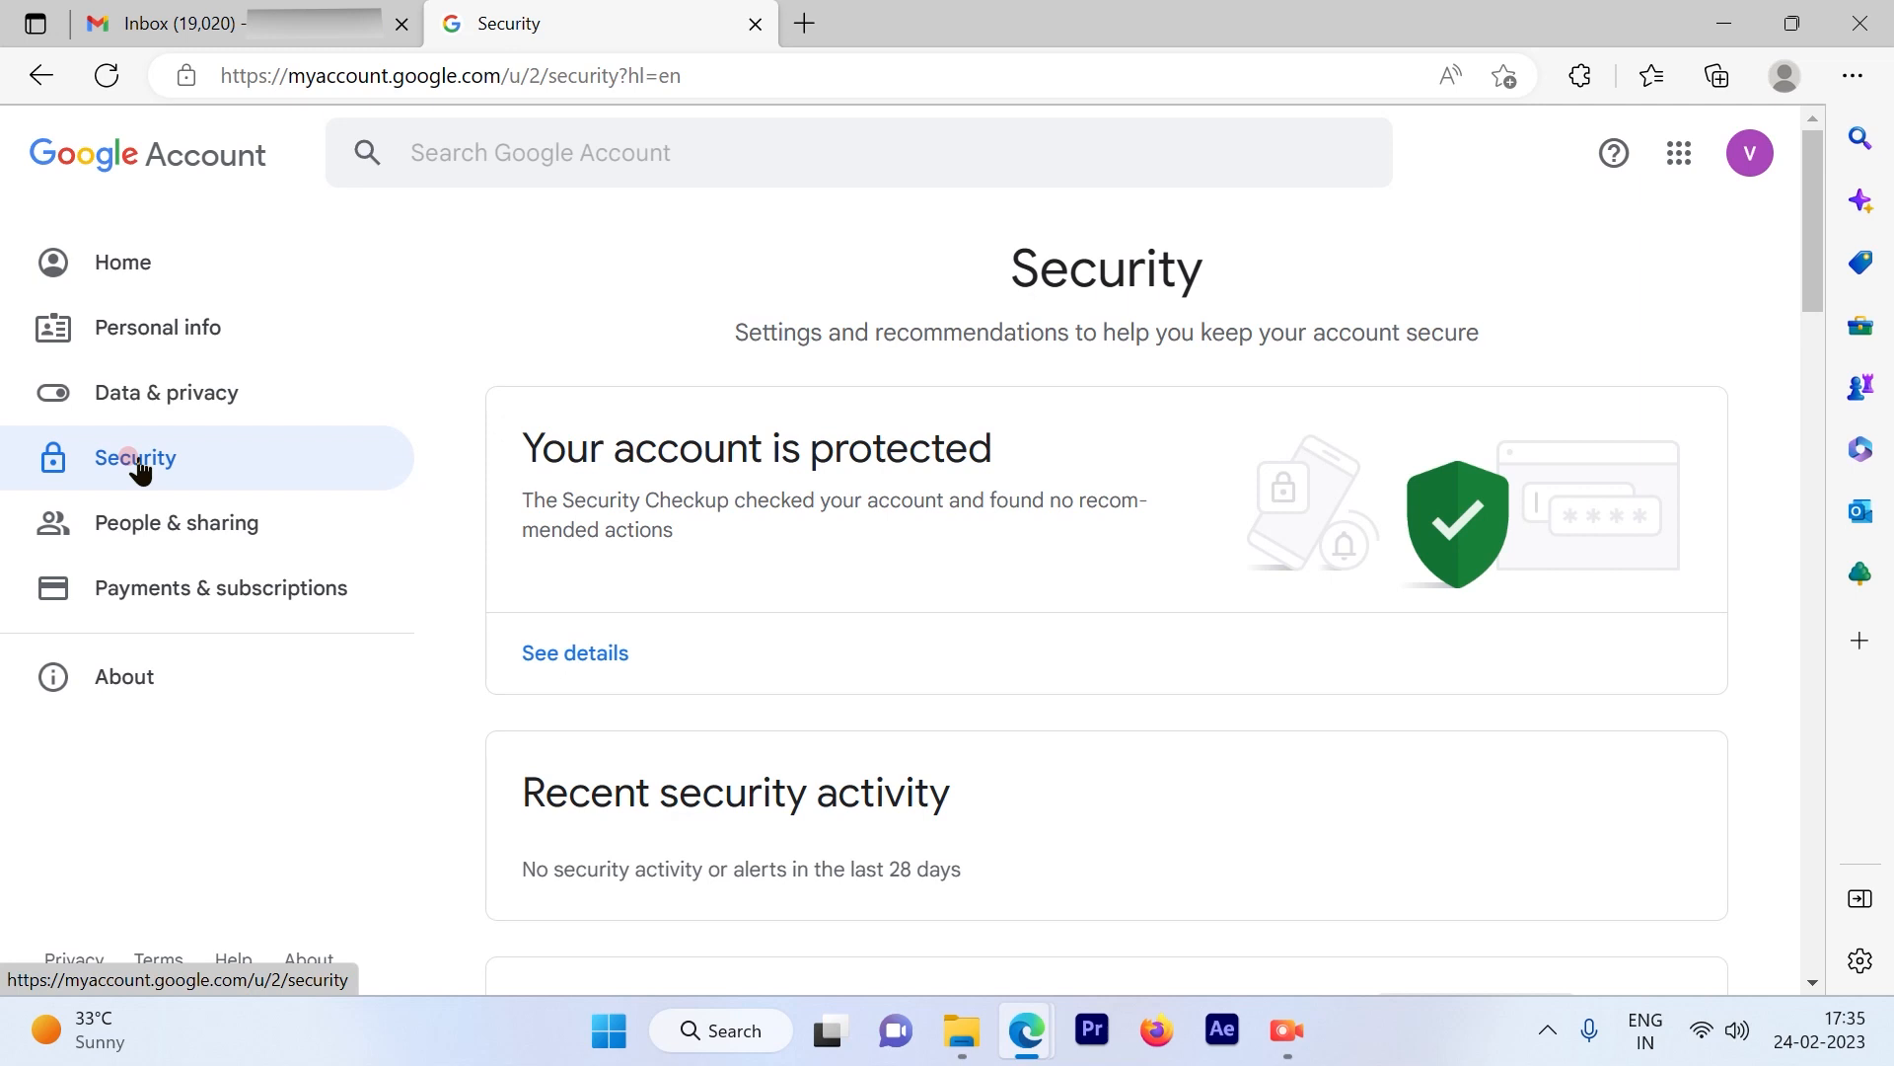
mouse_move(136, 489)
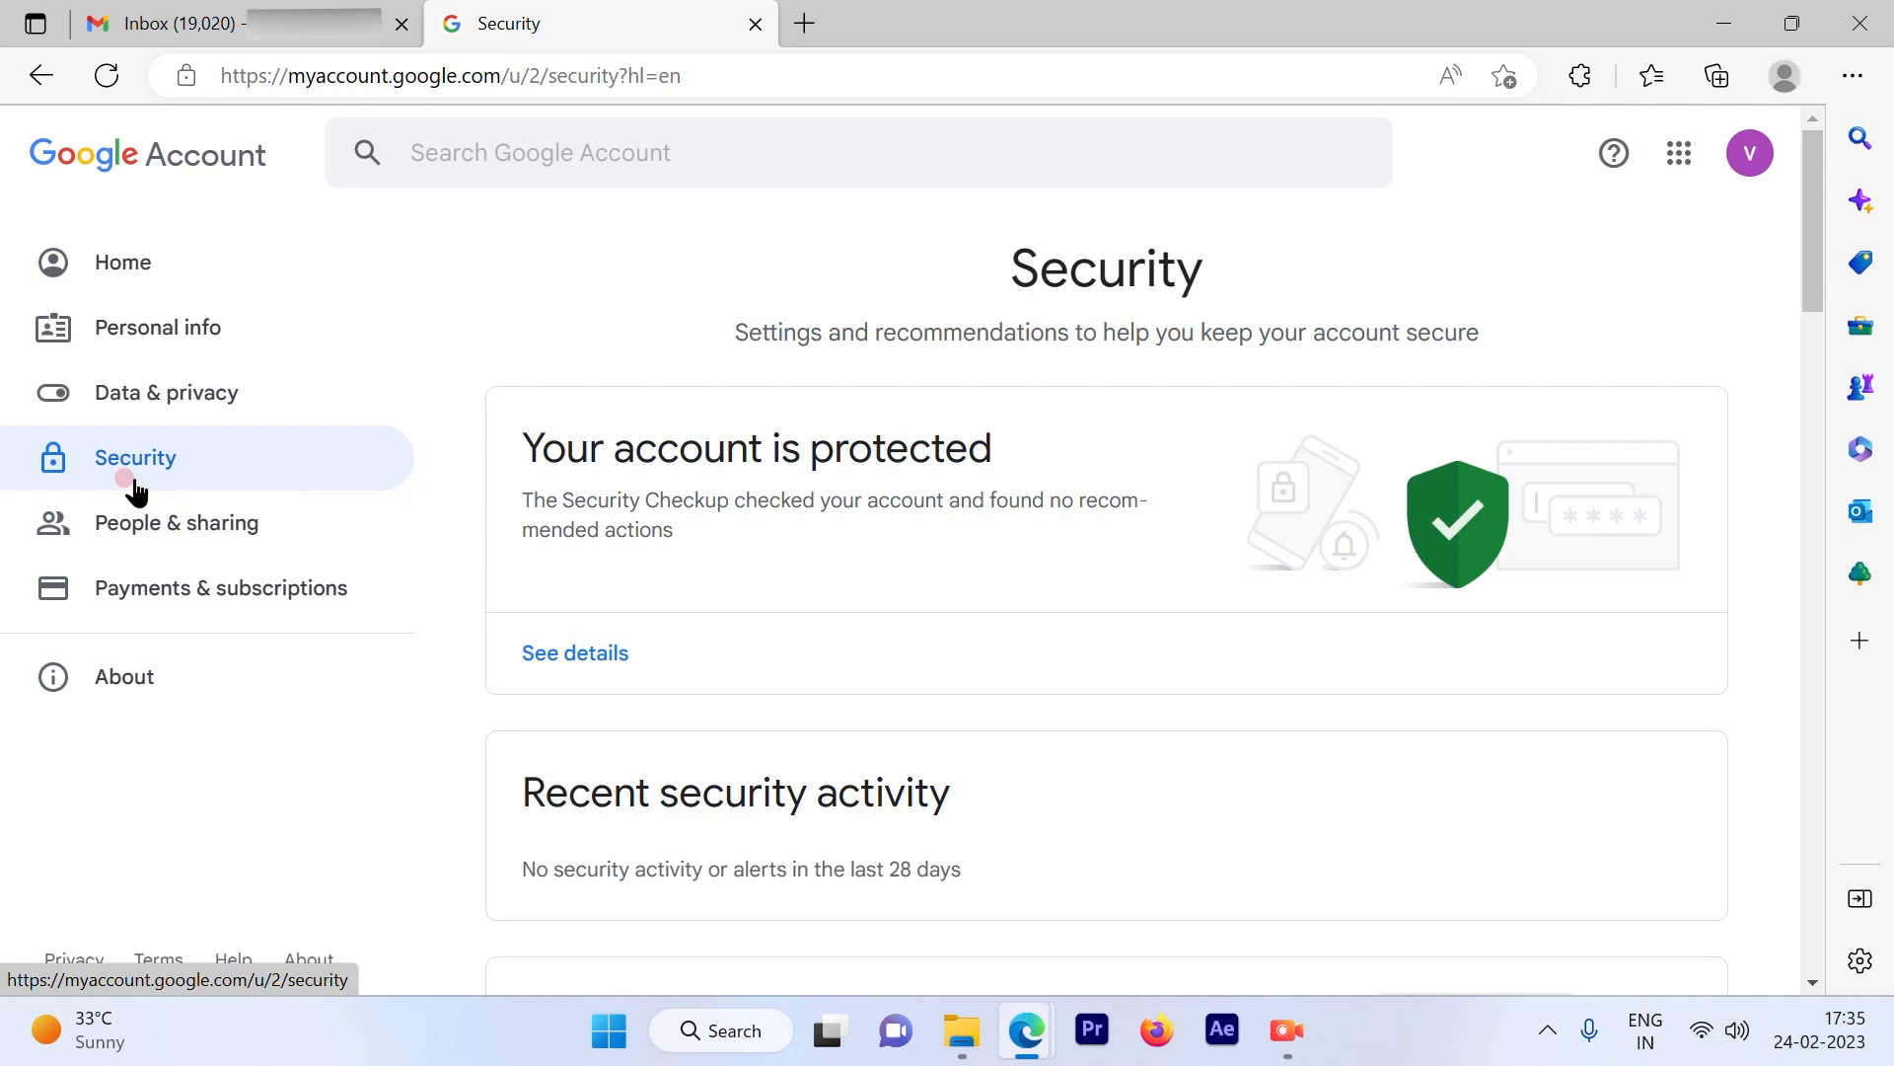
mouse_move(1365, 501)
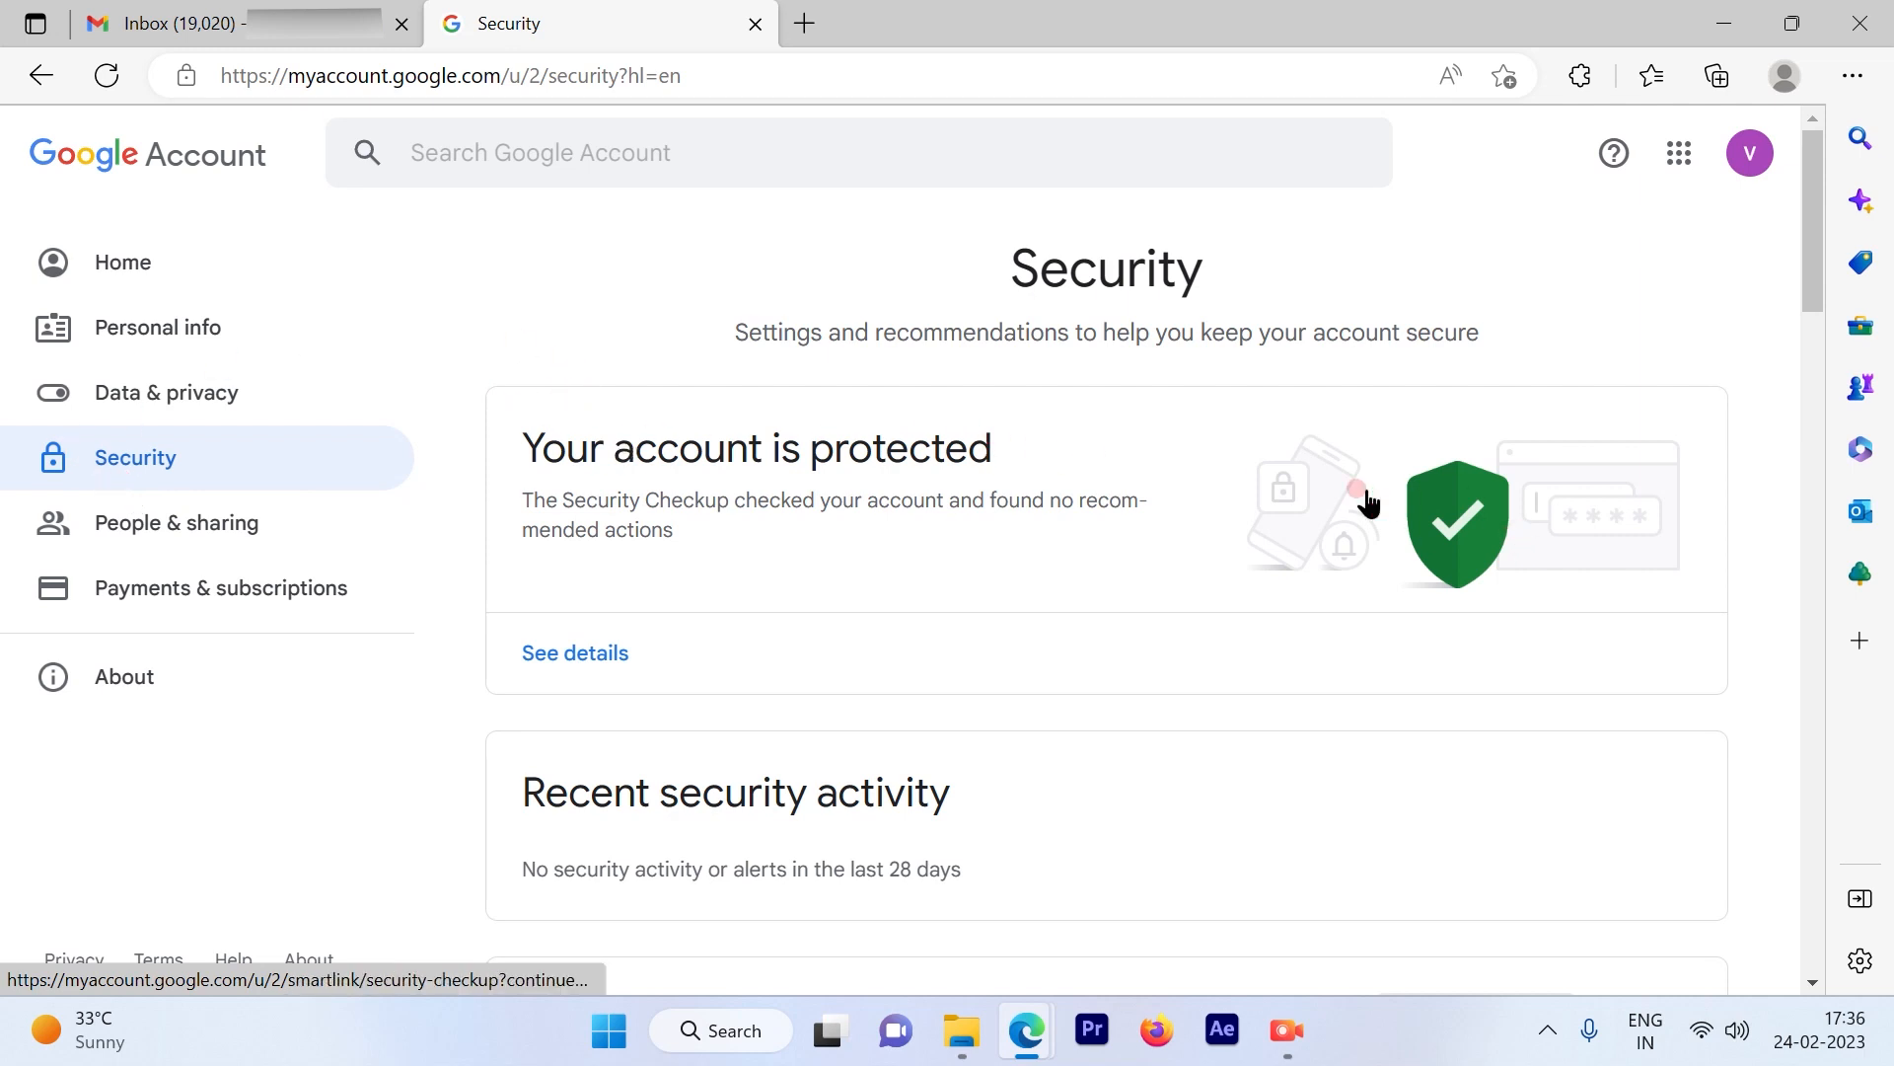
scroll(down, 3)
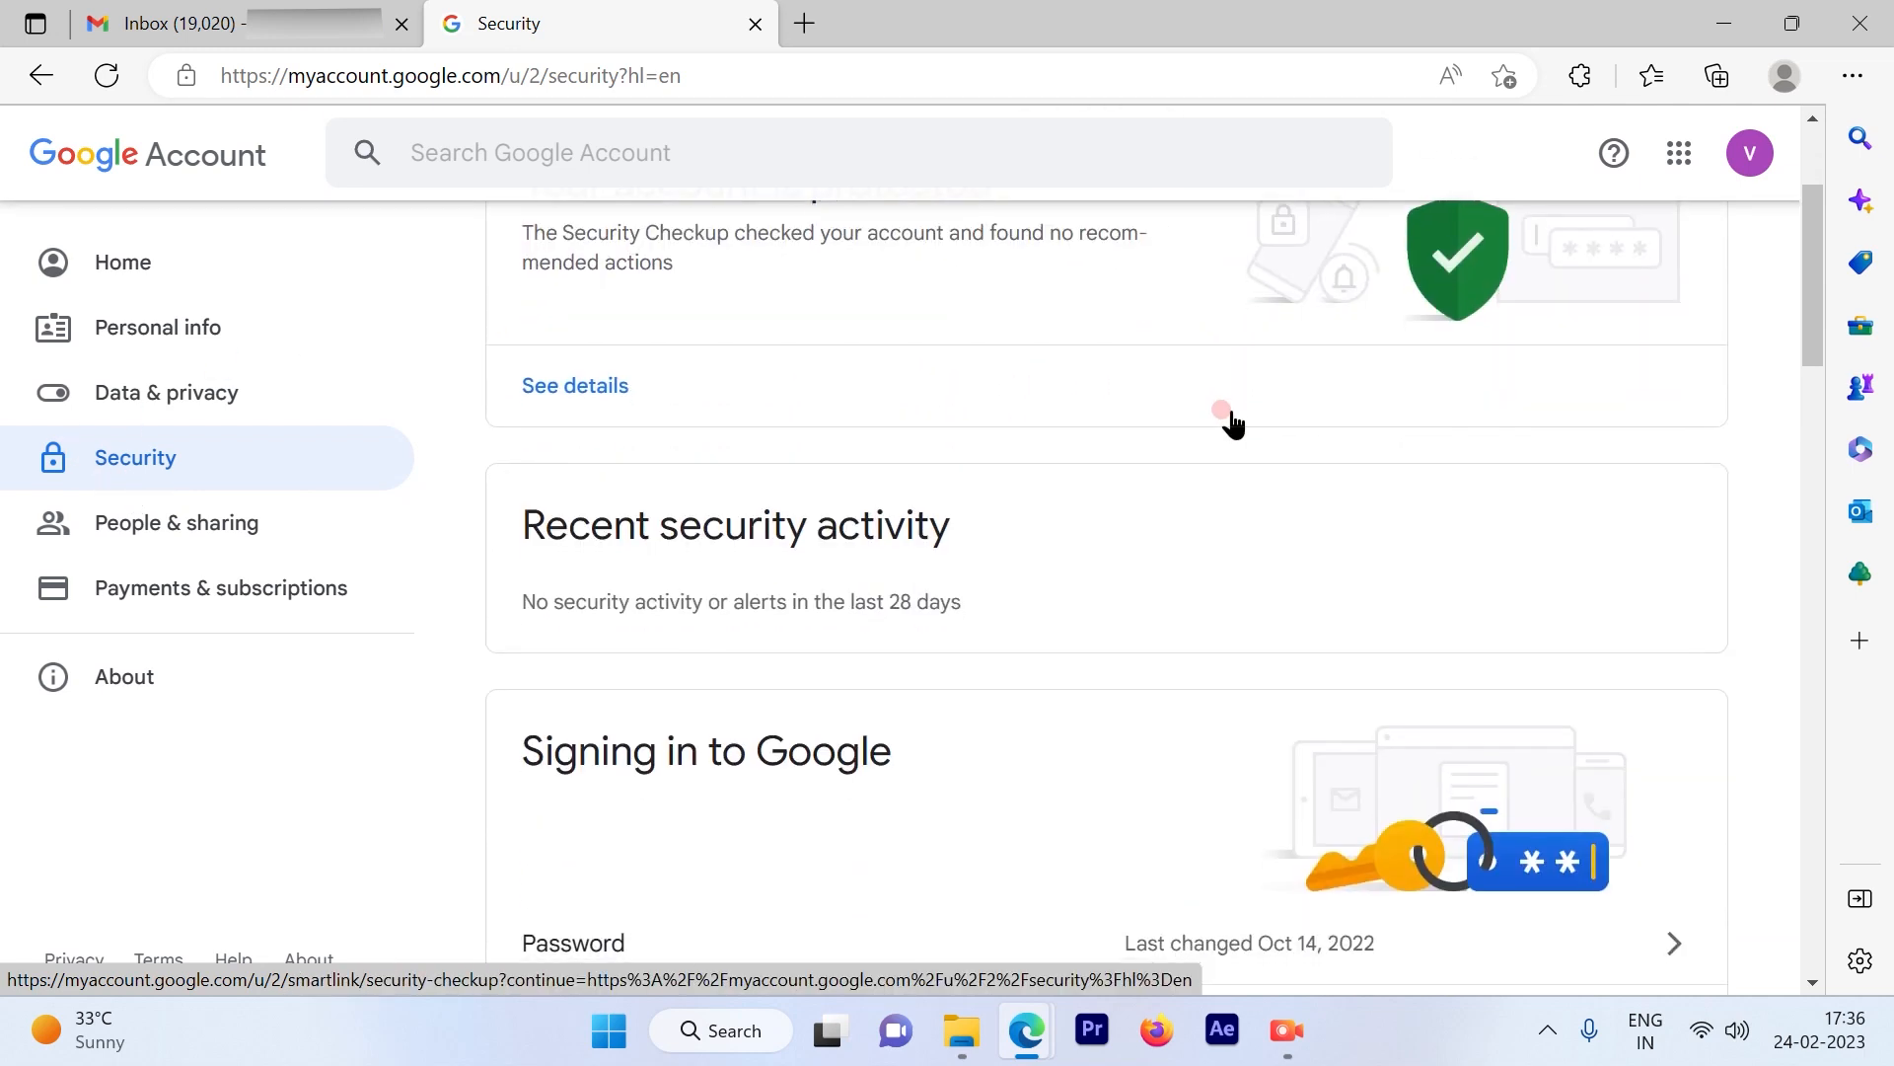
scroll(down, 3)
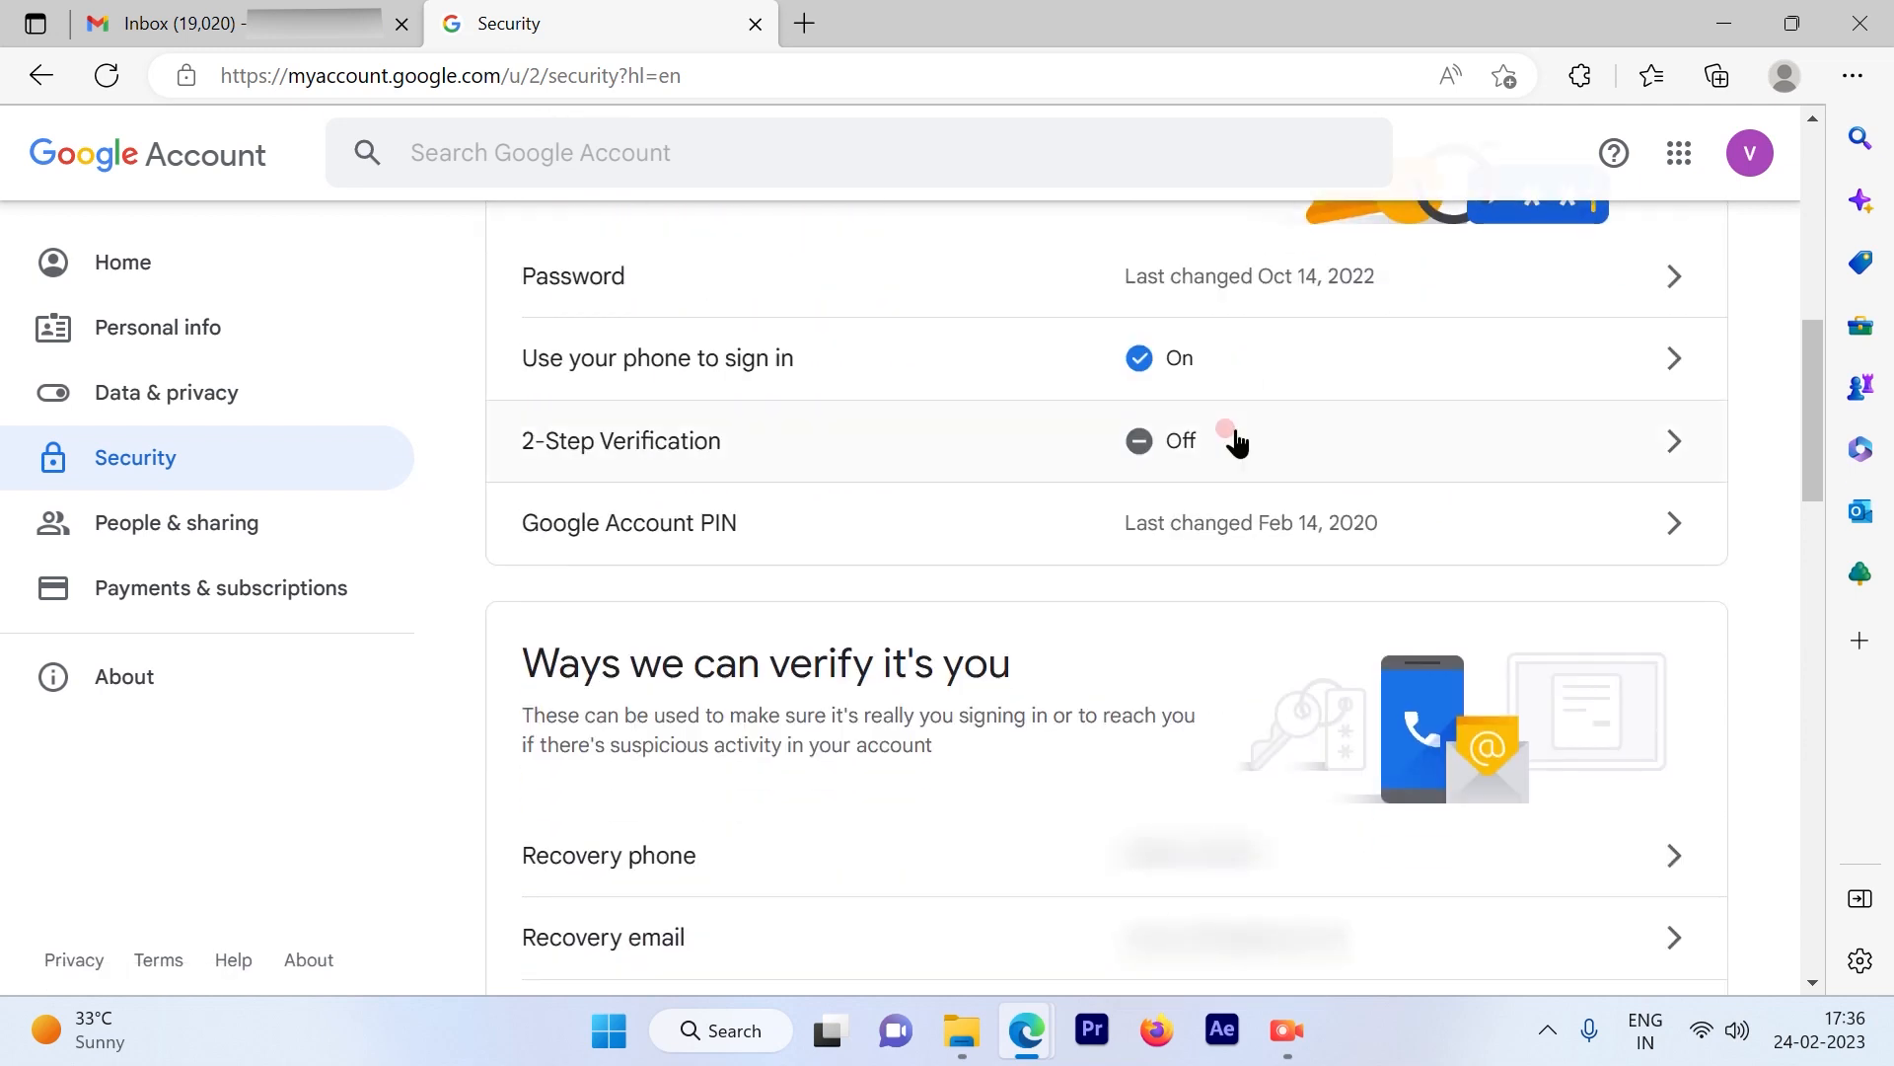
scroll(down, 3)
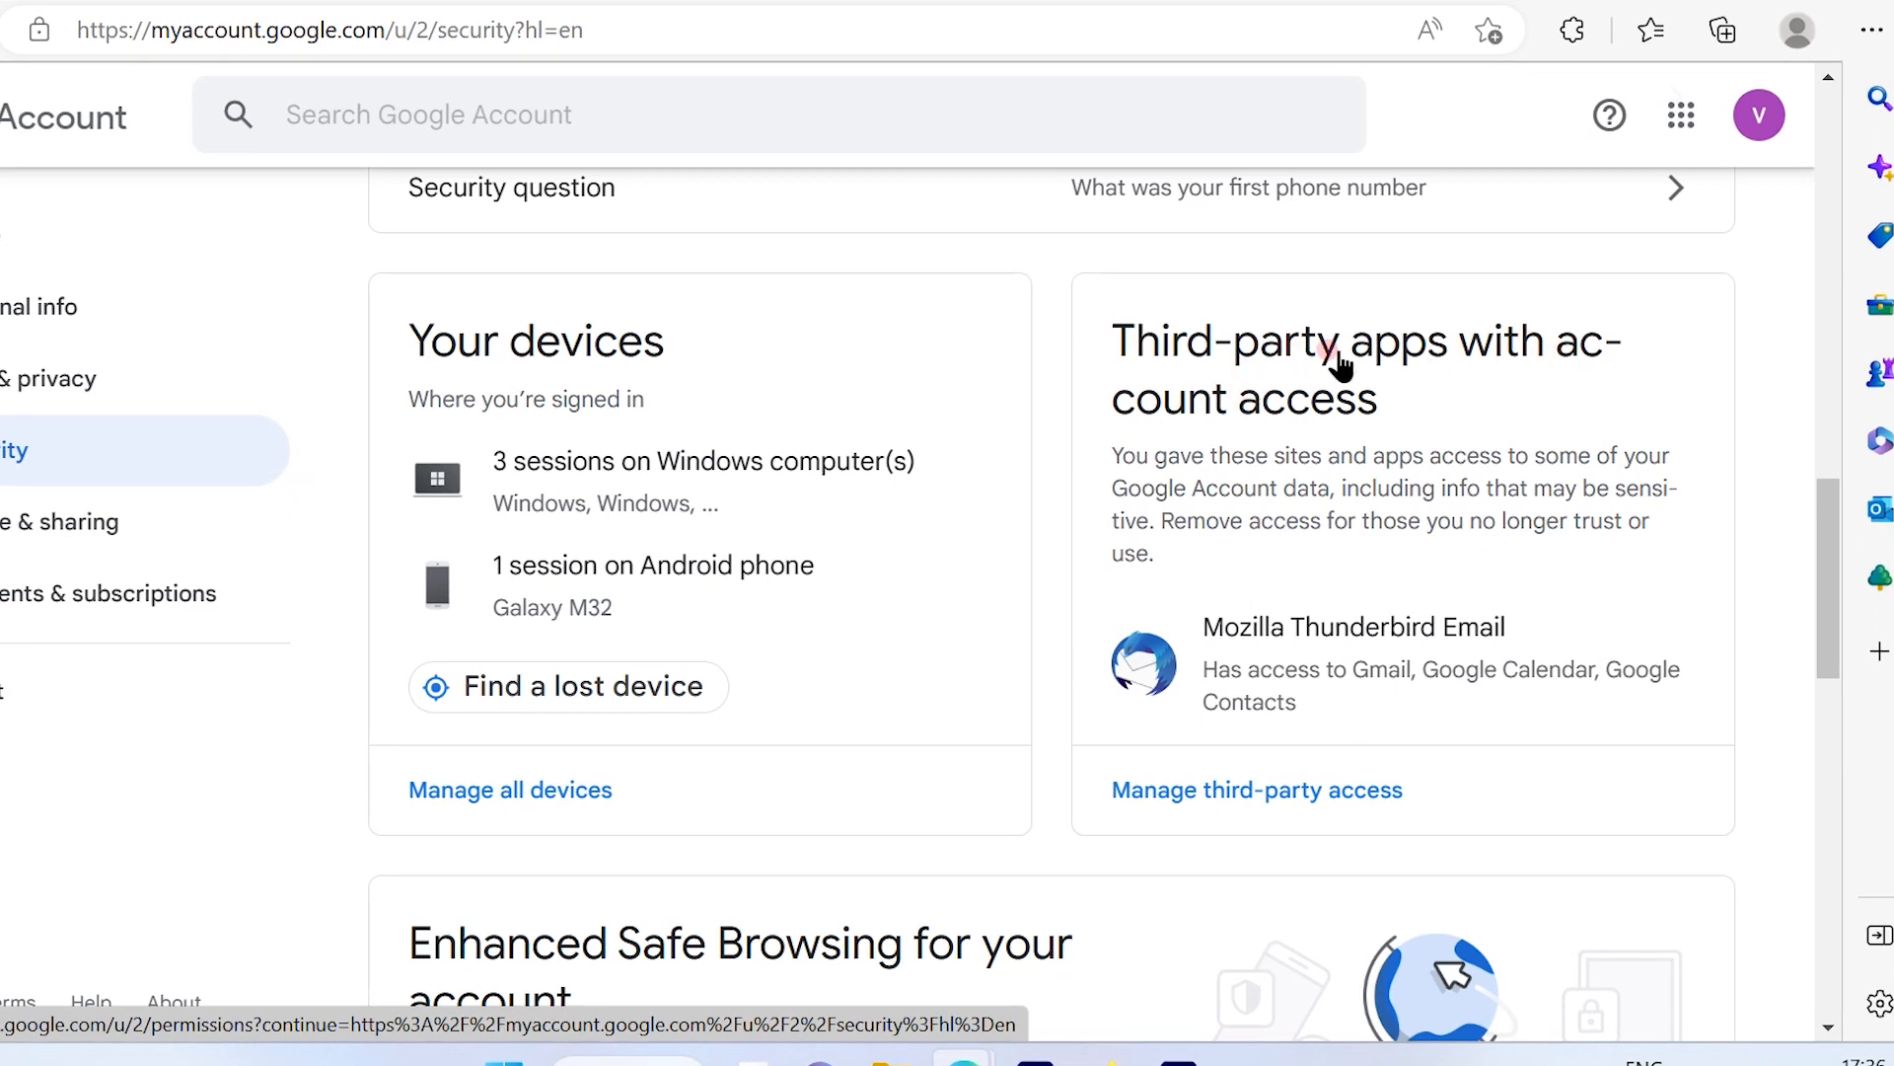
click(1256, 789)
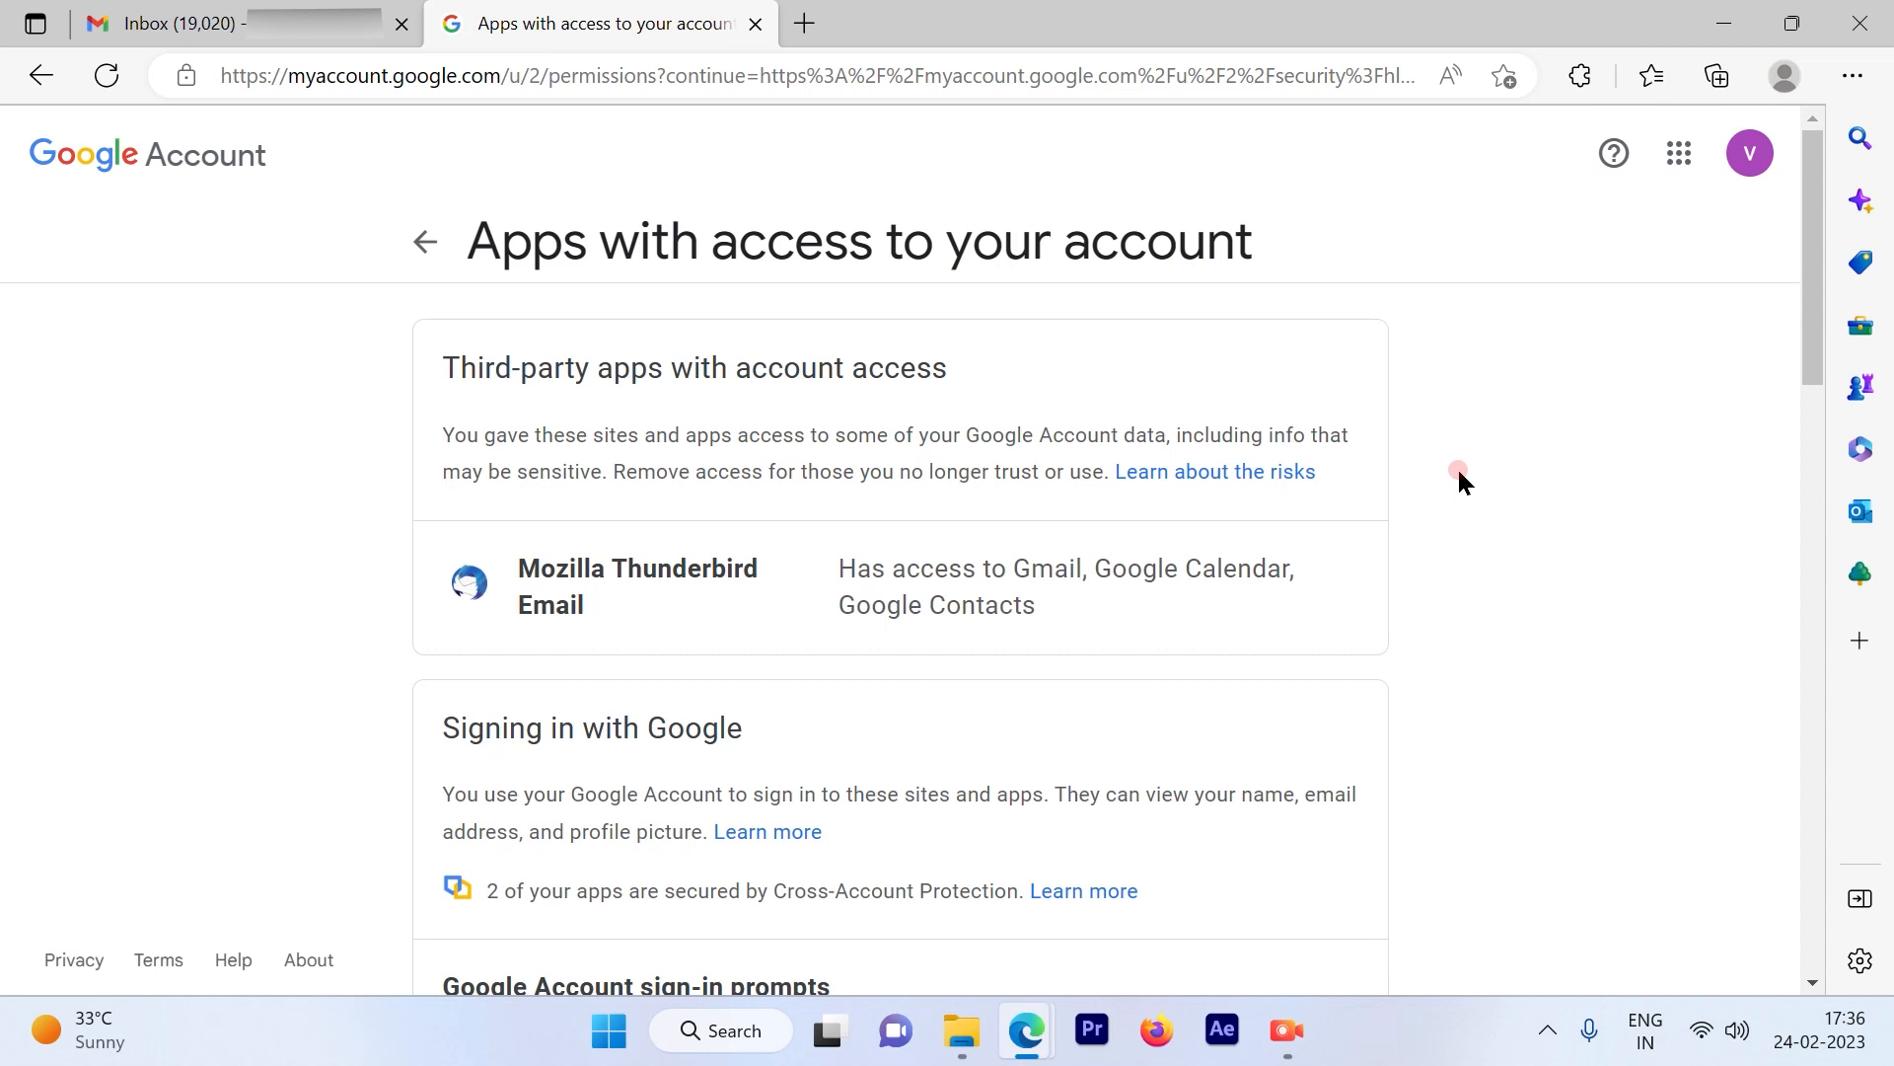
scroll(down, 3)
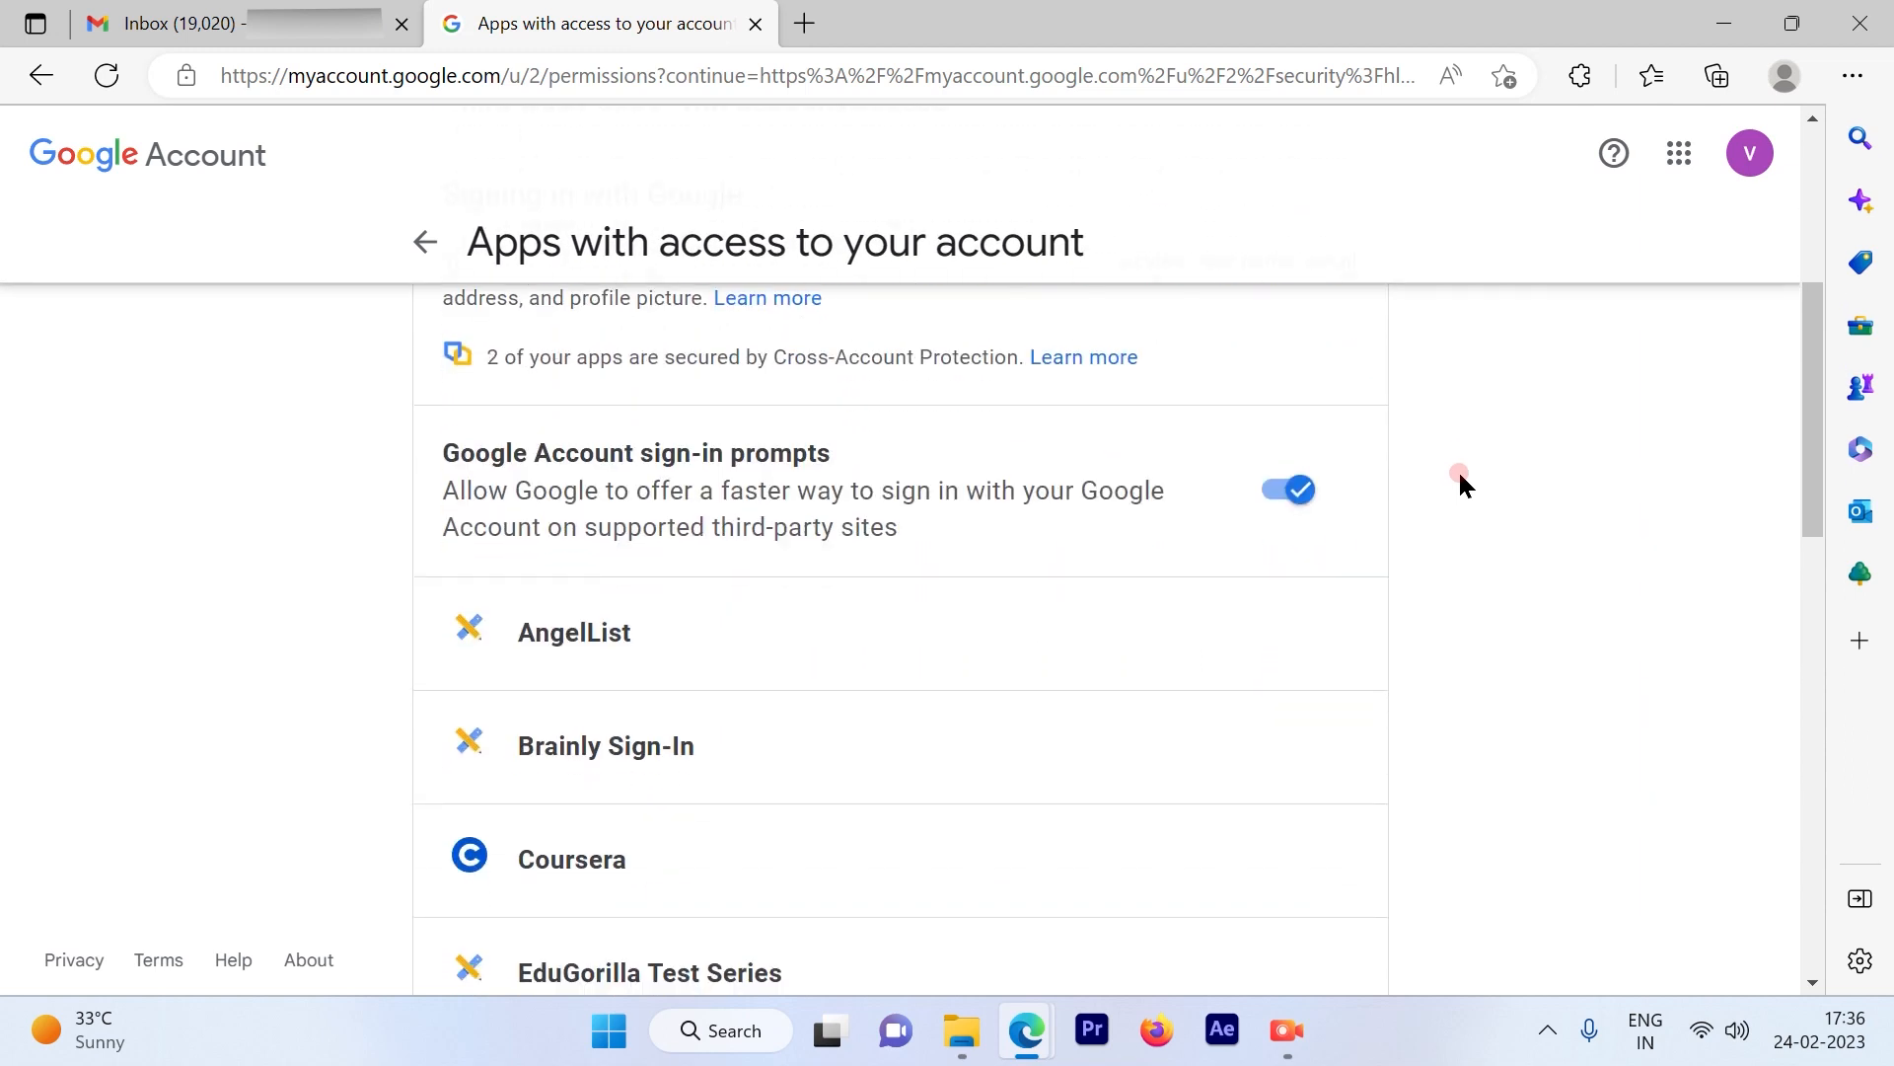
scroll(down, 3)
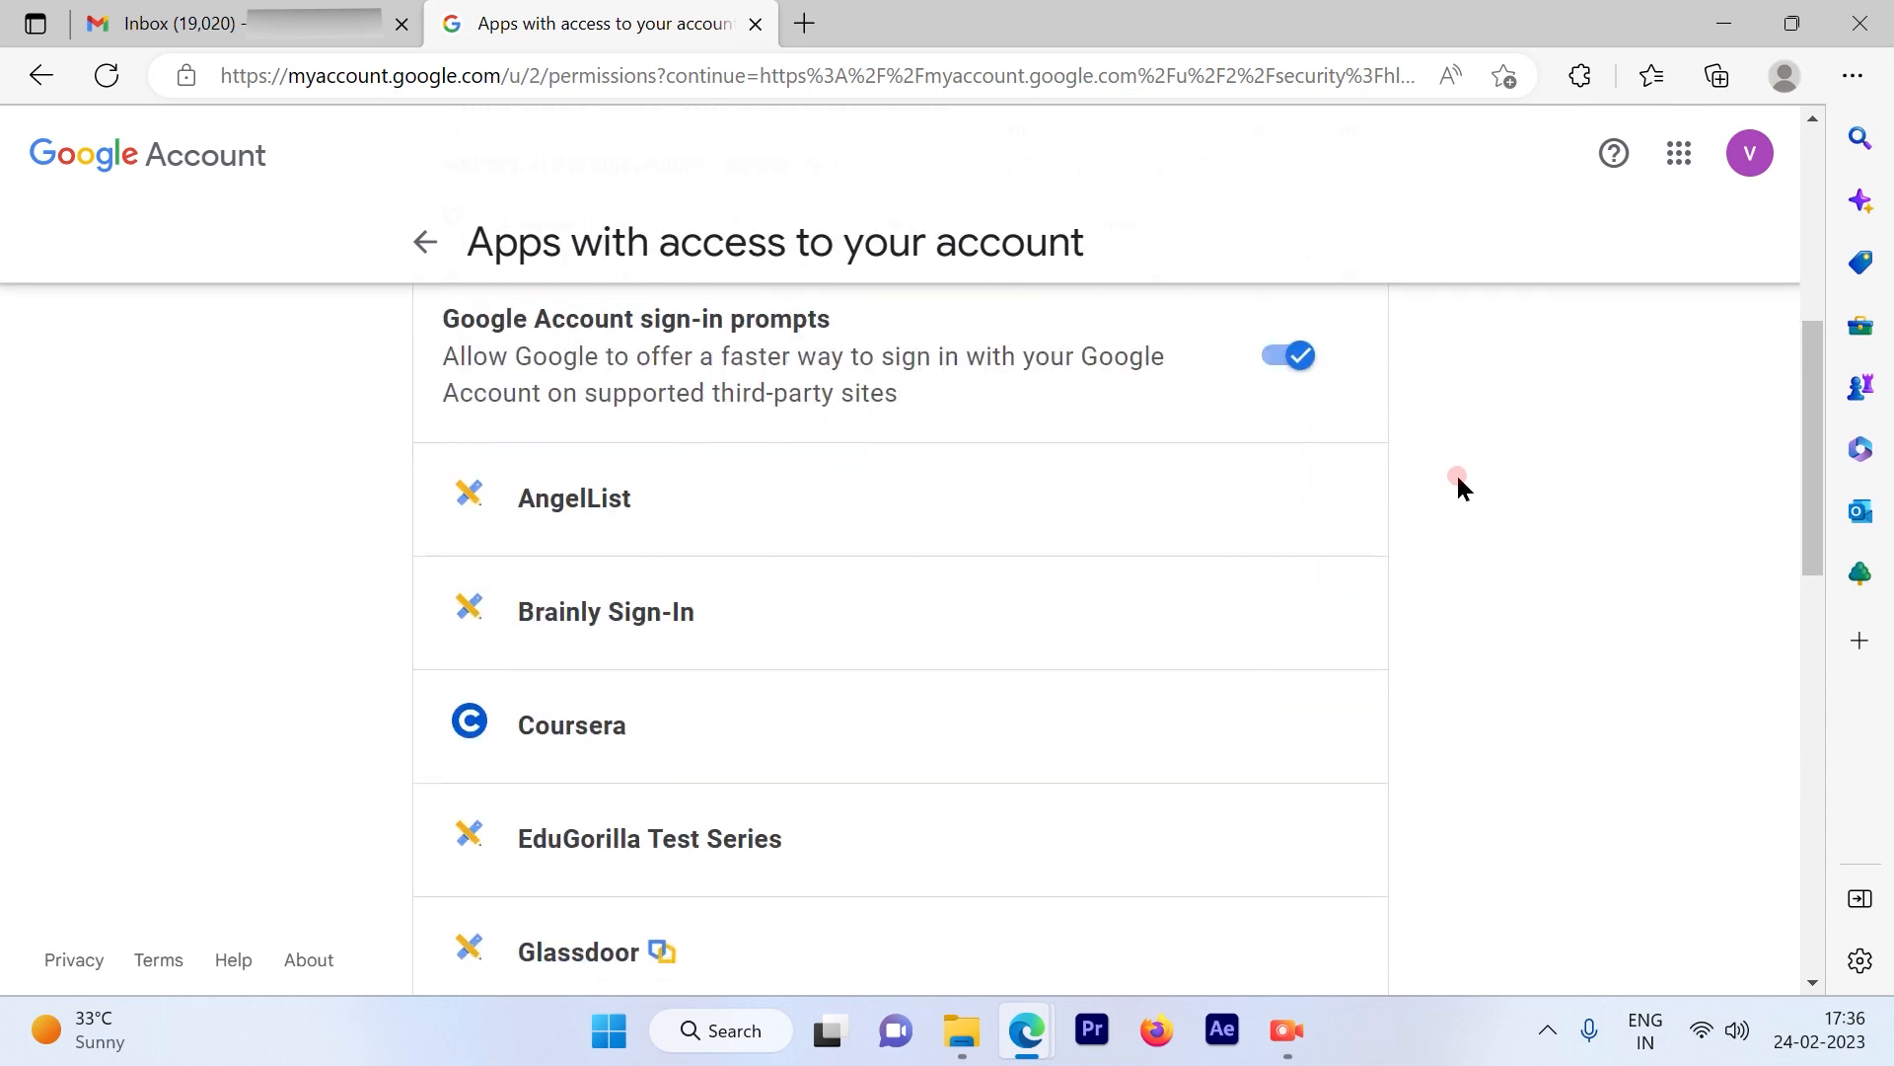
scroll(down, 3)
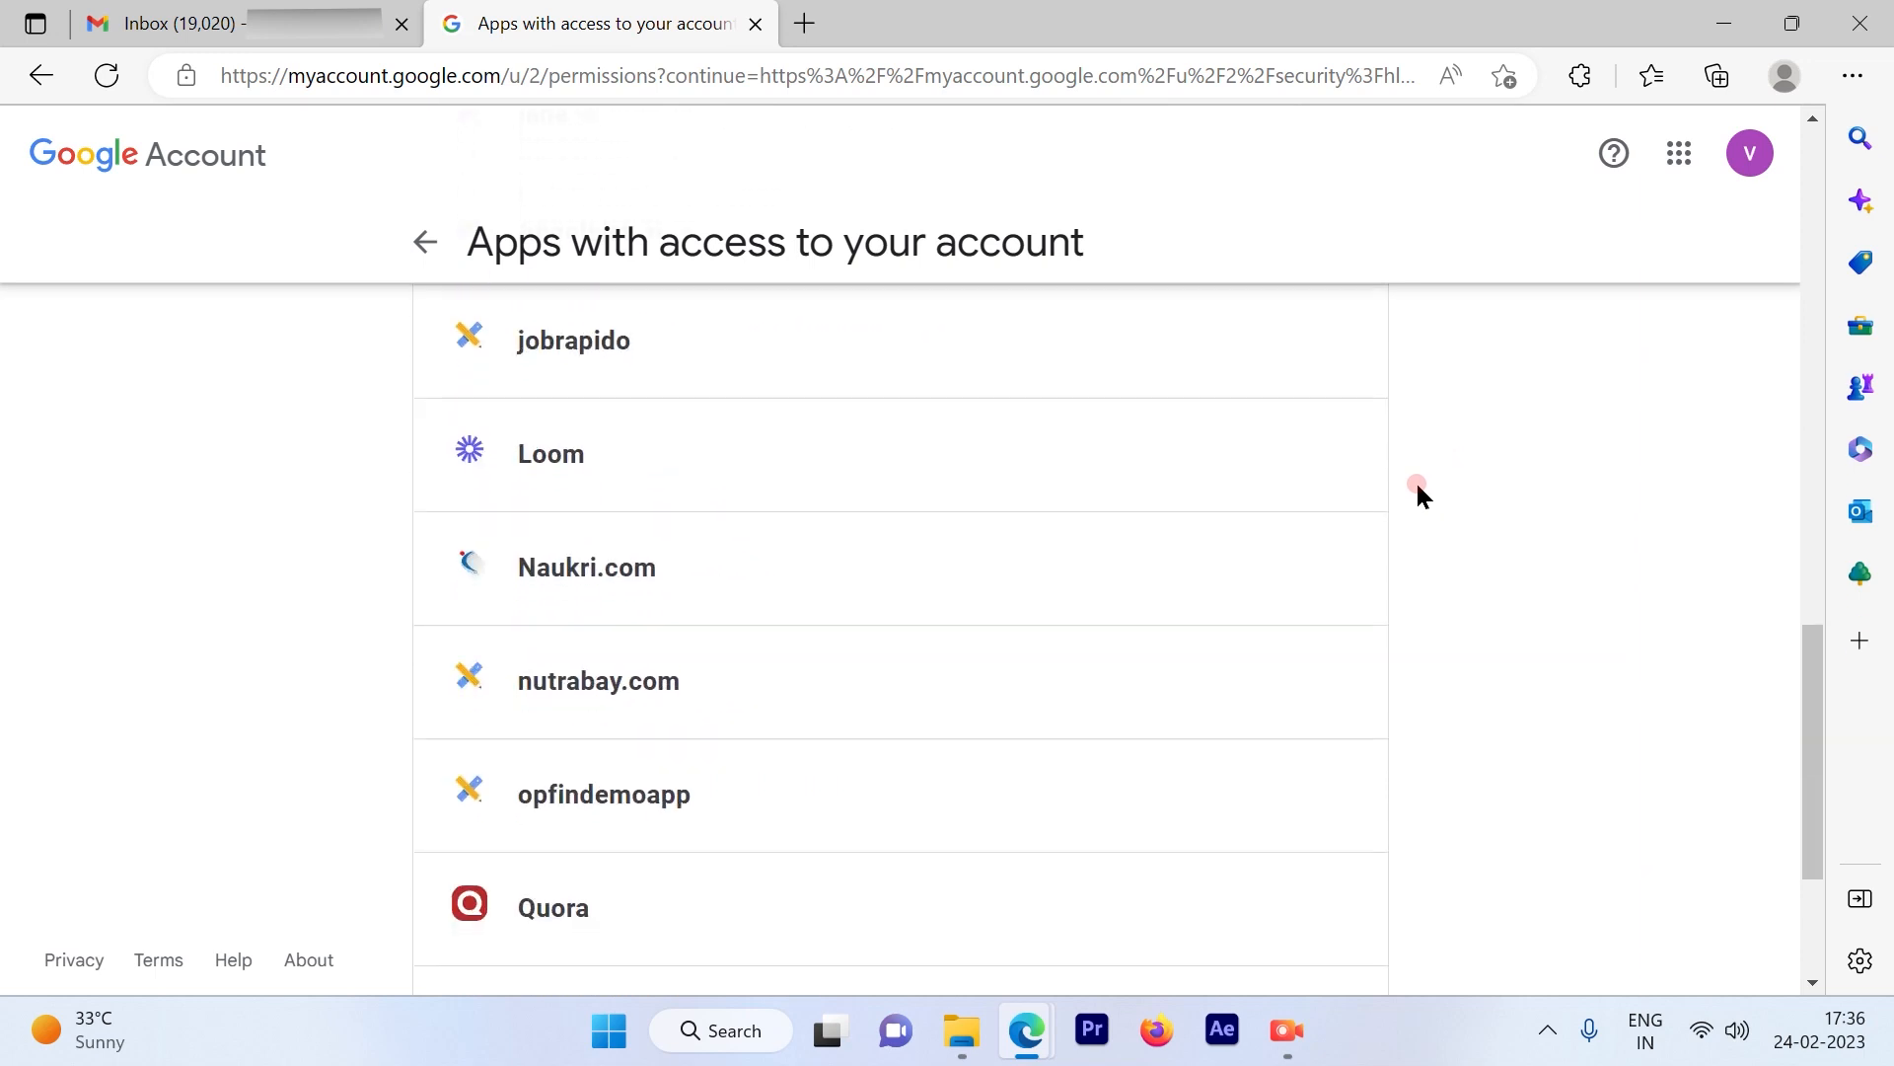
scroll(up, 3)
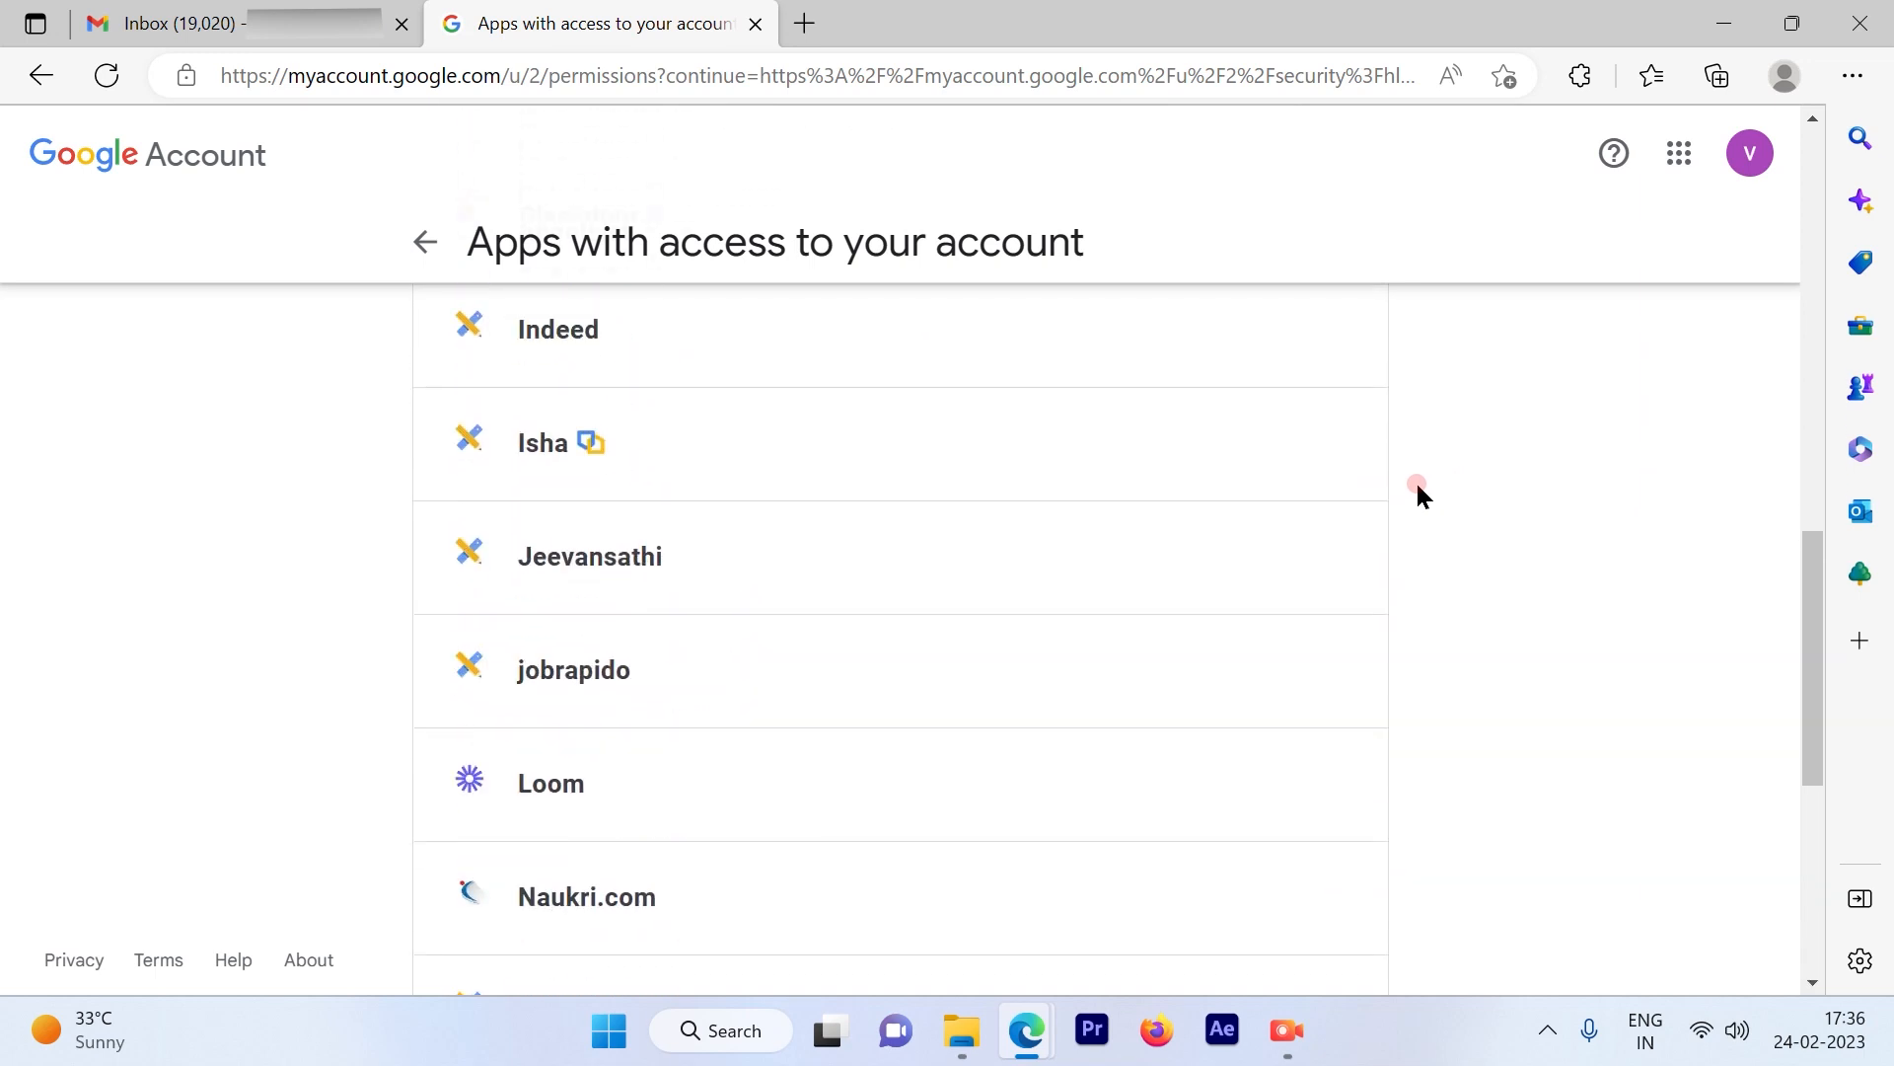
scroll(up, 3)
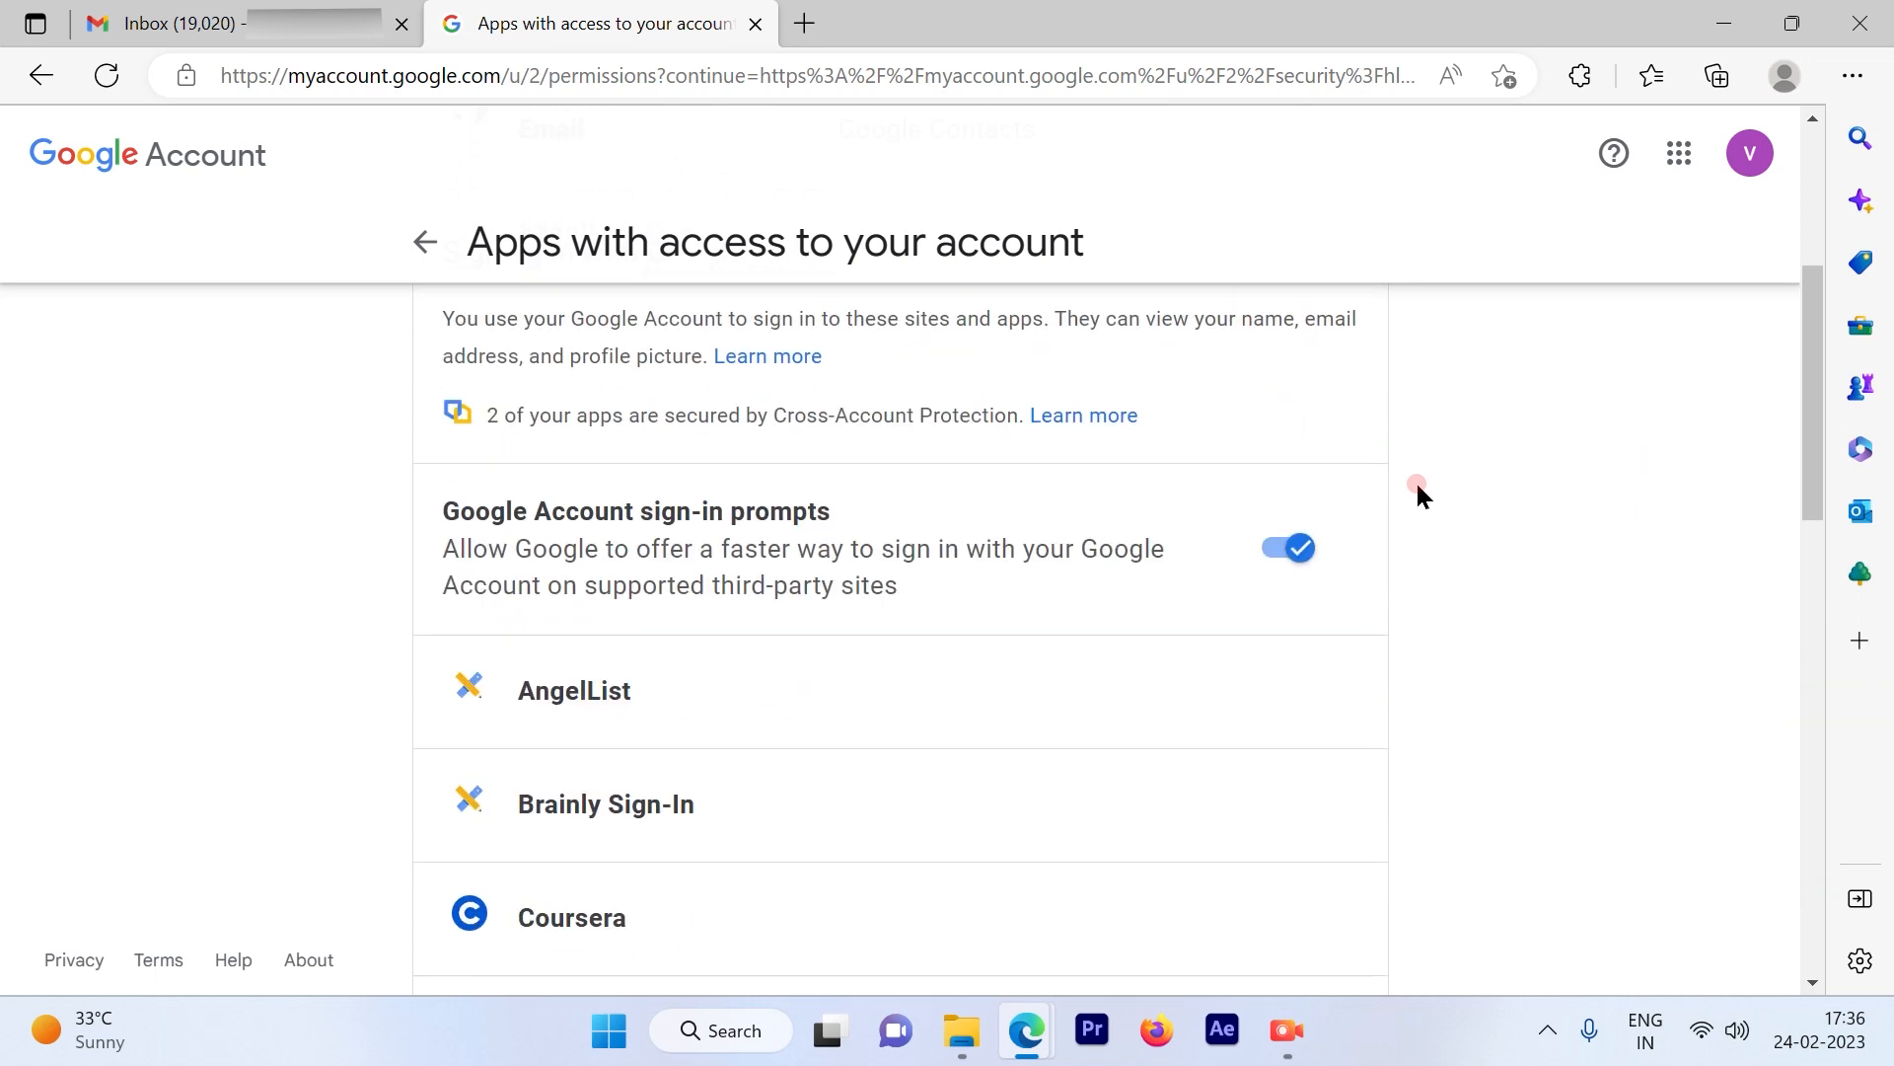
scroll(down, 3)
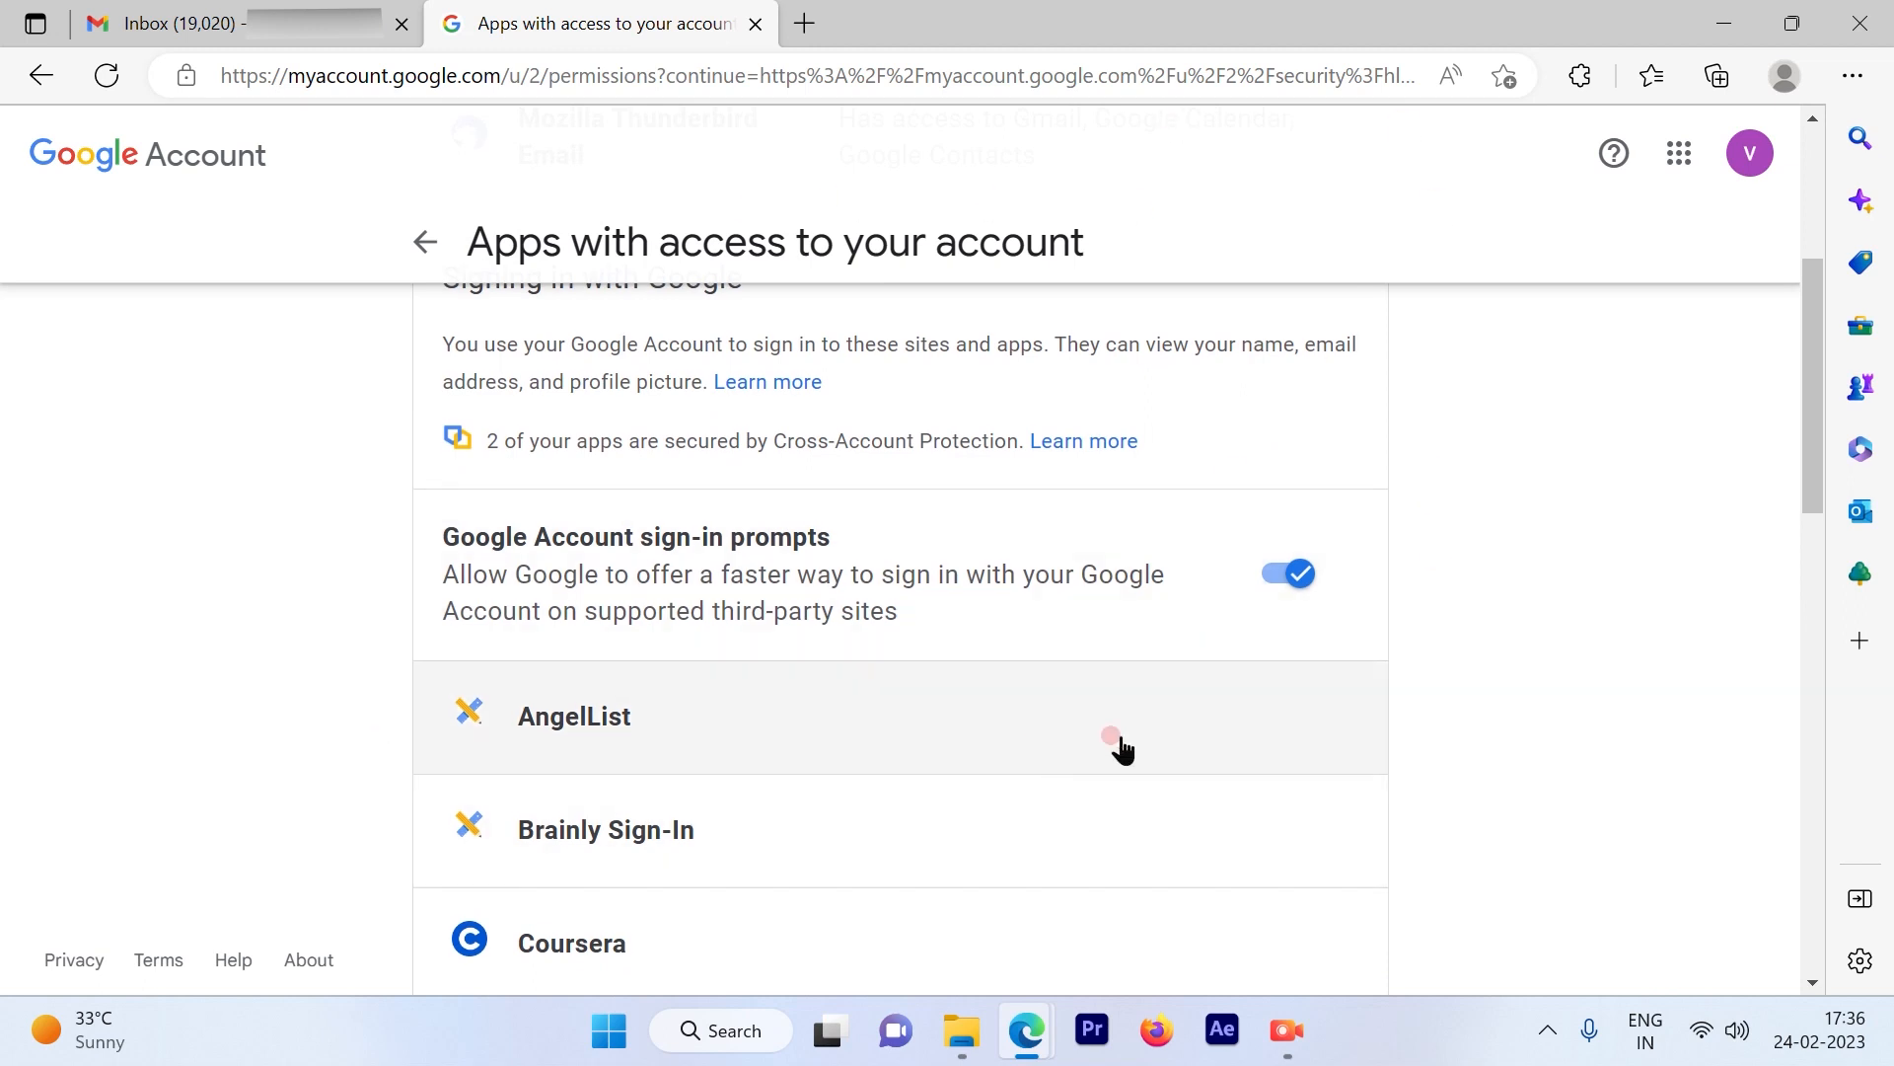
mouse_move(1312, 722)
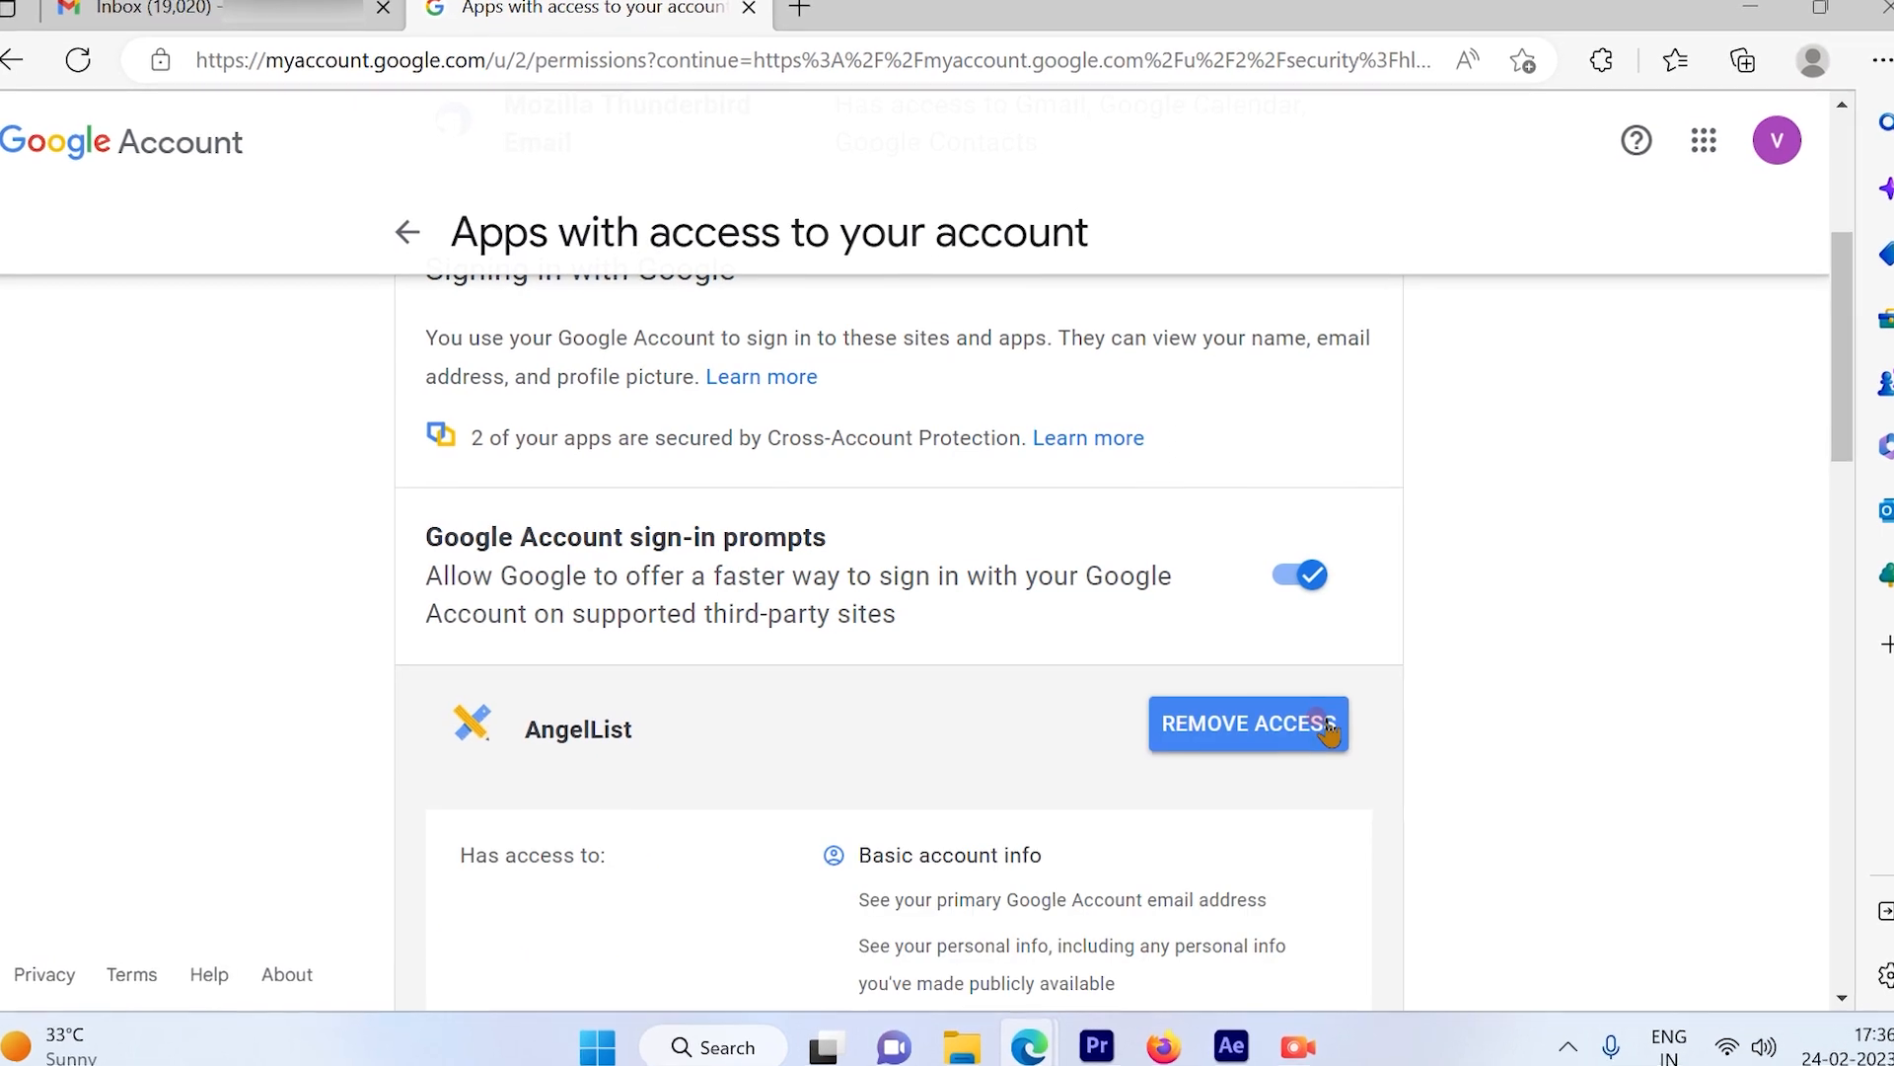
Scroll to AngelList's entry: basic info access for angel.co since December 30, 2022.
scroll(down, 3)
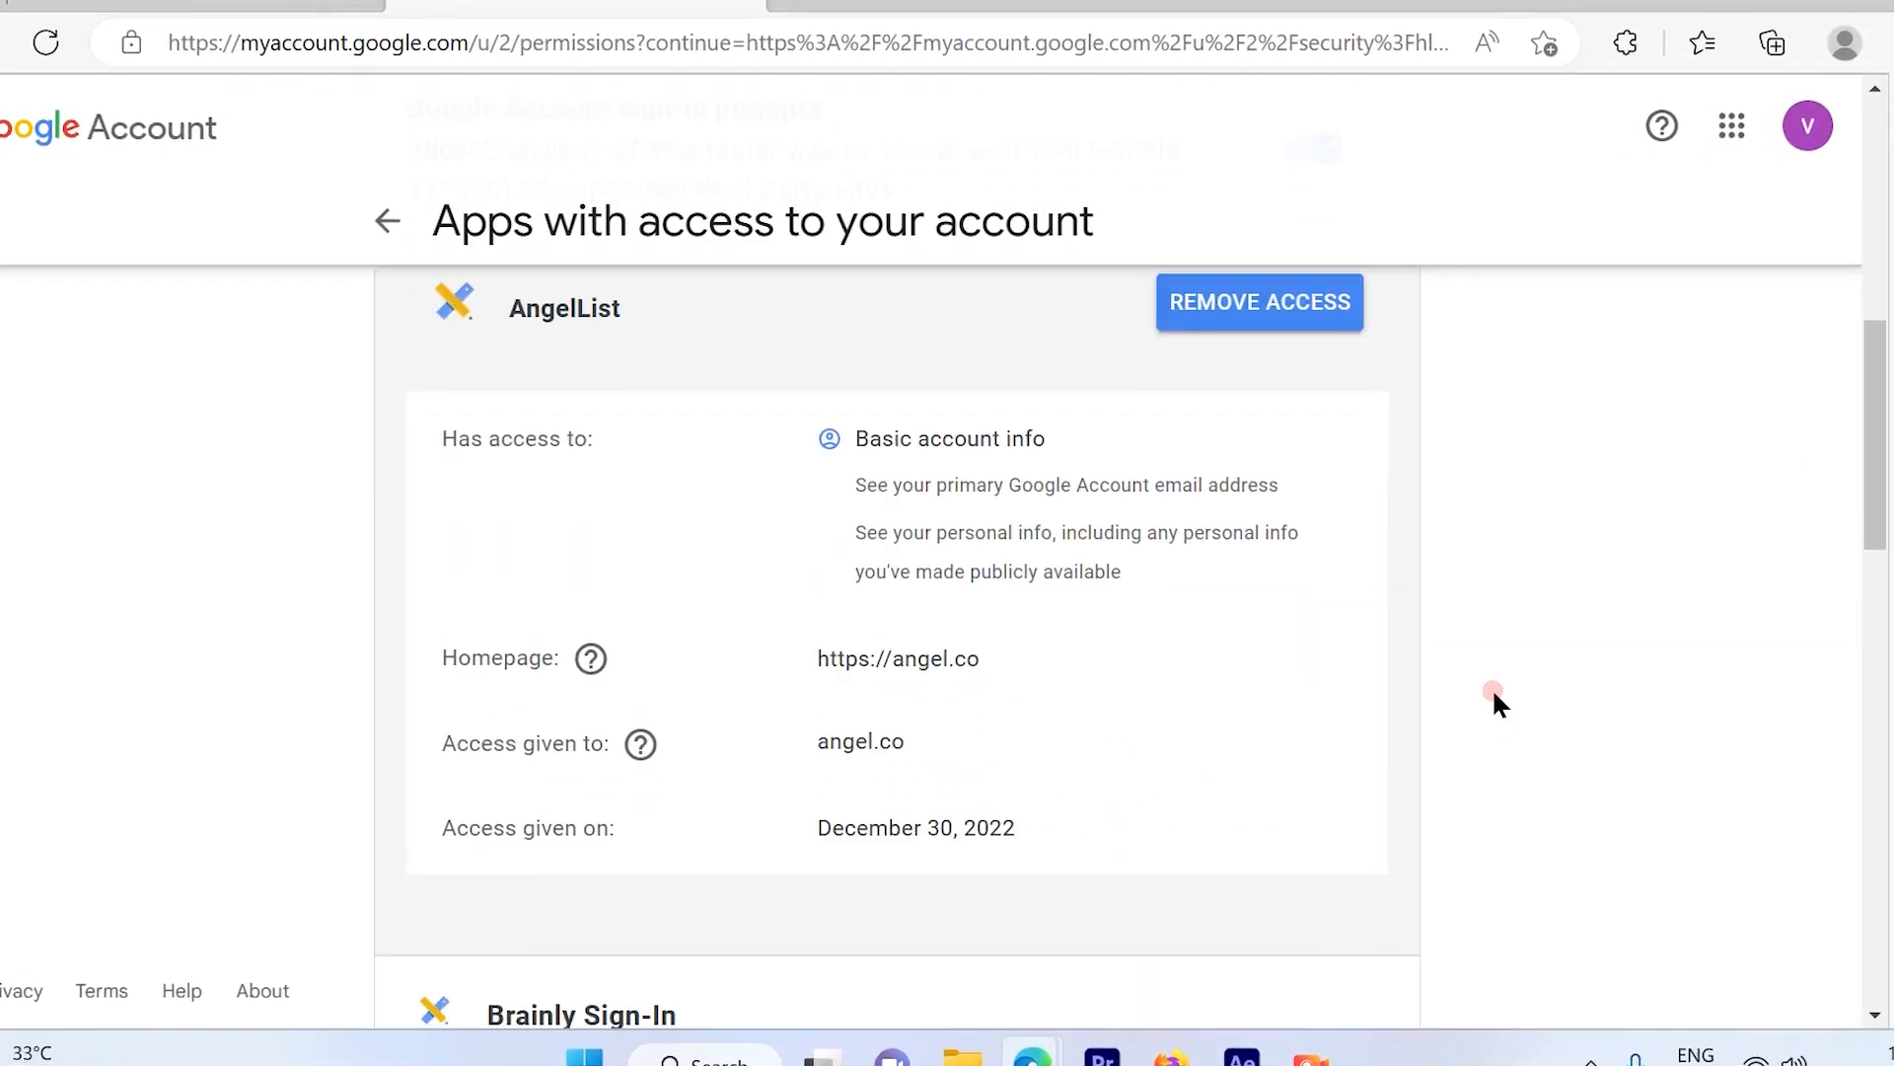
scroll(up, 3)
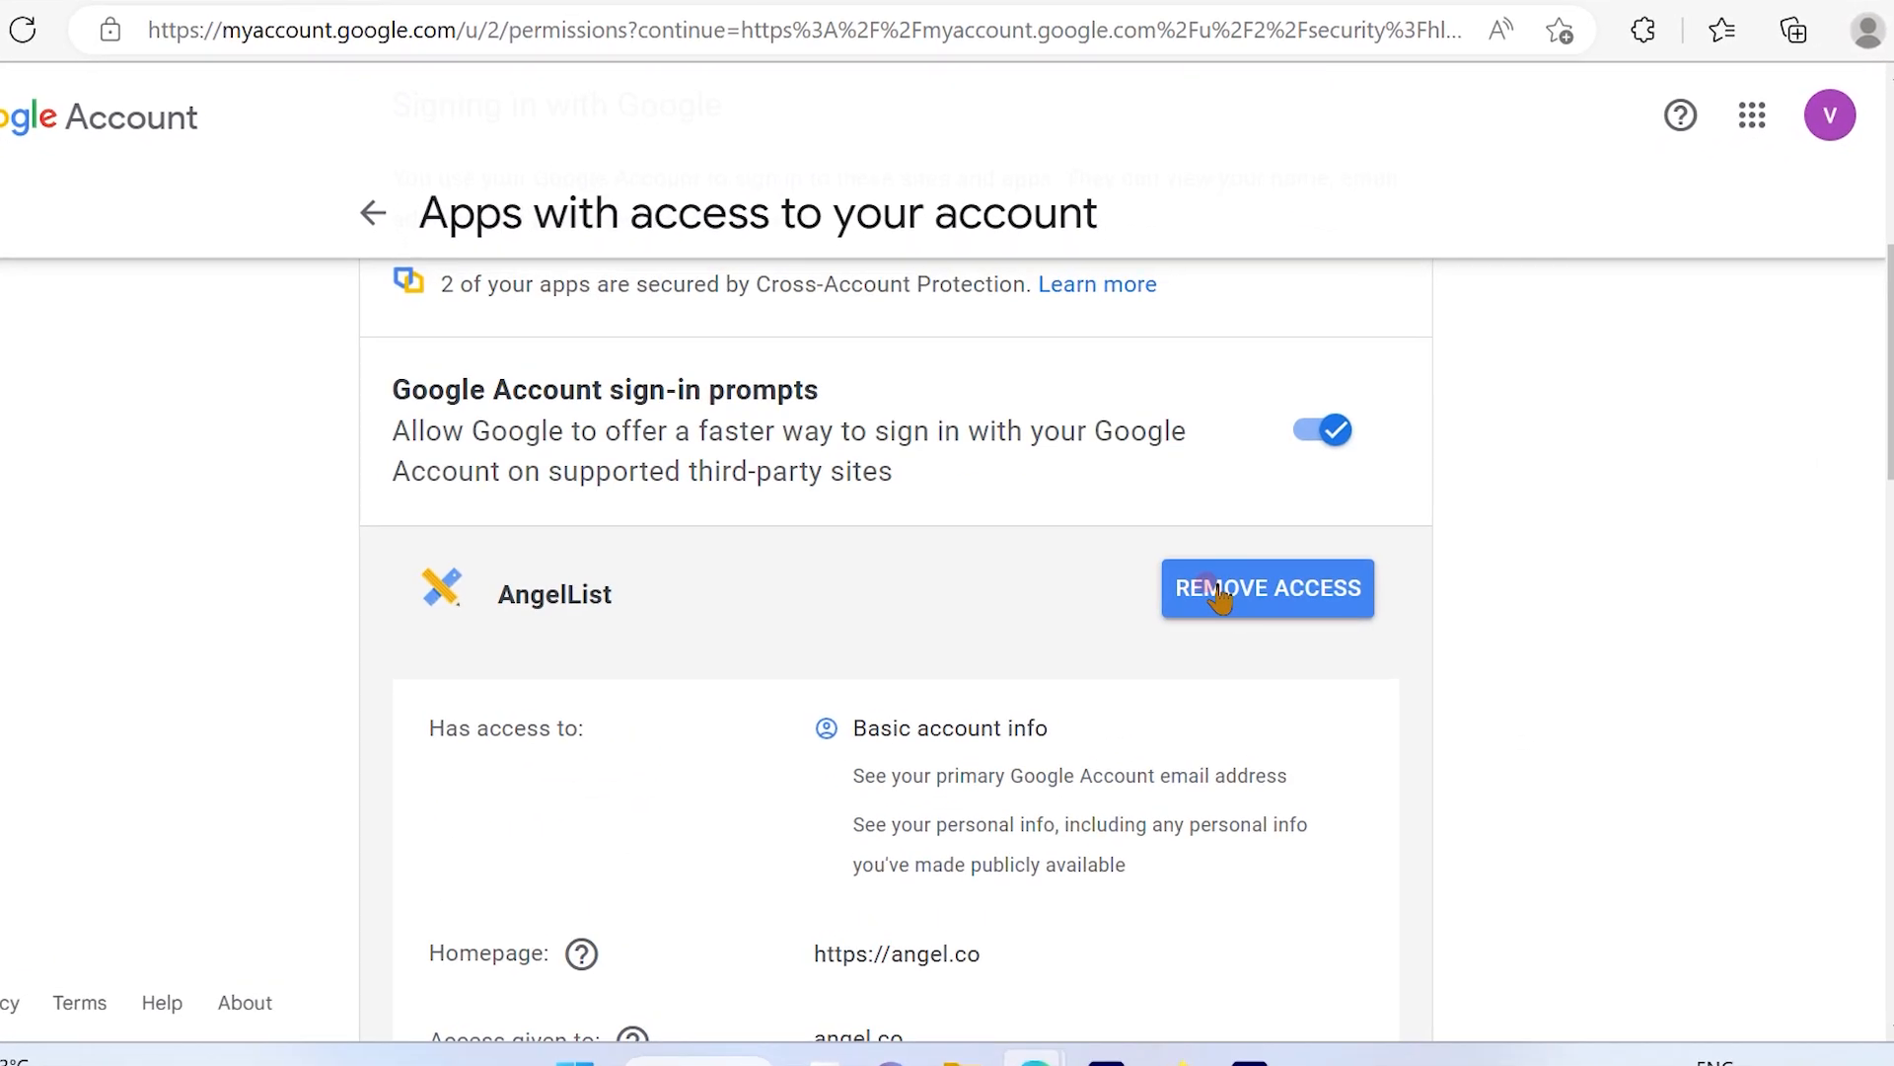
mouse_move(522, 610)
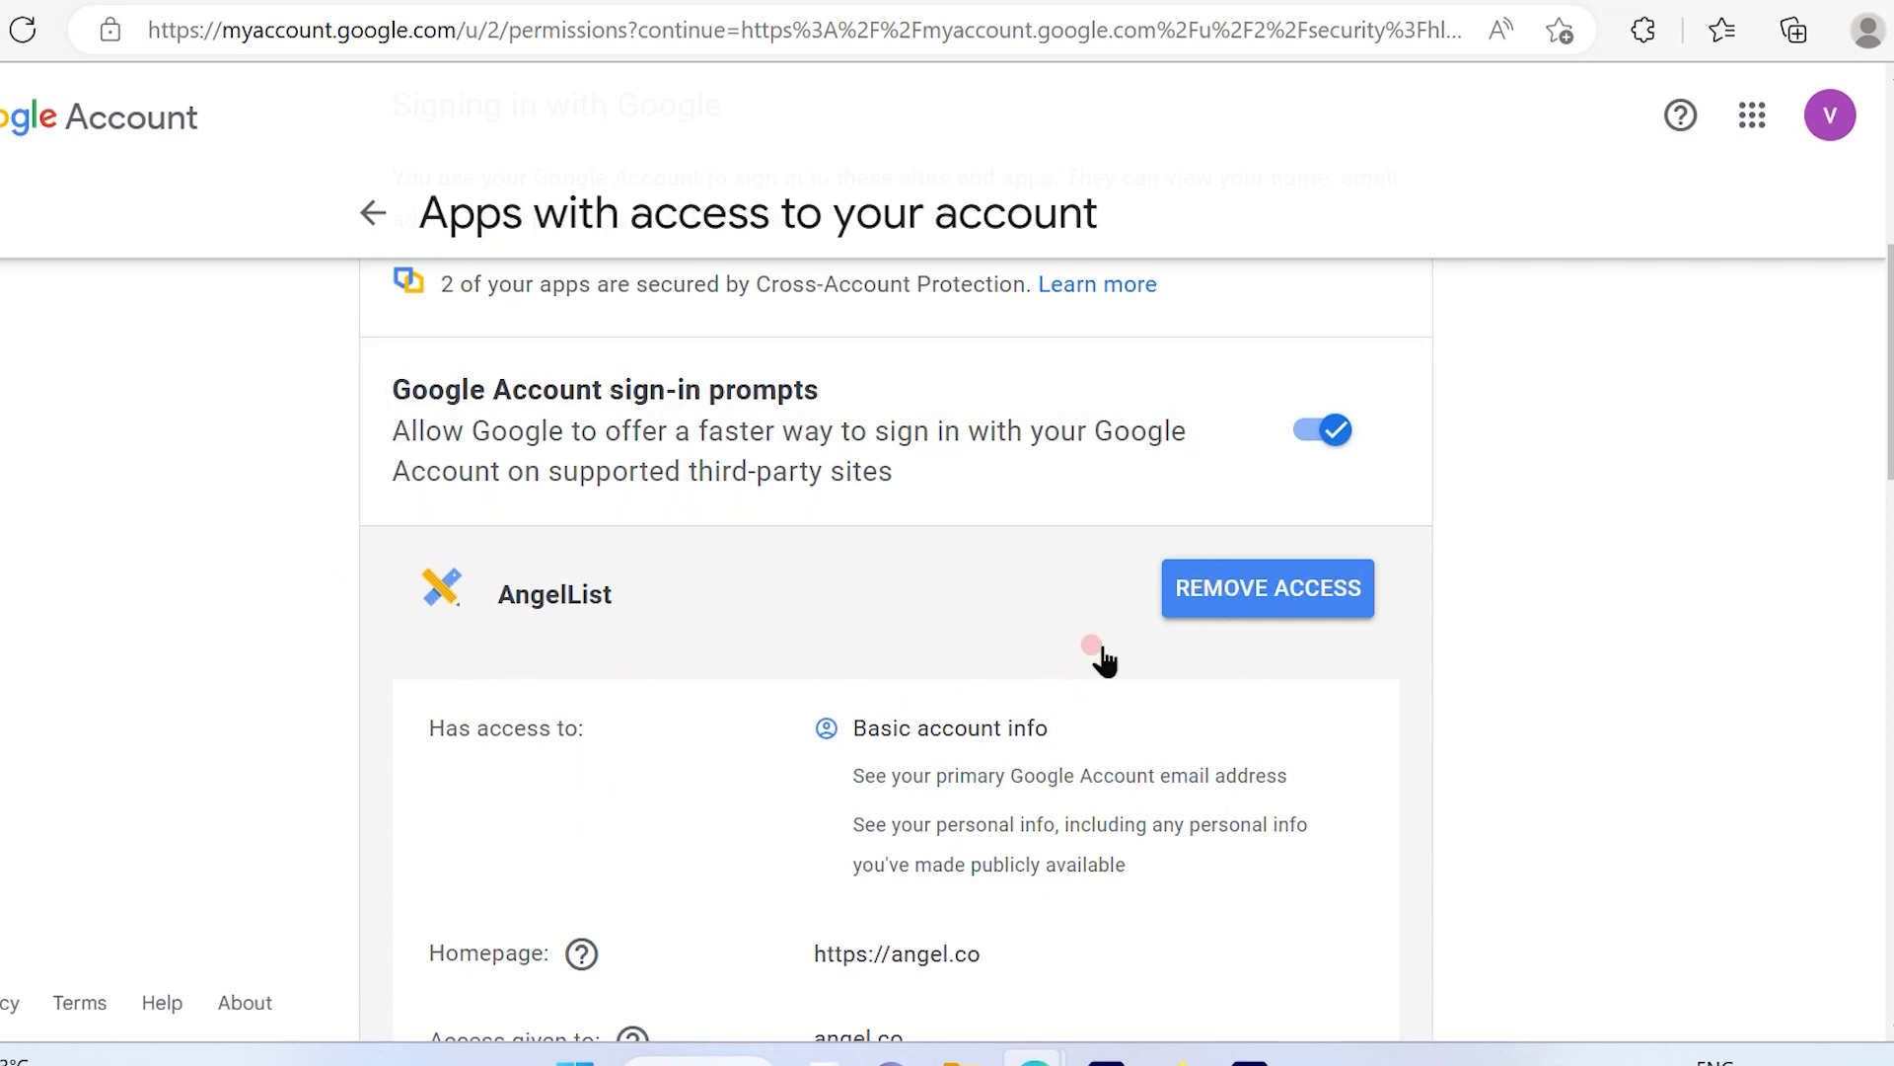
mouse_move(830, 591)
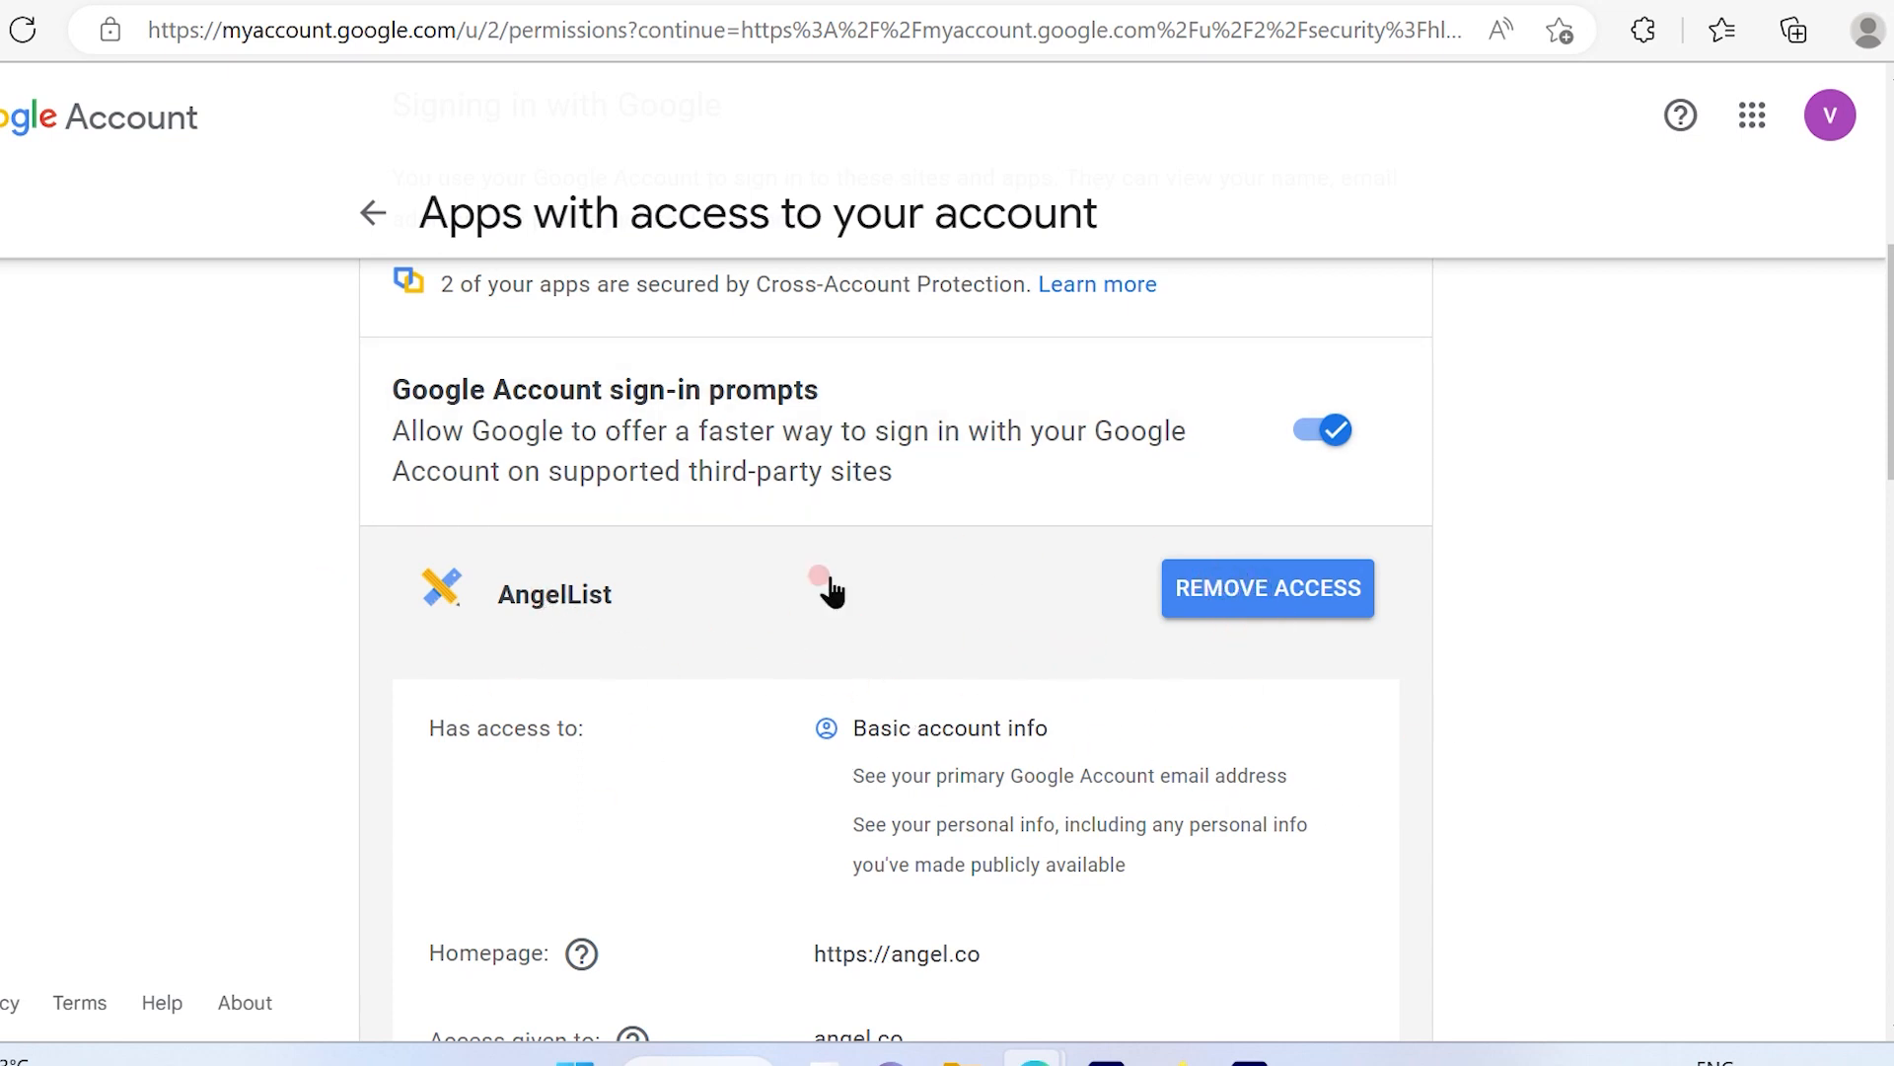
mouse_move(1254, 673)
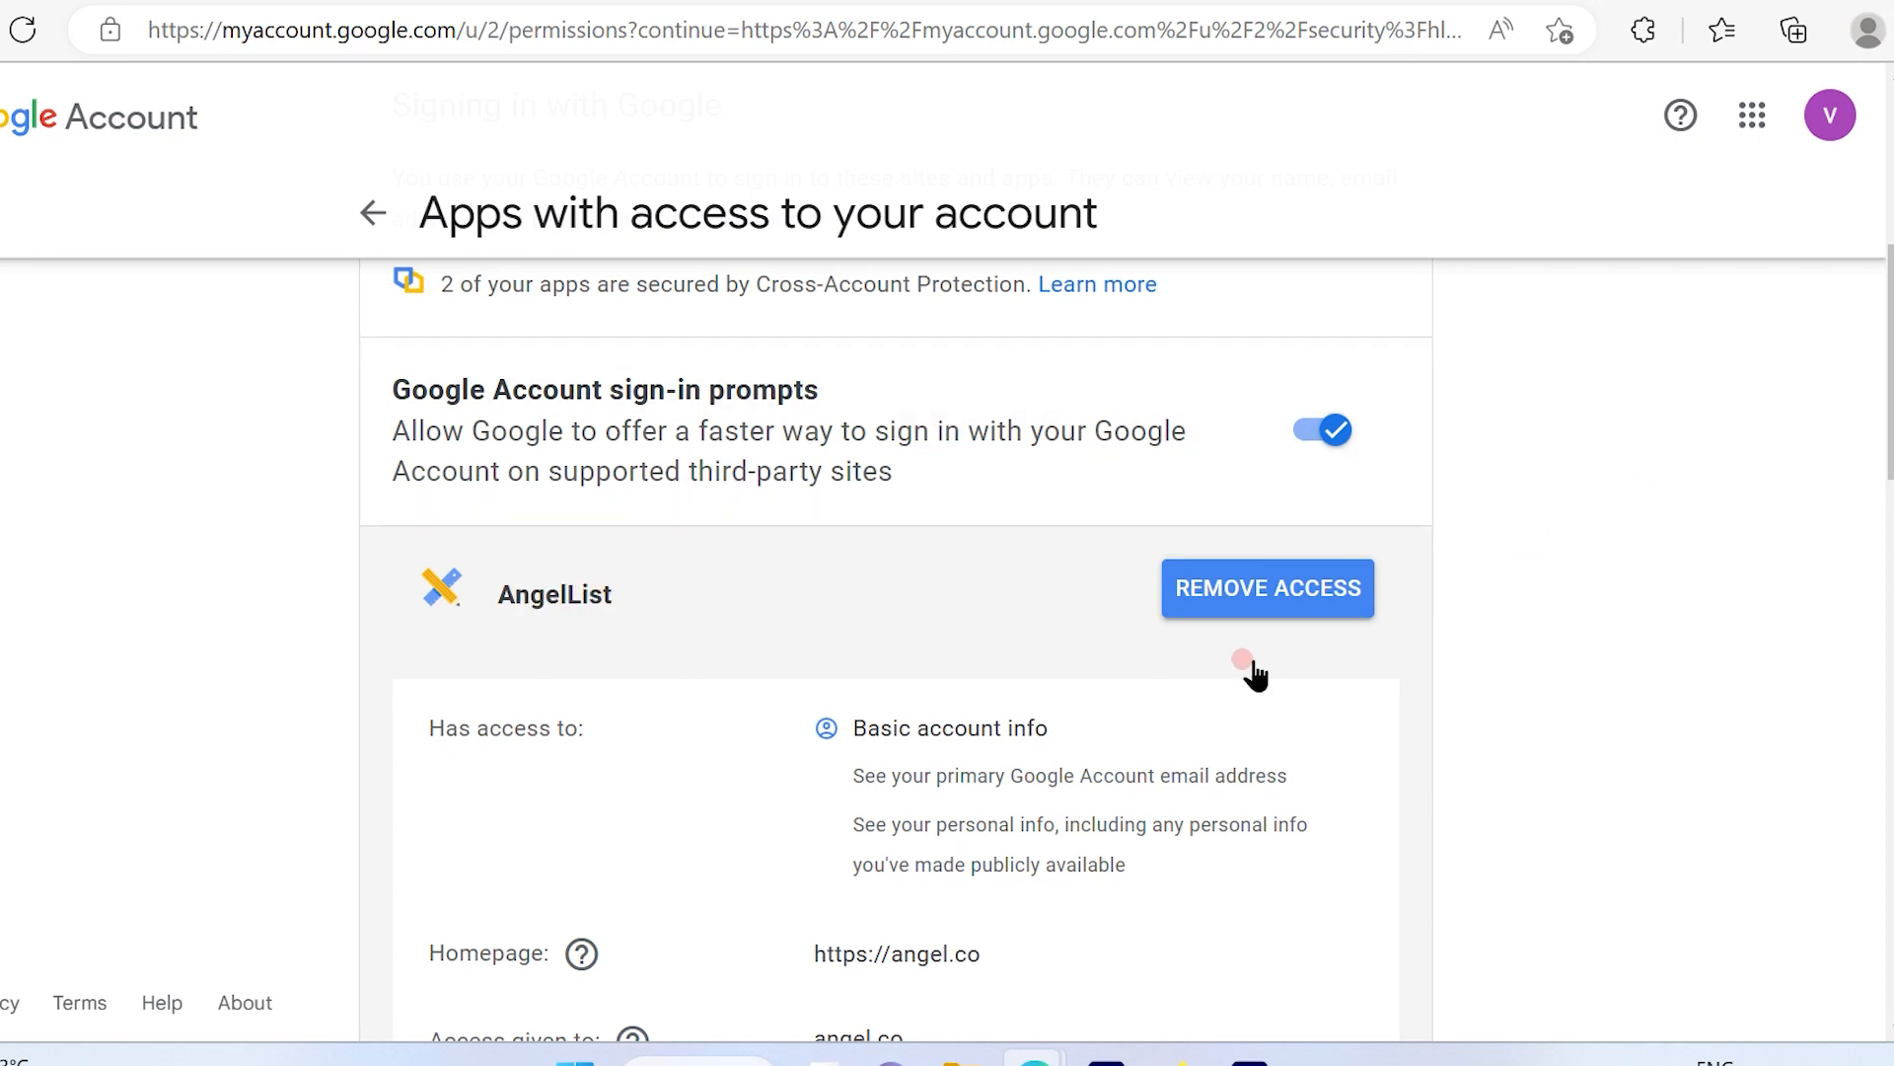
scroll(down, 3)
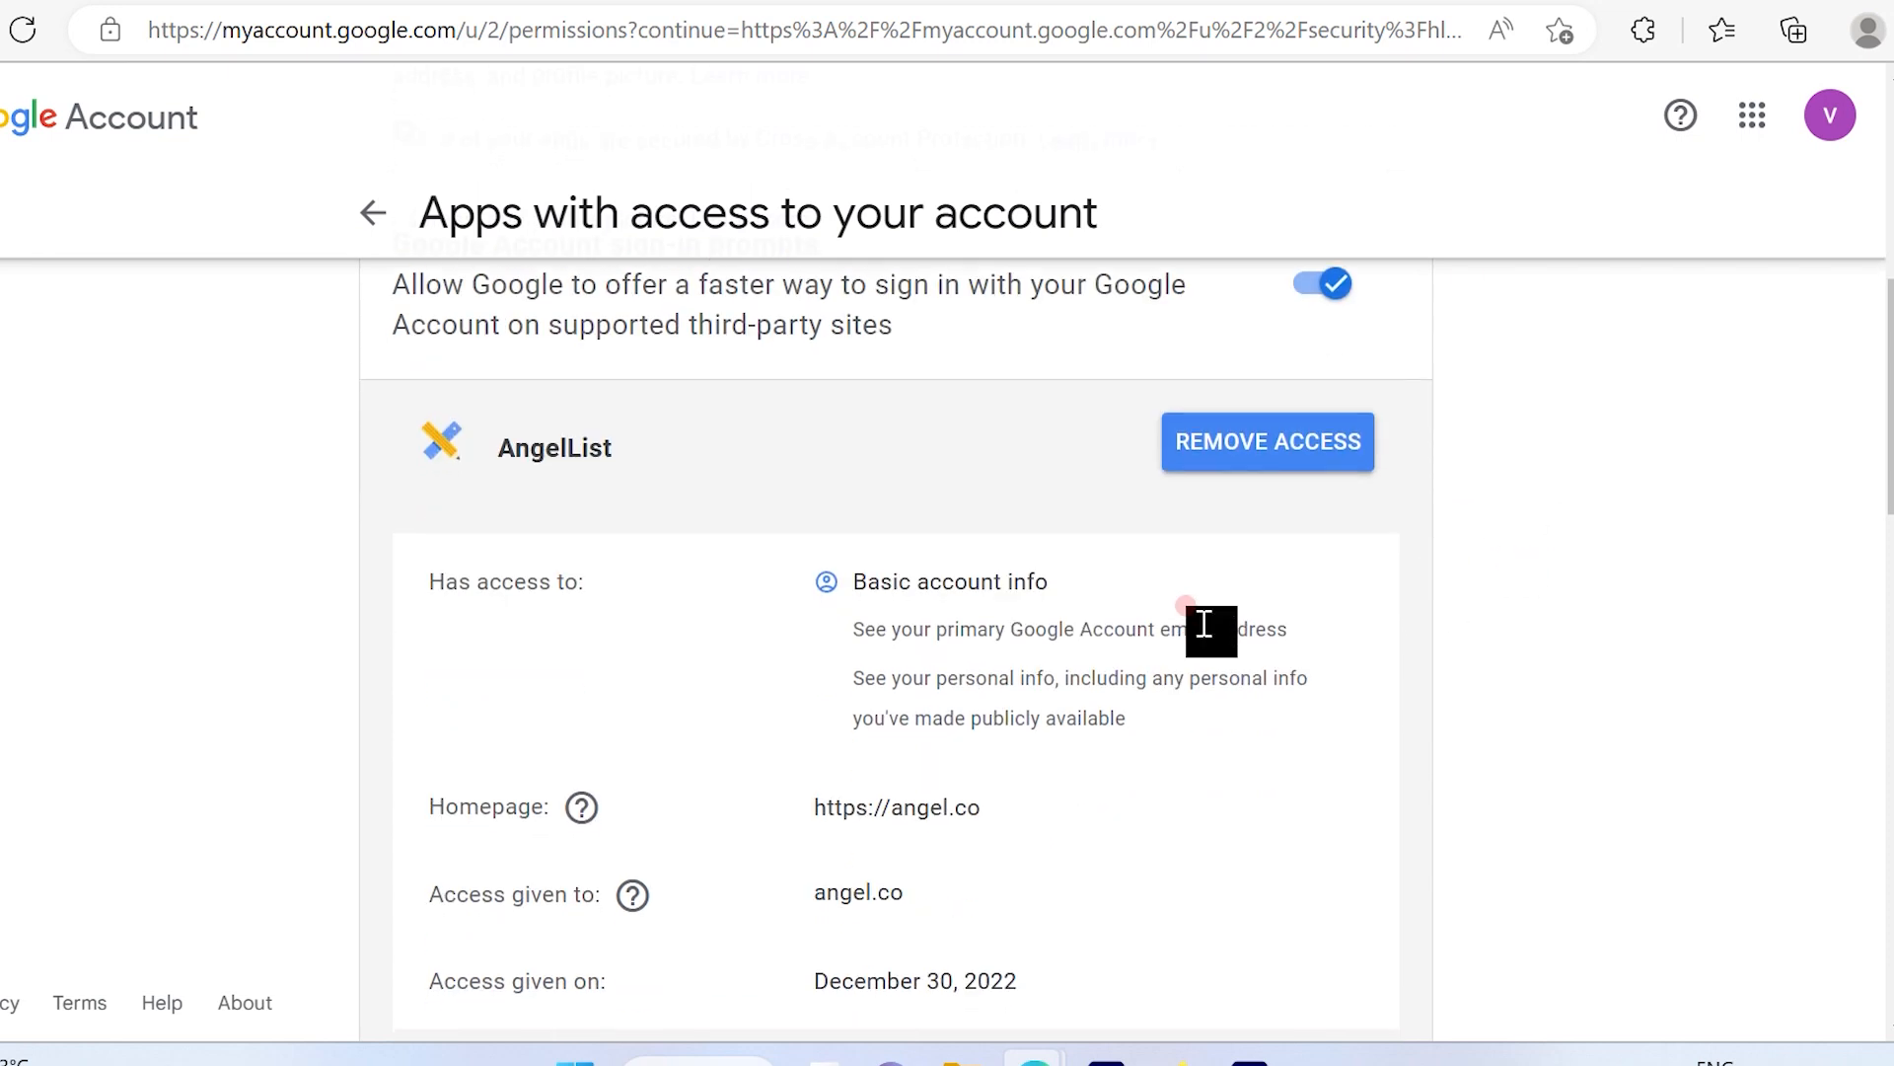
scroll(down, 3)
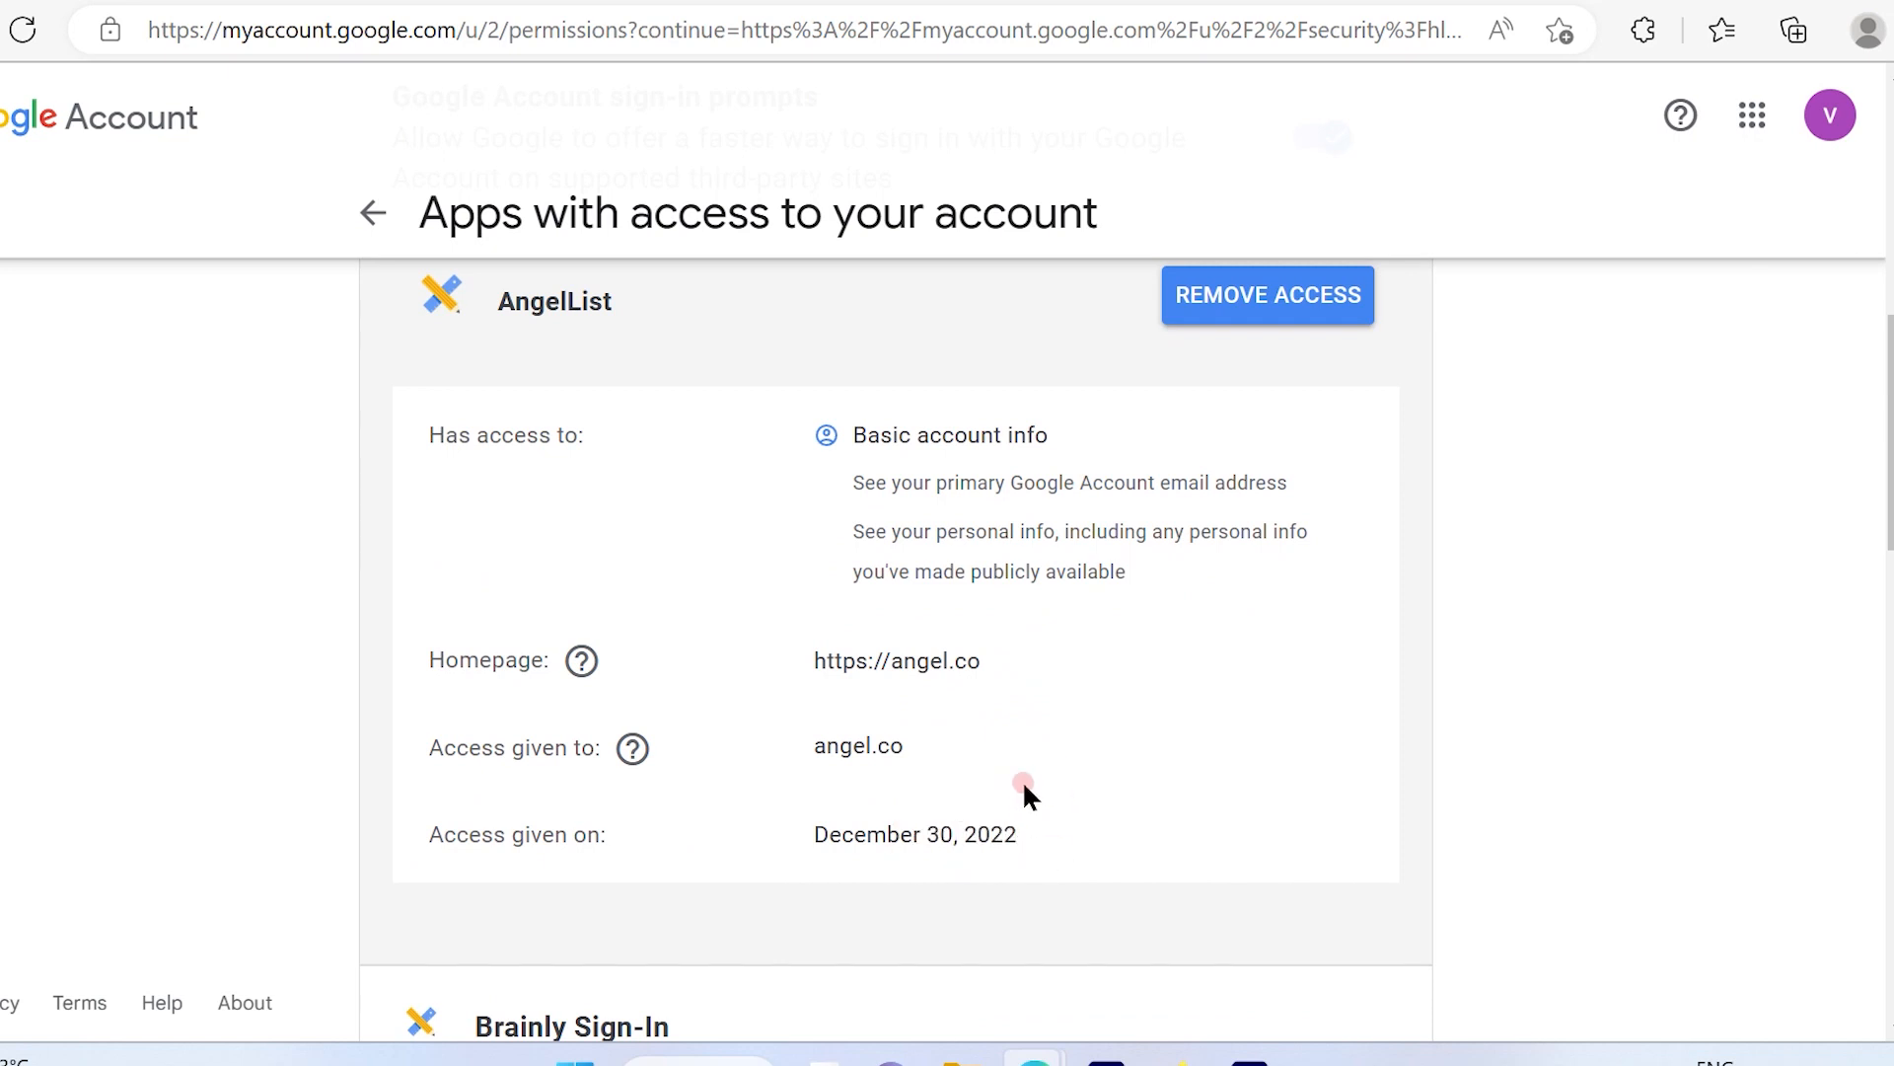
mouse_move(806, 529)
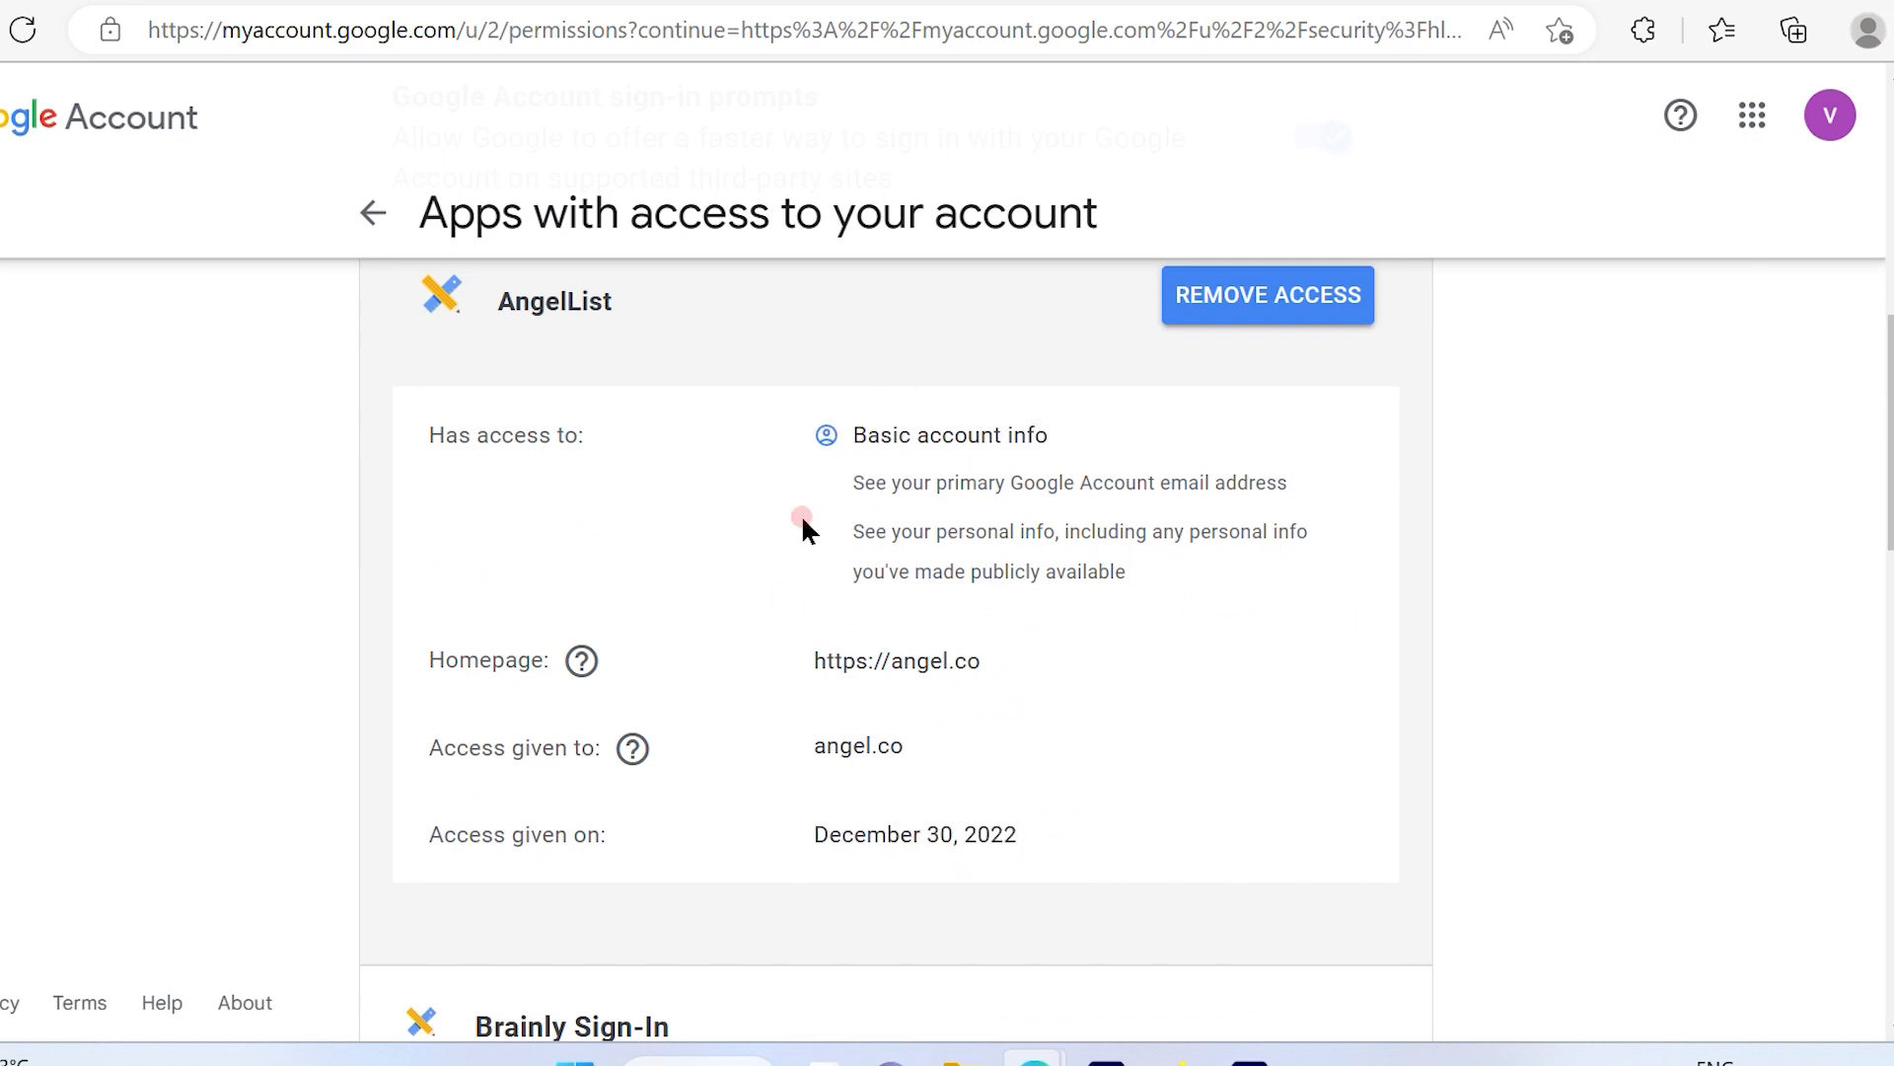
mouse_move(940, 504)
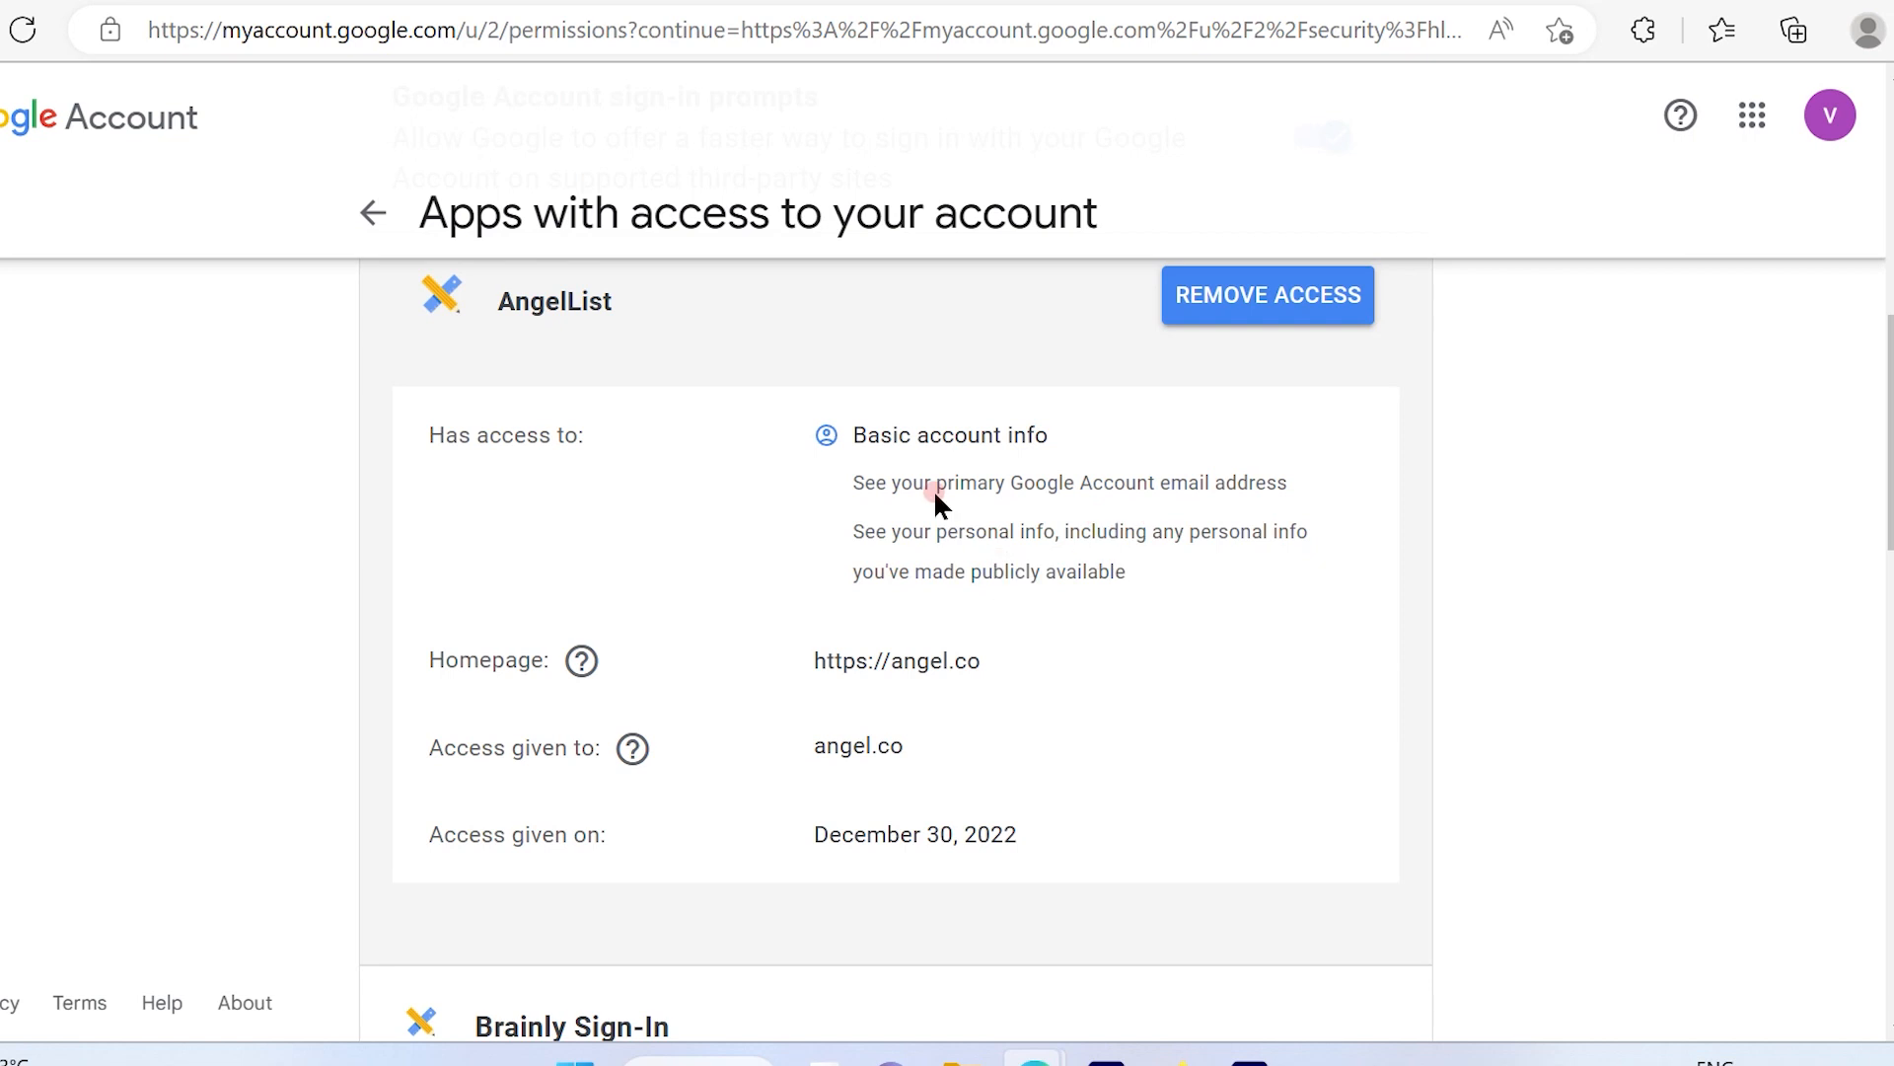
scroll(up, 3)
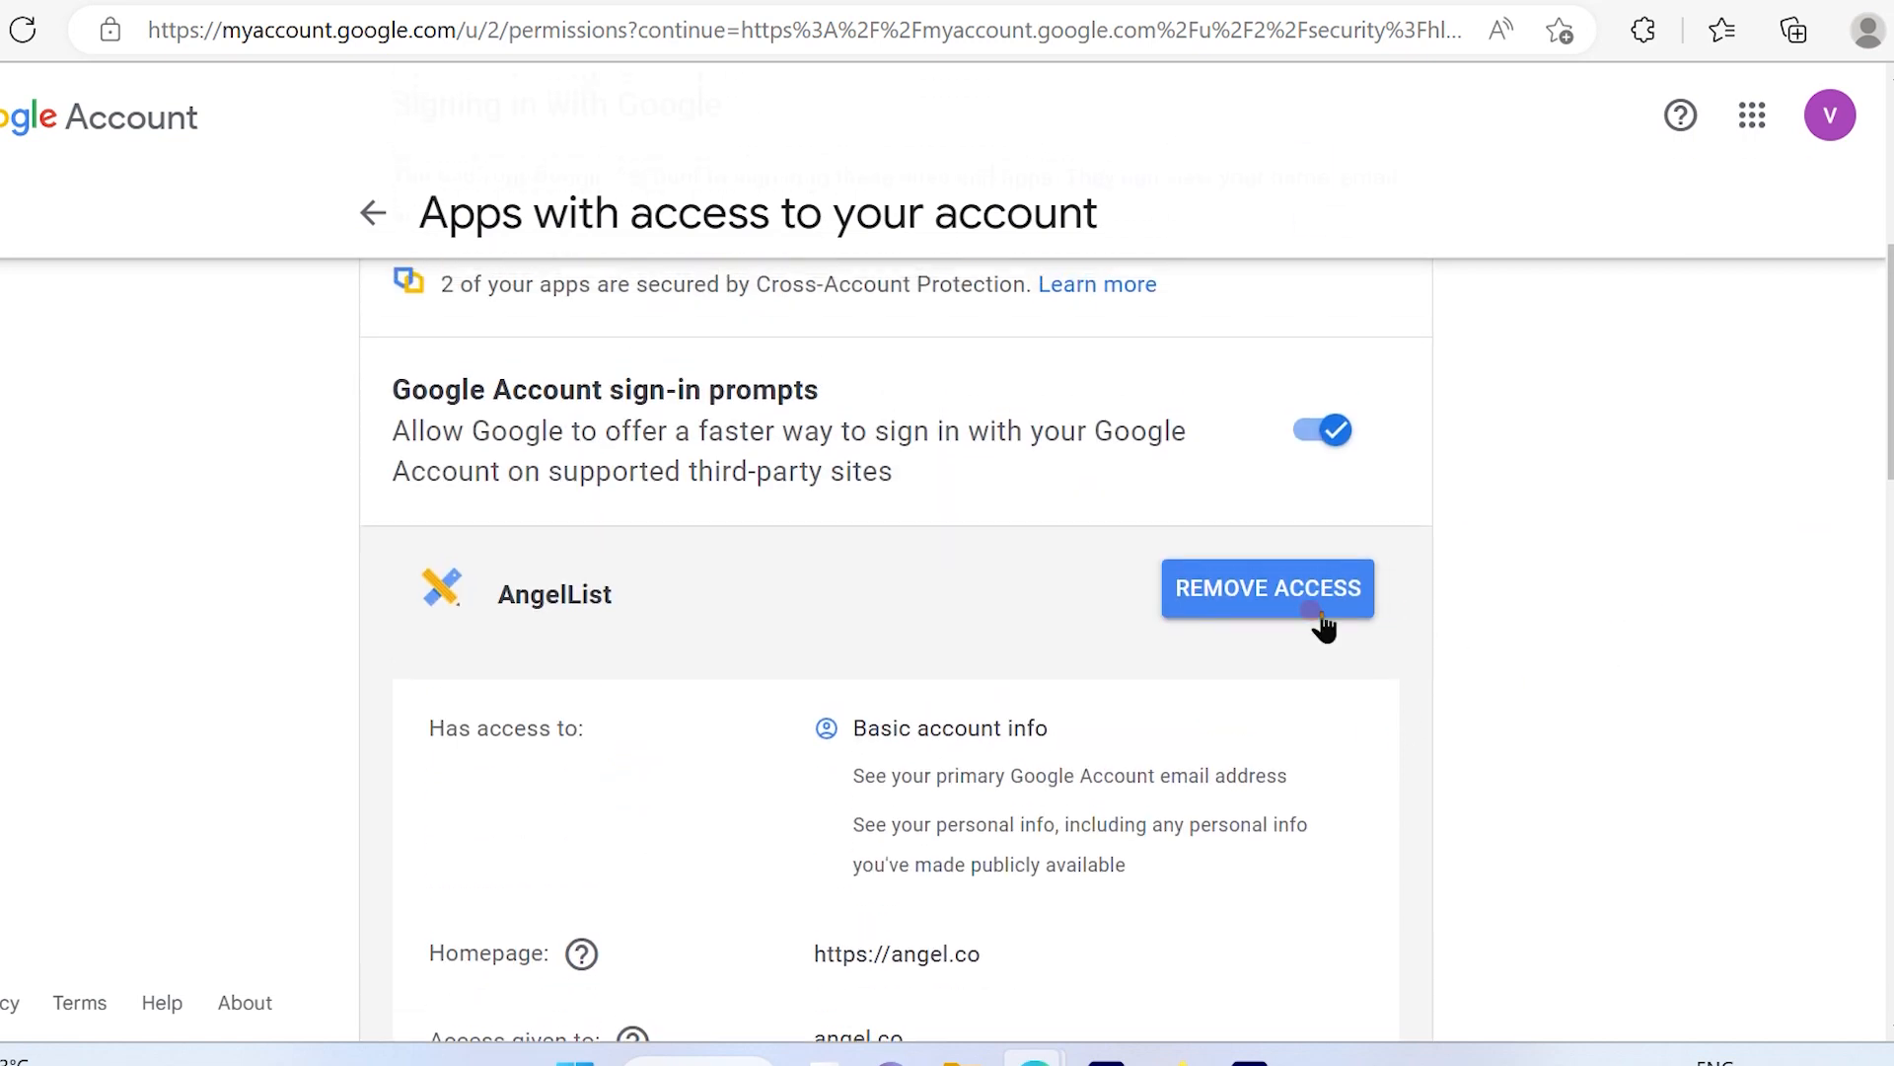
Remove AngelList's access and confirm OK in the Remove access? dialog.
click(1266, 588)
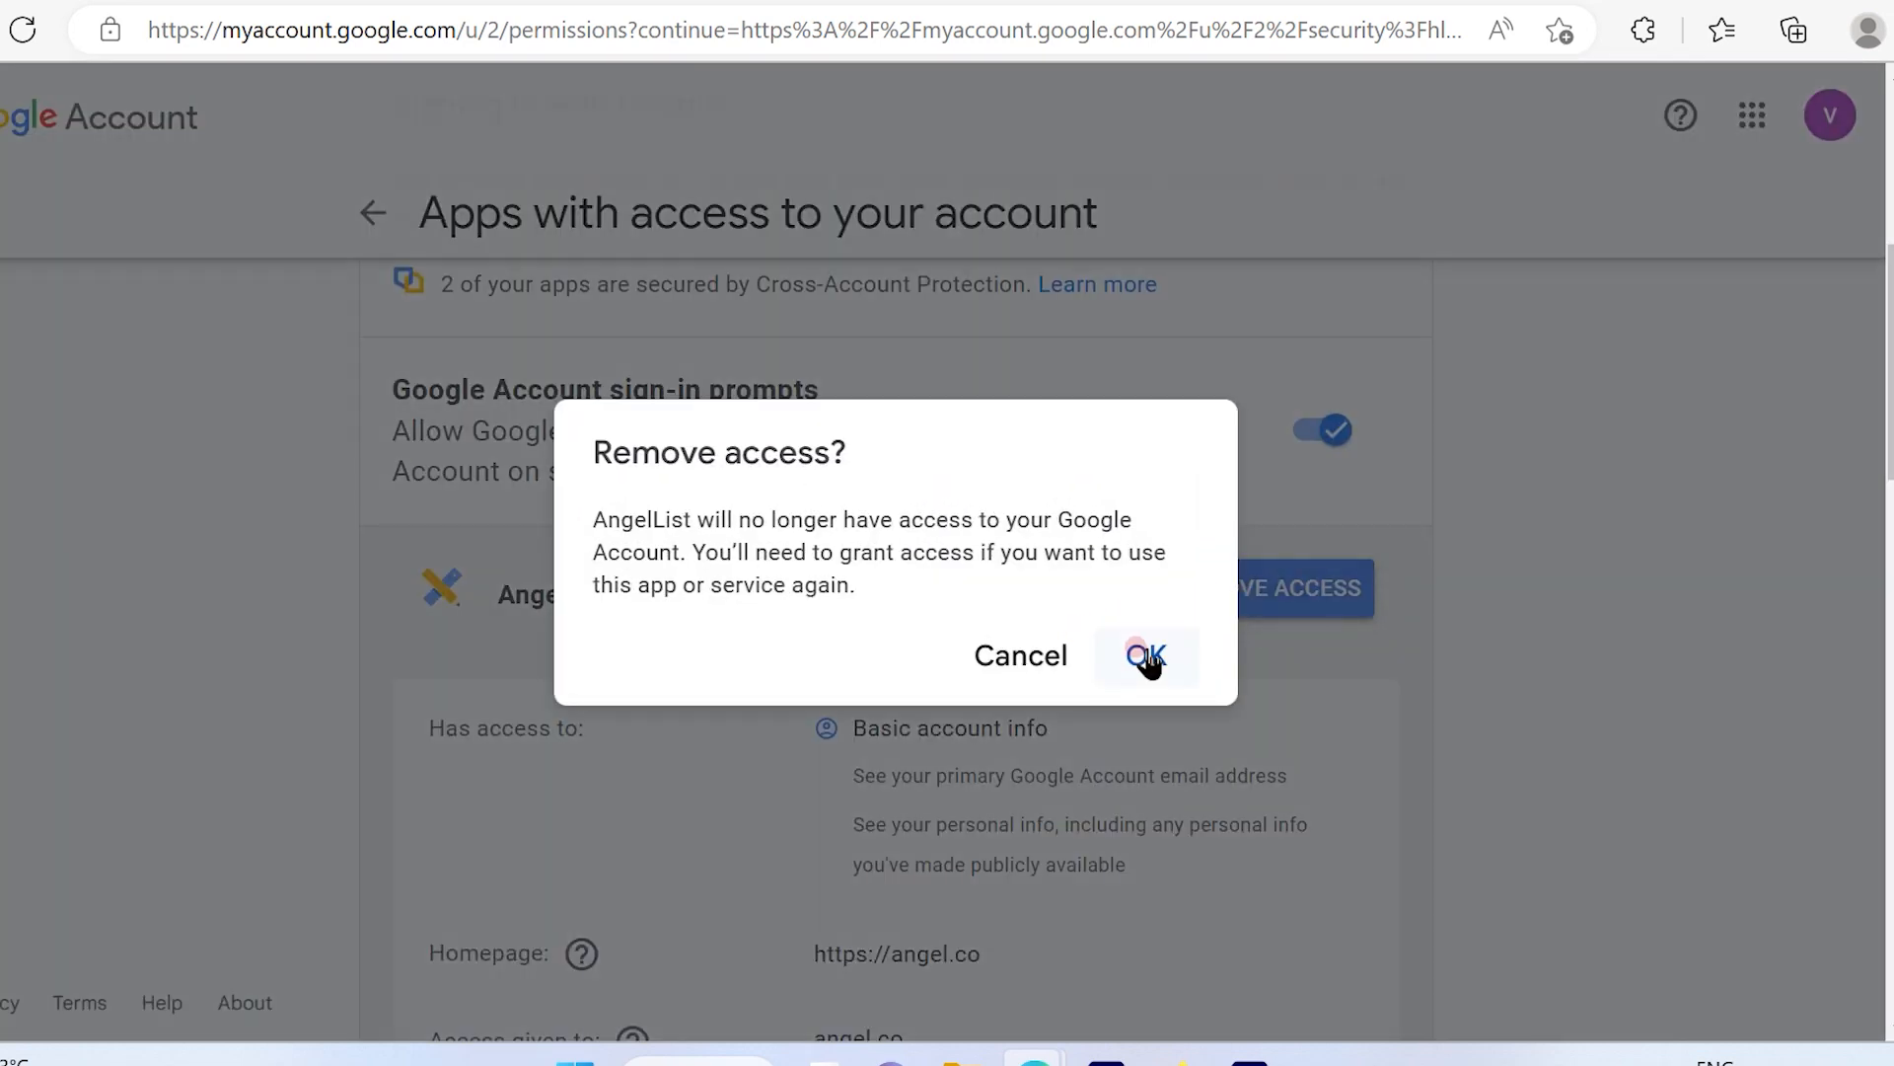
click(1145, 656)
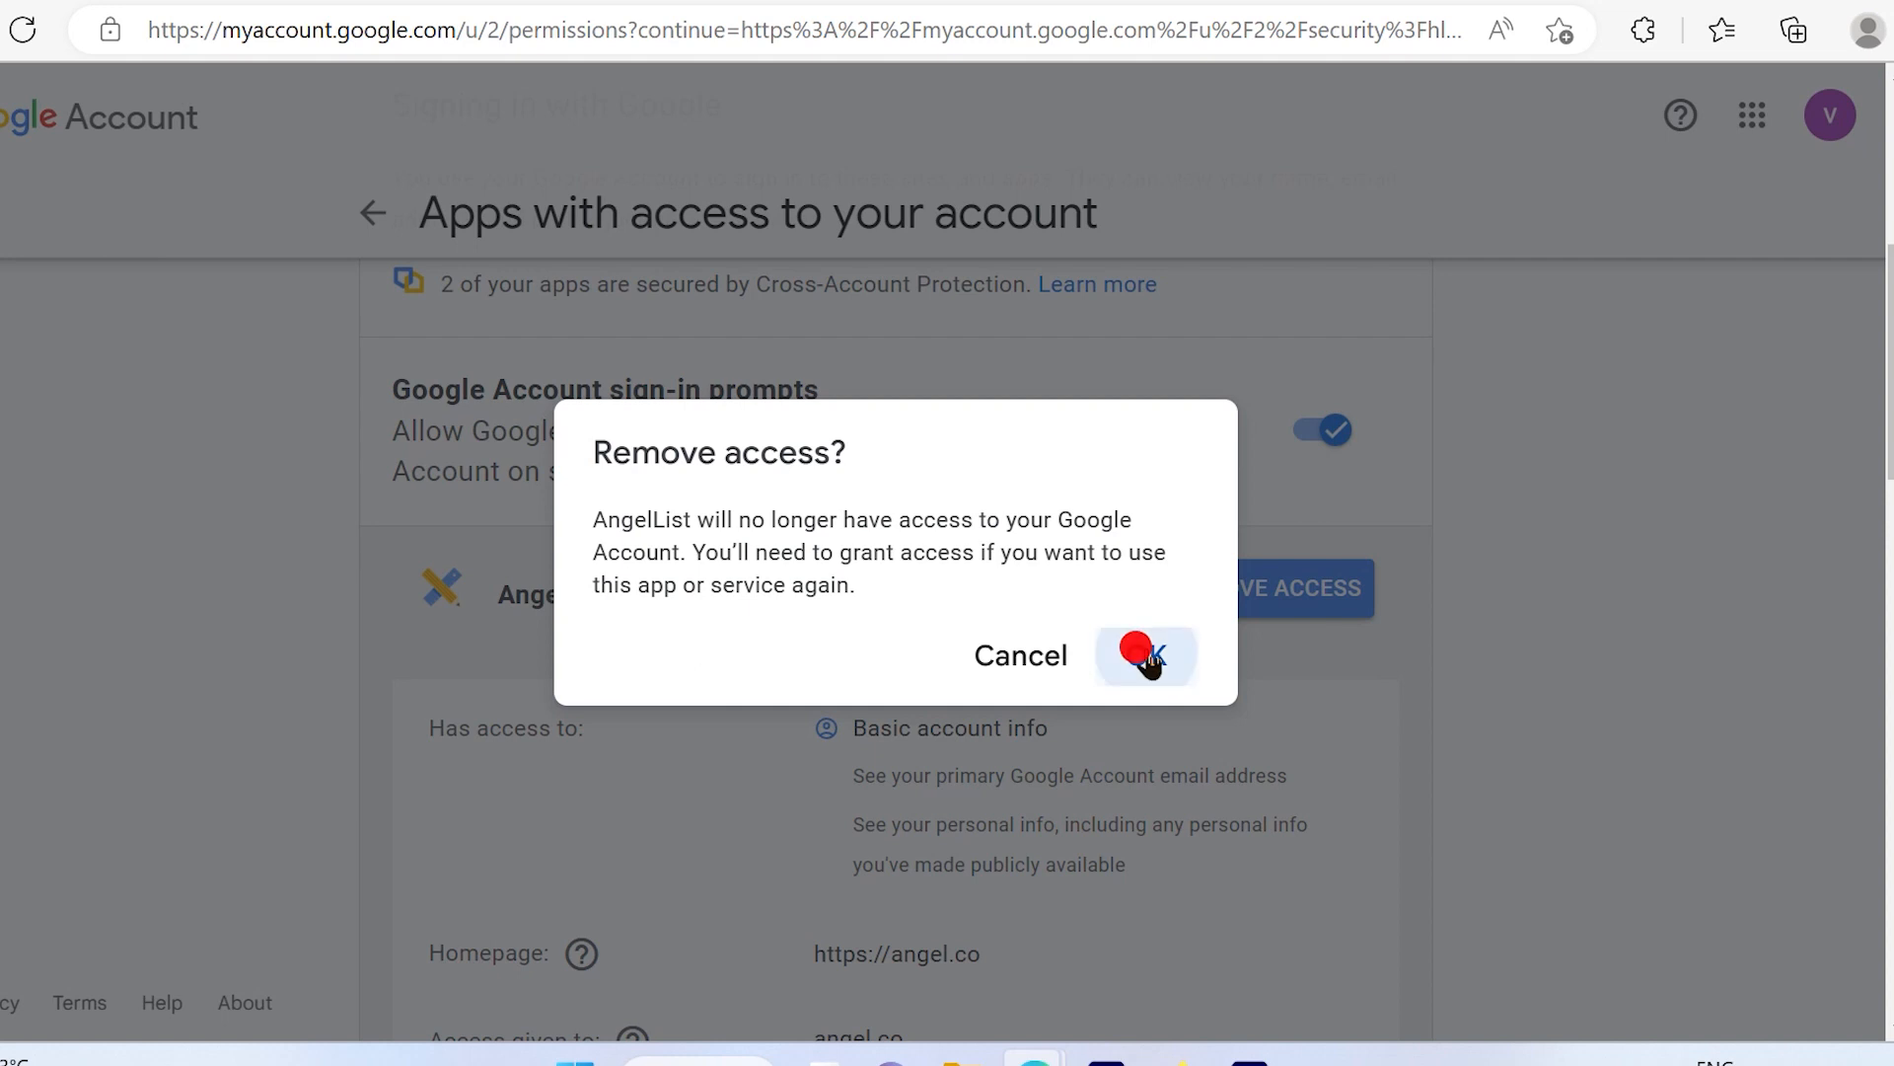
click(1145, 656)
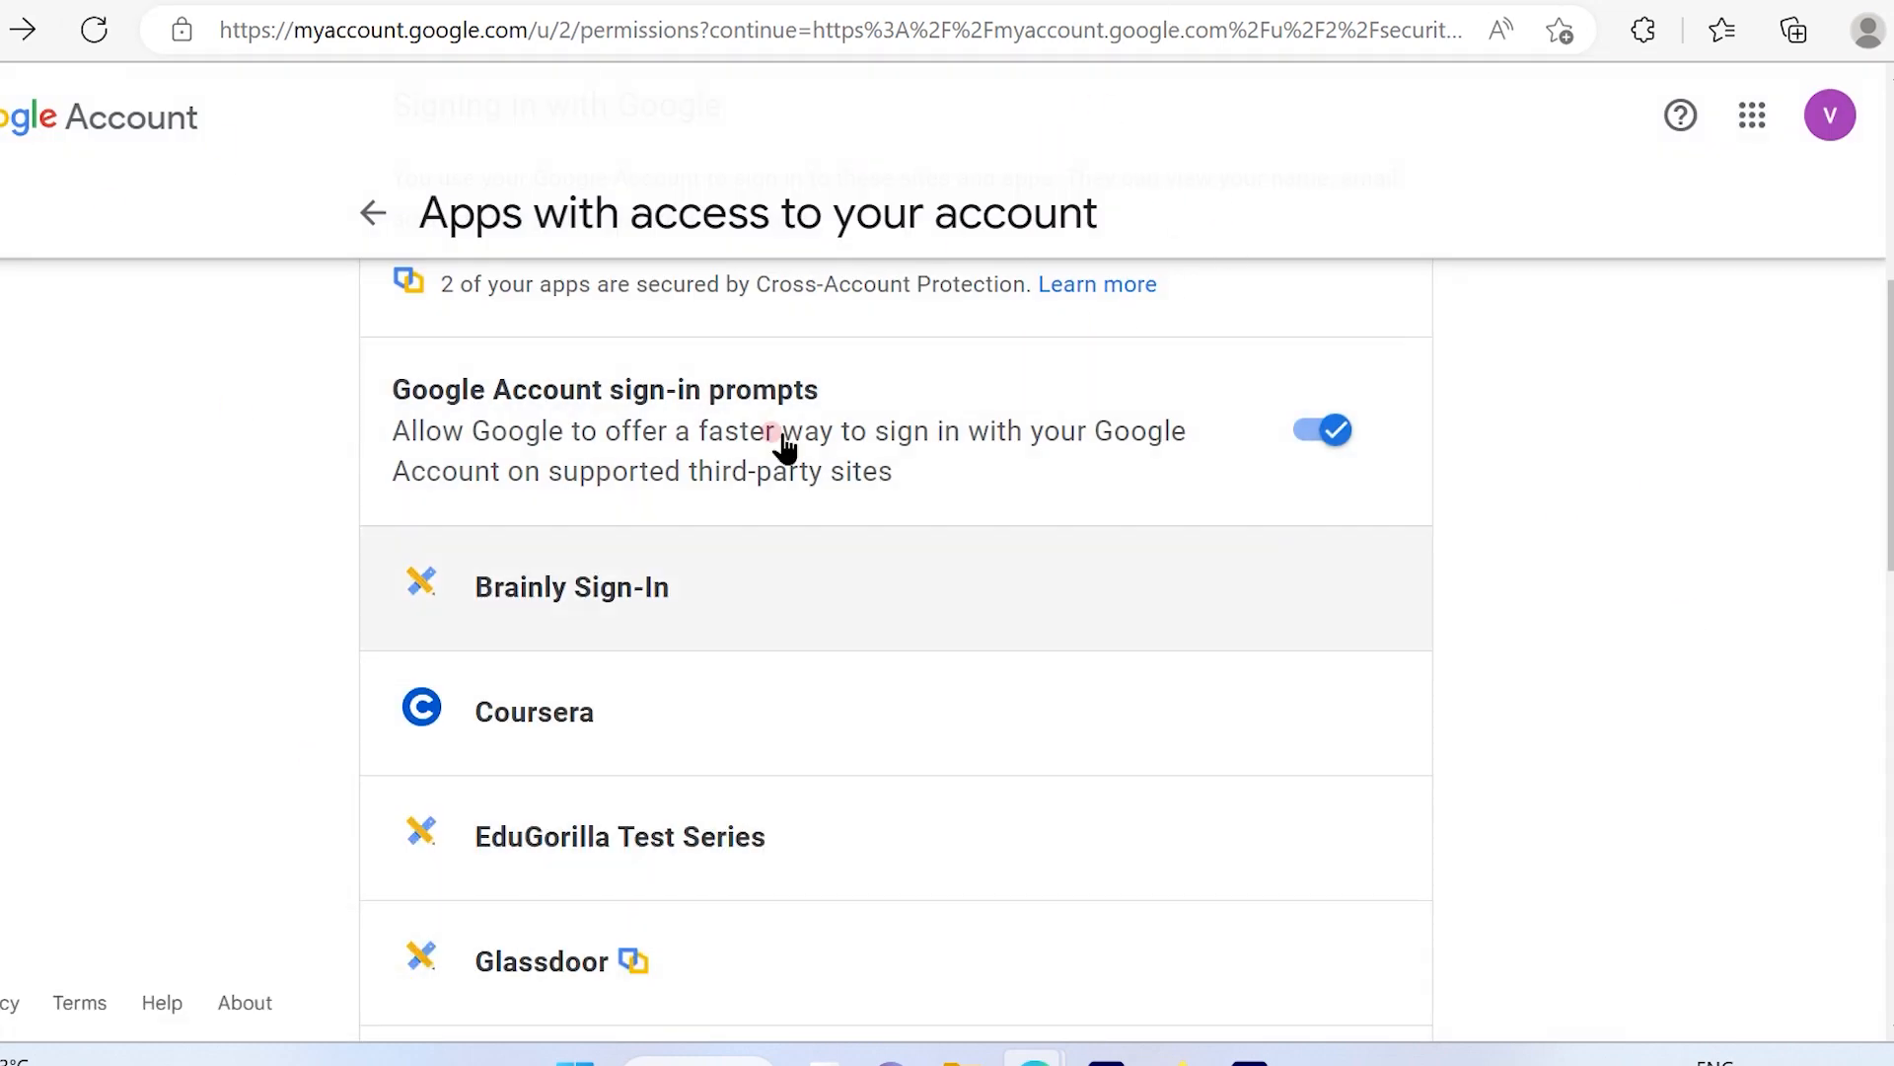
scroll(up, 3)
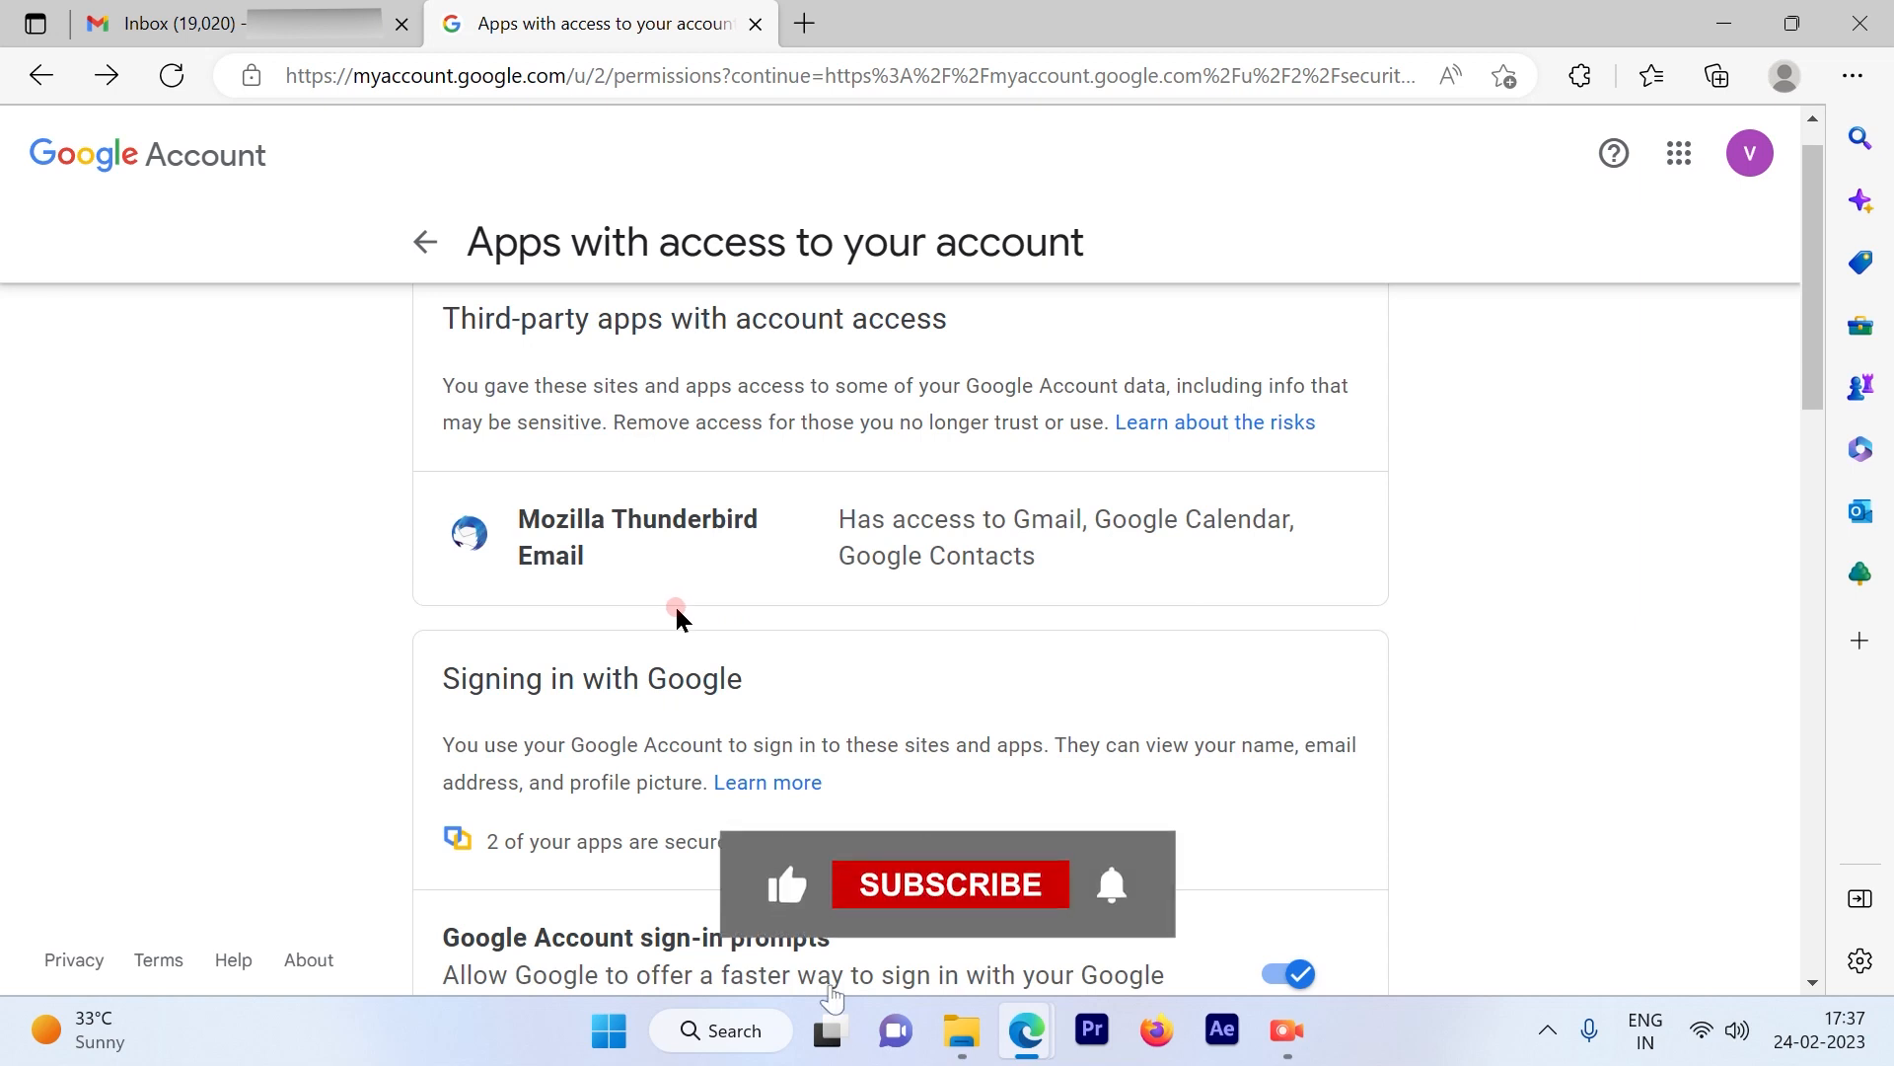
mouse_move(953, 905)
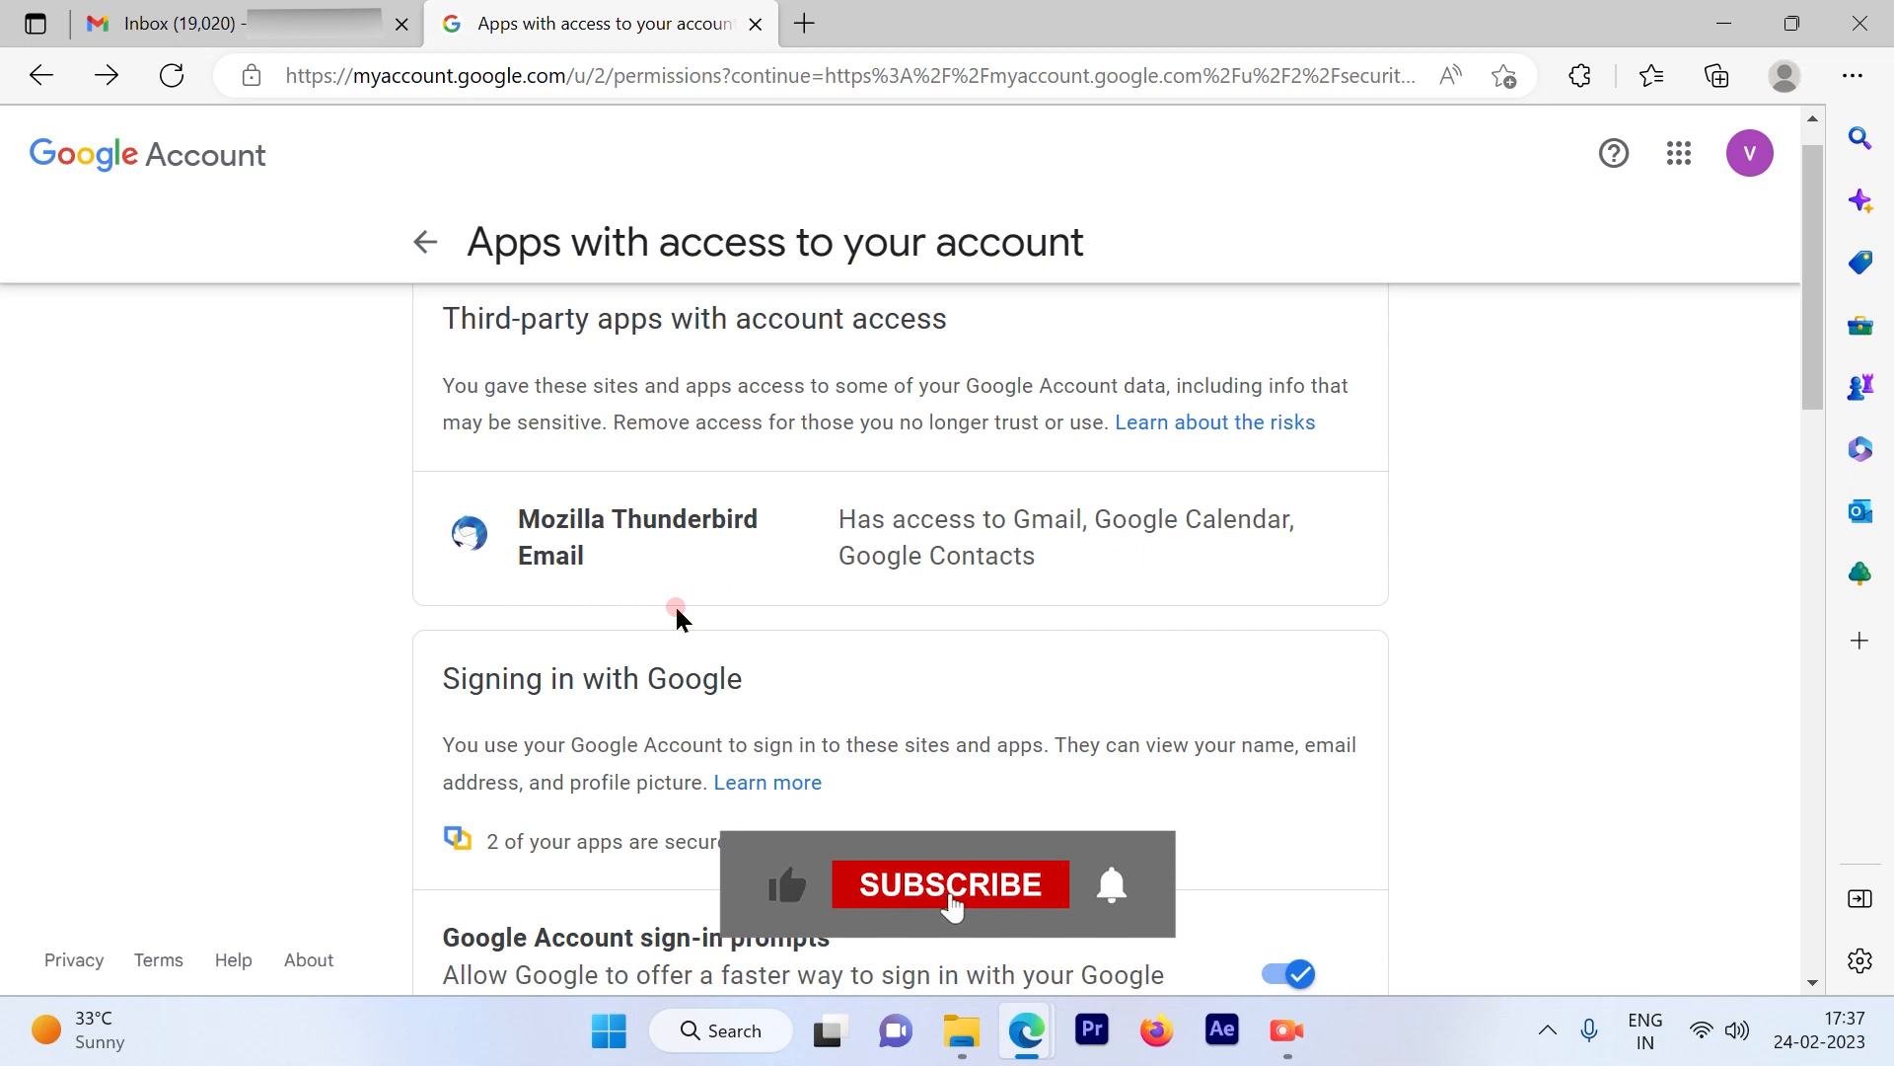